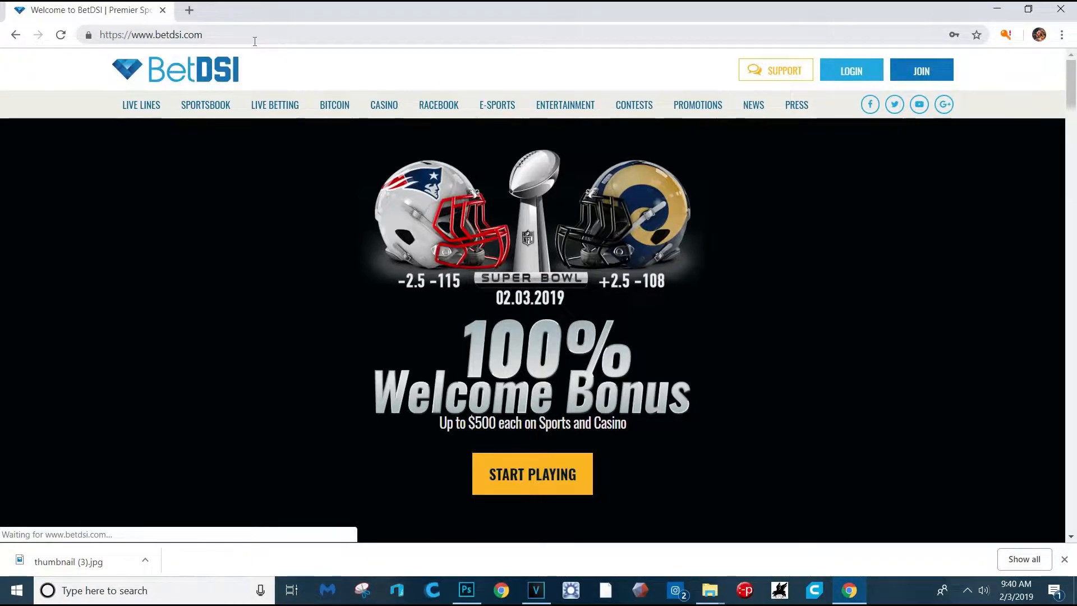
Bring up the BetDSI sign-in form from the homepage to start account sign-up
scroll(down, 3)
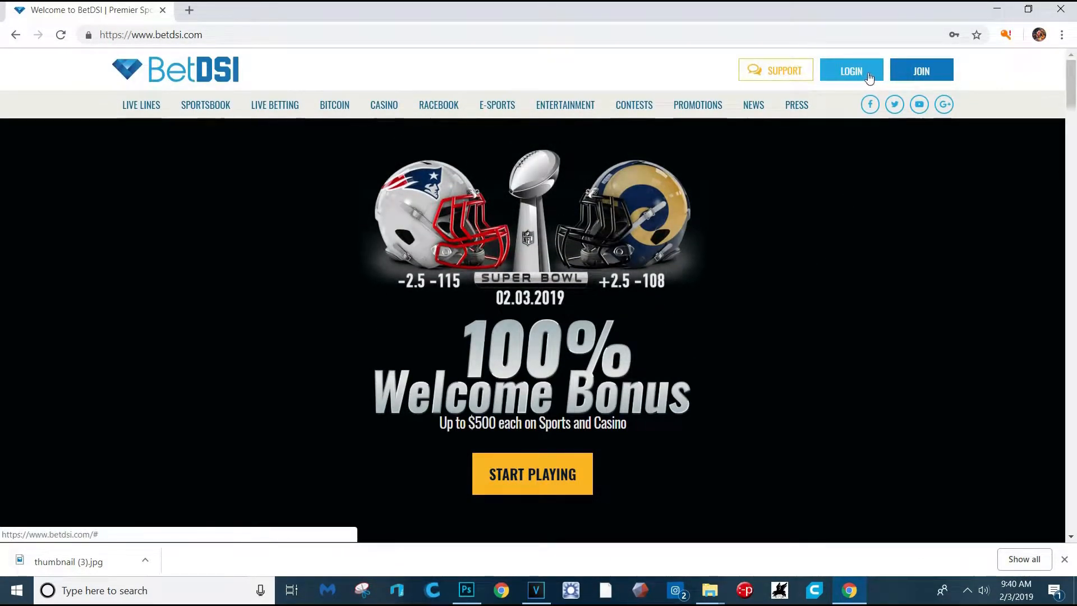
click(851, 69)
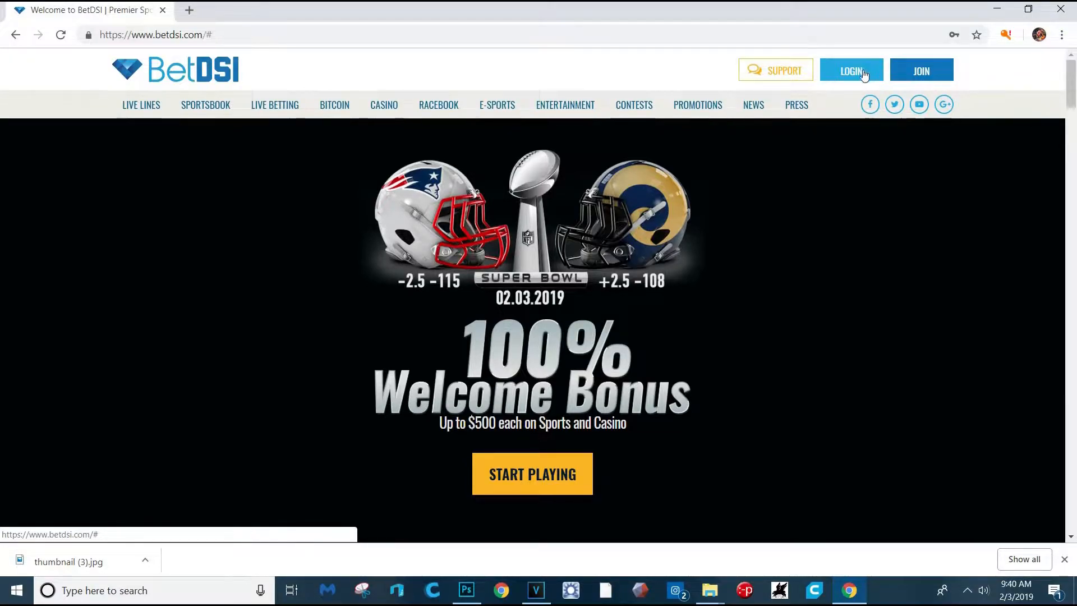
mouse_move(268, 248)
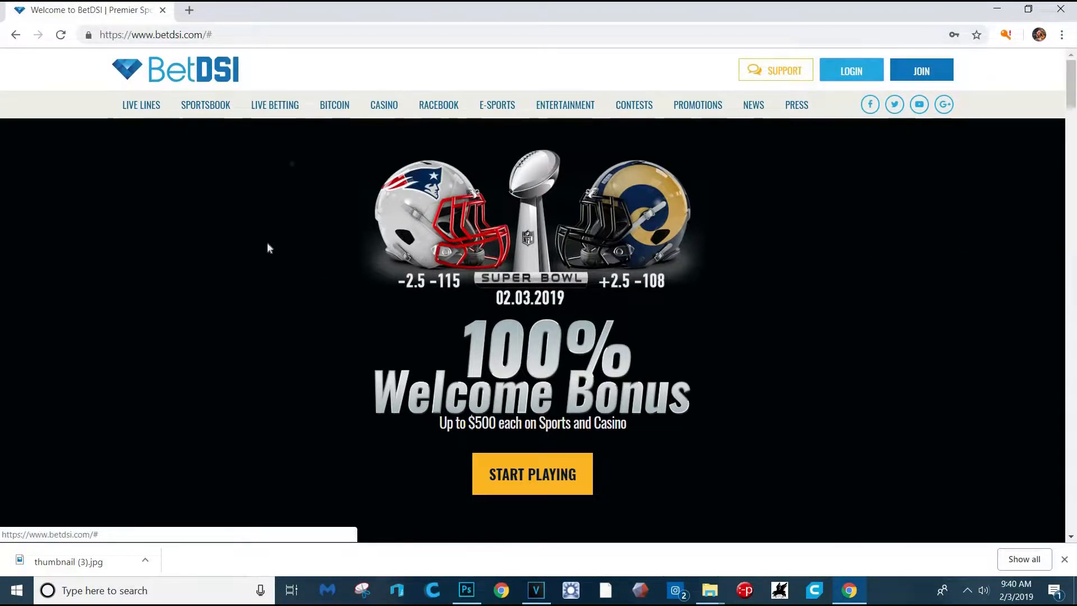
mouse_move(851, 69)
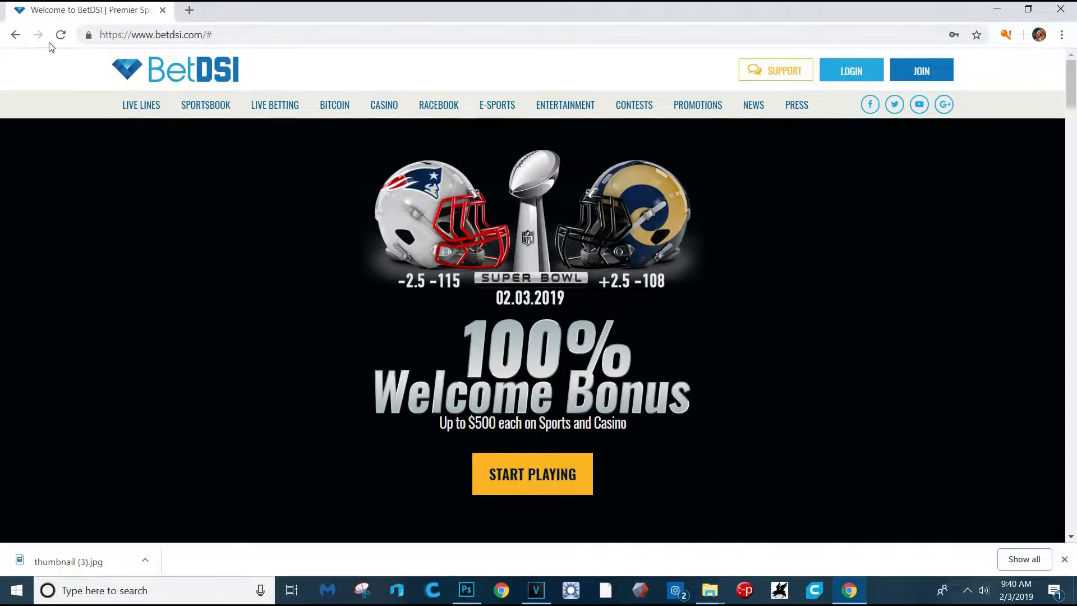
mouse_move(919, 104)
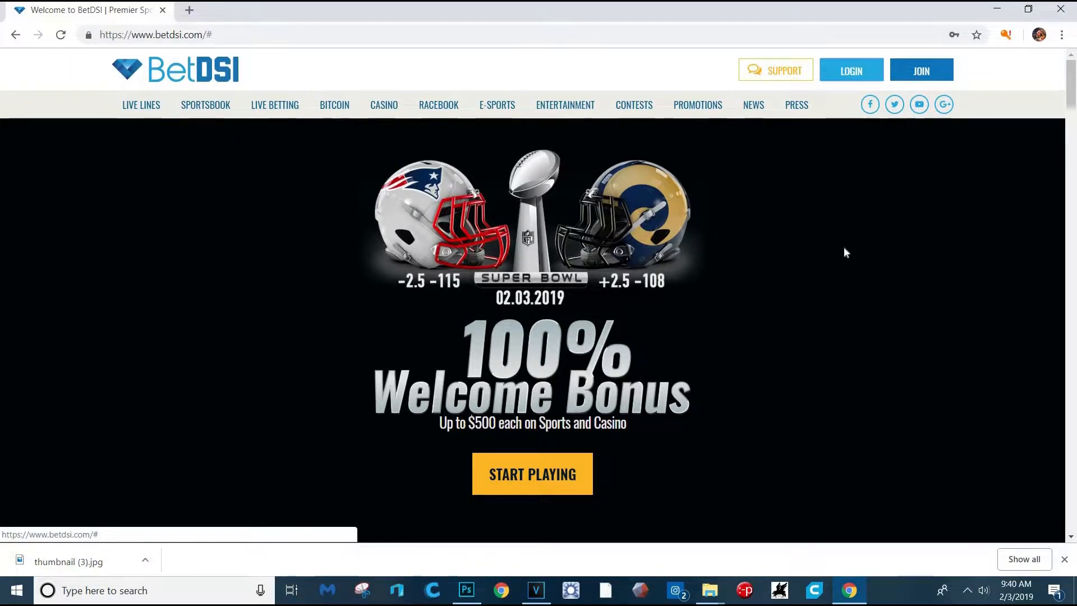
mouse_move(844, 204)
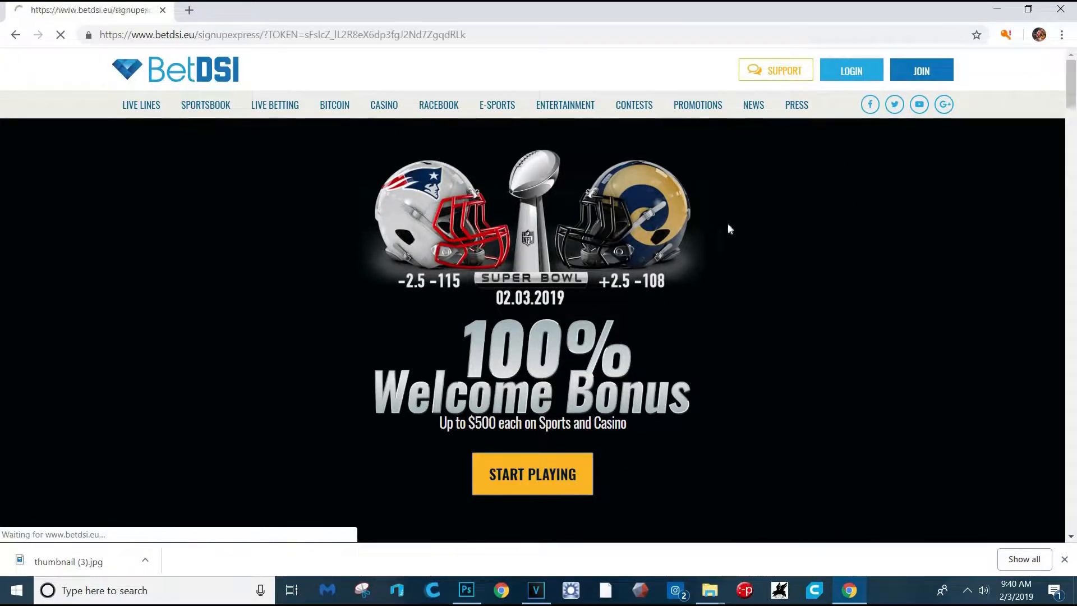
Enter the SBLIII promo code on the Create Account form, then go to the Sportsbook odds page
click(531, 473)
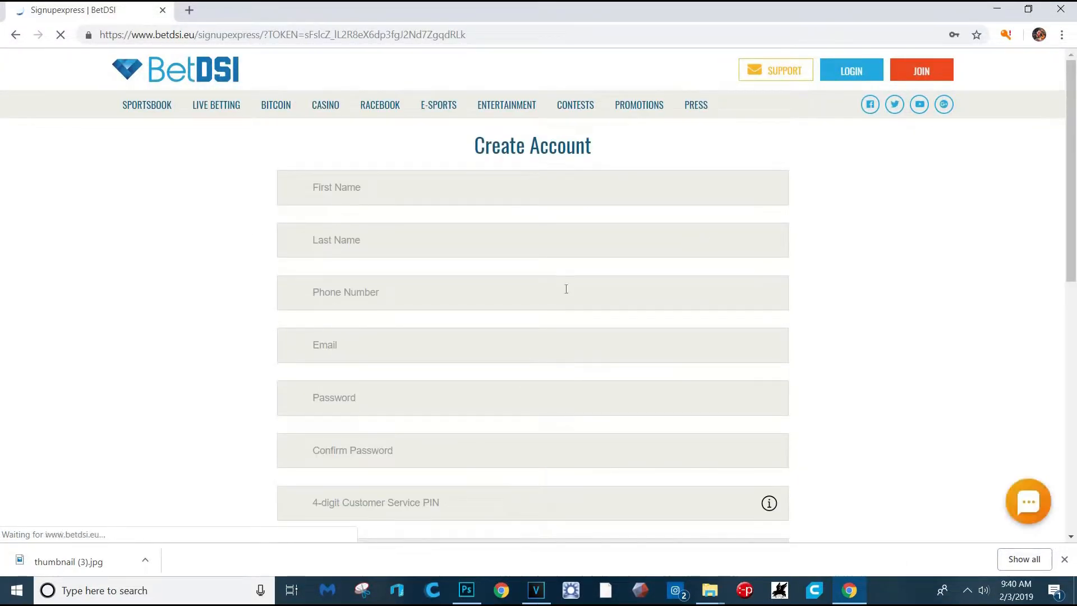
scroll(down, 3)
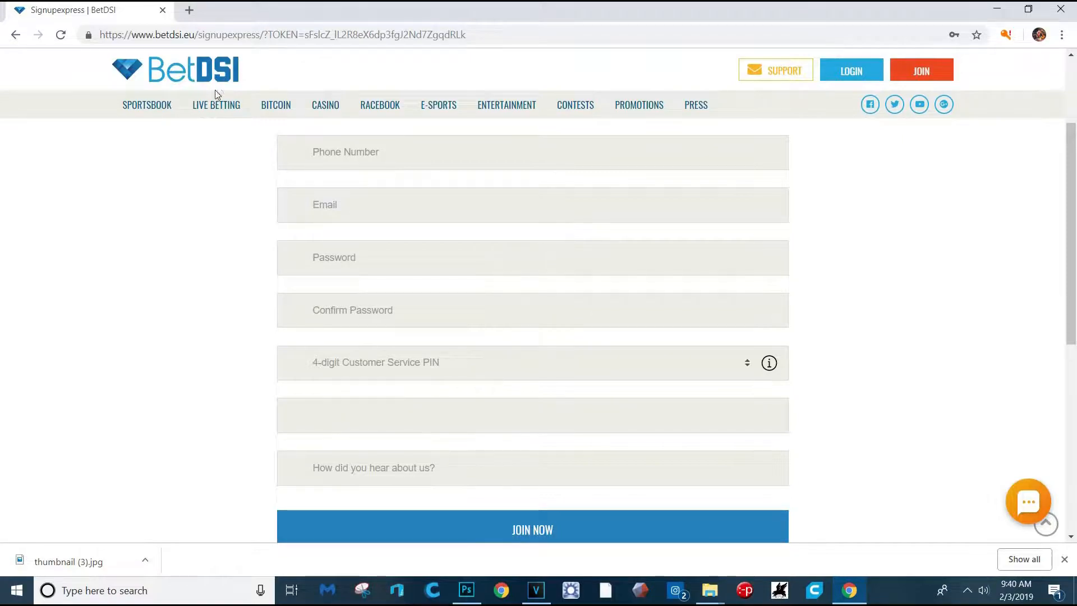
text(SBLII)
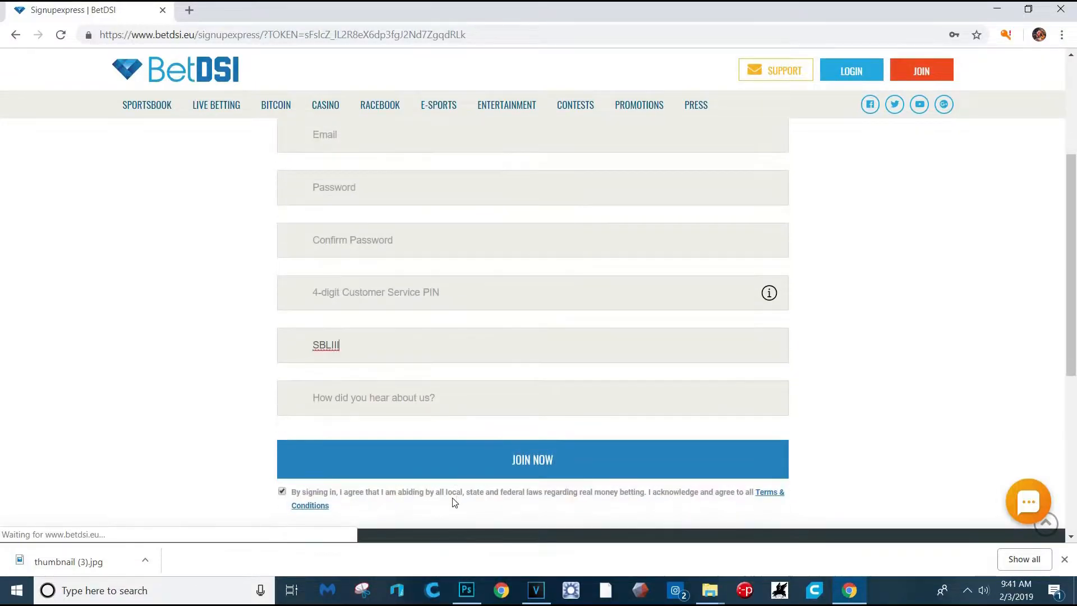
scroll(up, 3)
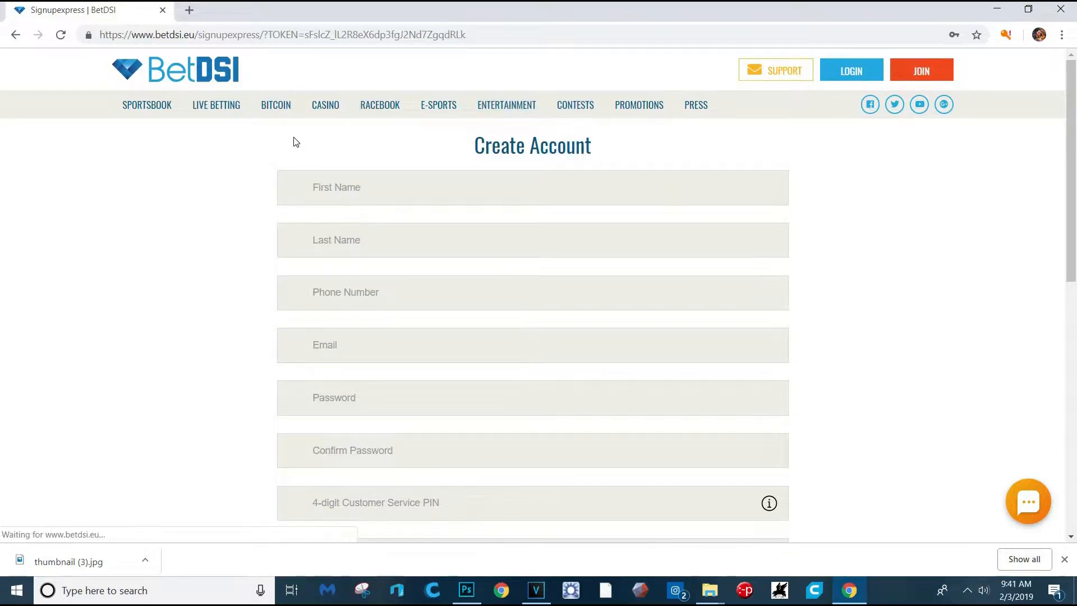
click(146, 104)
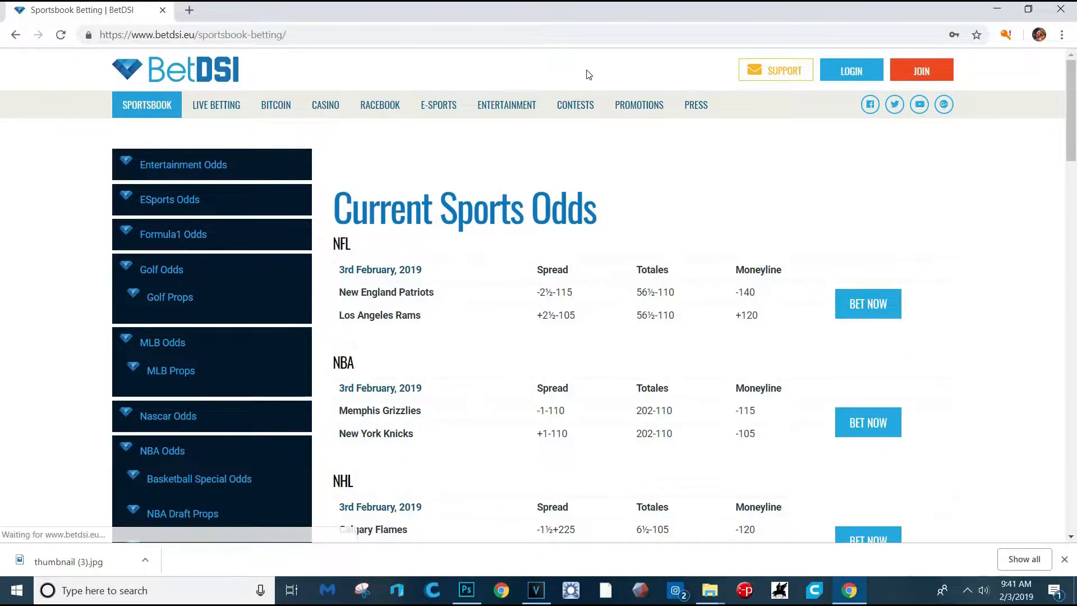
Sign in with the saved credentials and return to the homepage from the 404 error page
click(192, 35)
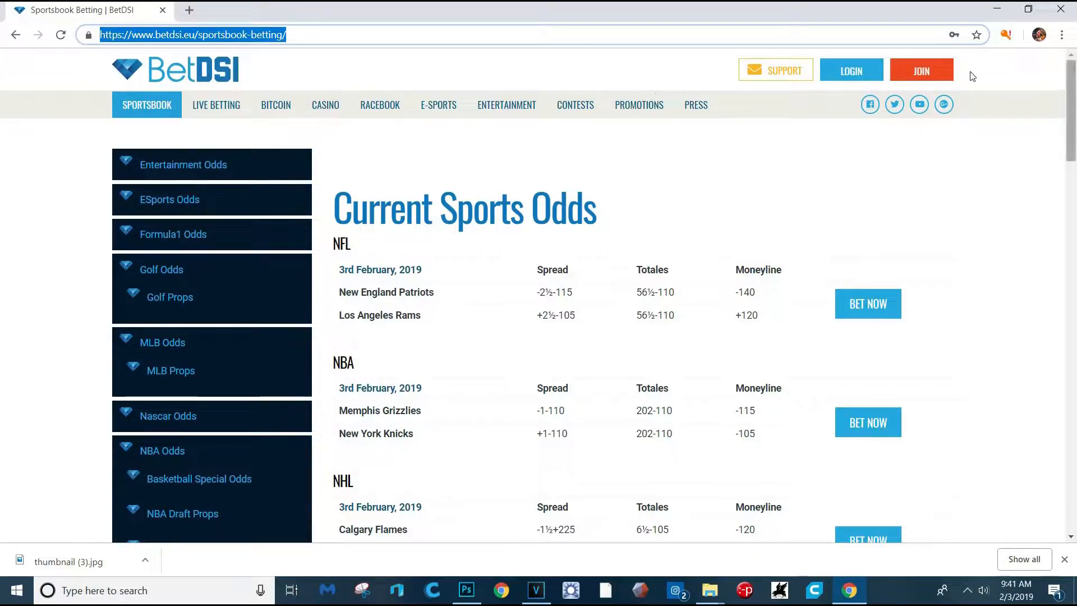
click(851, 70)
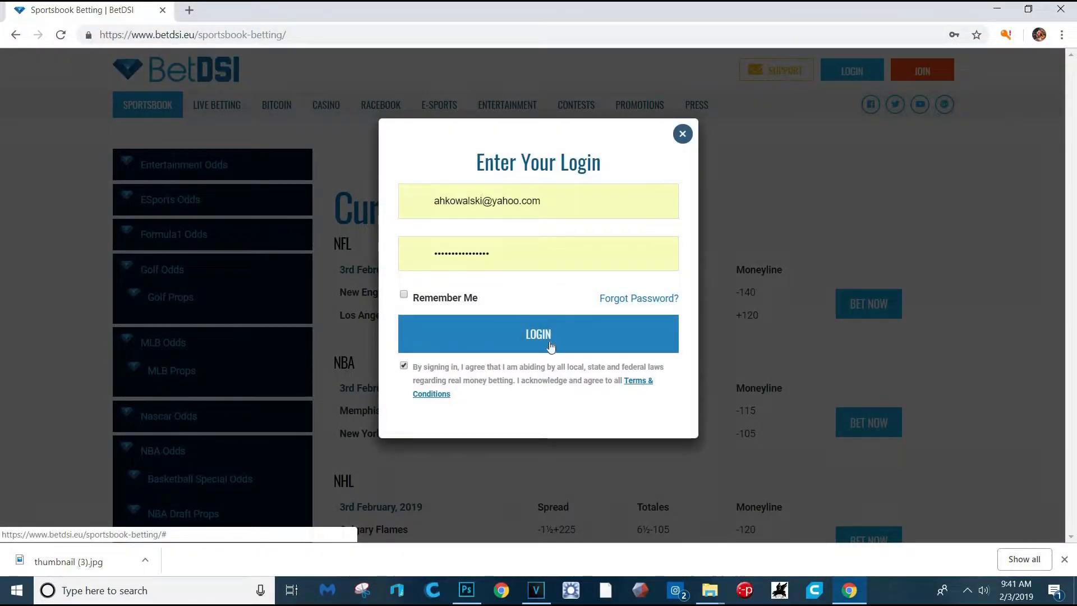
click(538, 334)
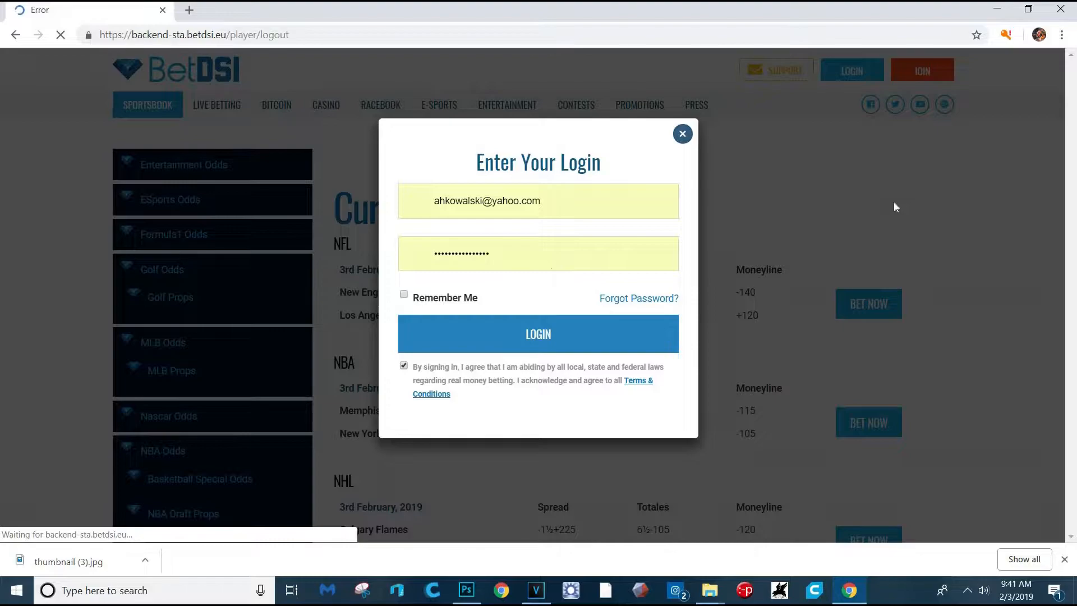
click(537, 334)
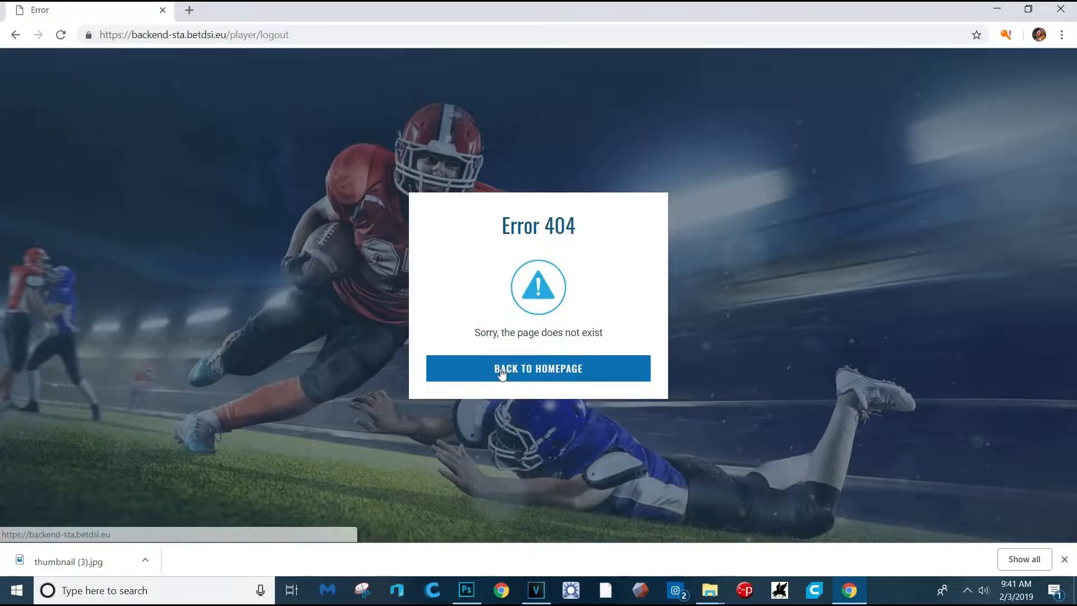
click(537, 368)
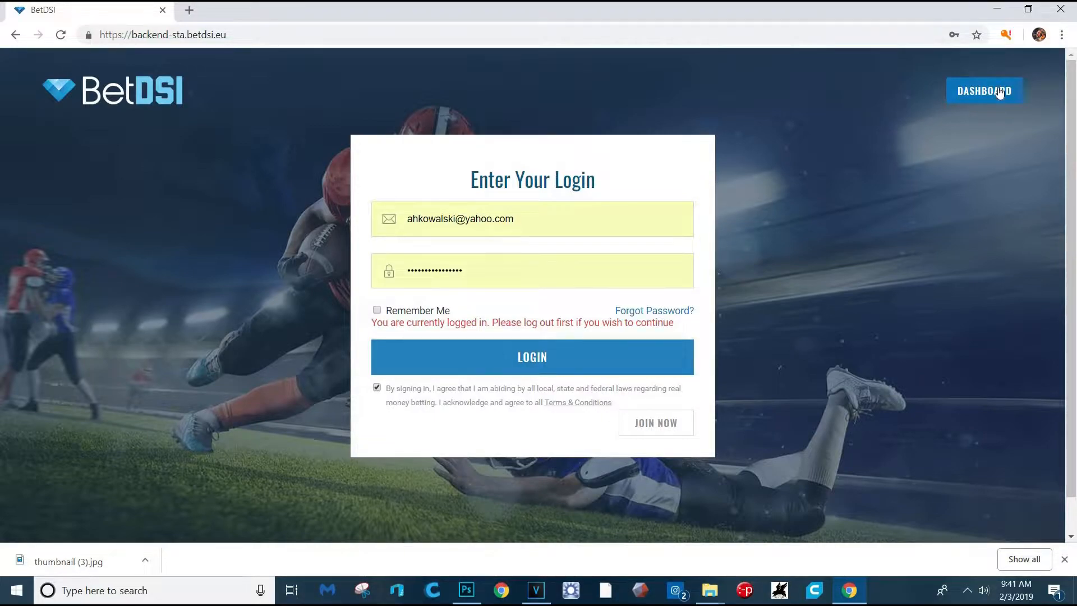
Open the player dashboard and review the USD 89.22 cash and USD 58.06 bonus balances
click(984, 90)
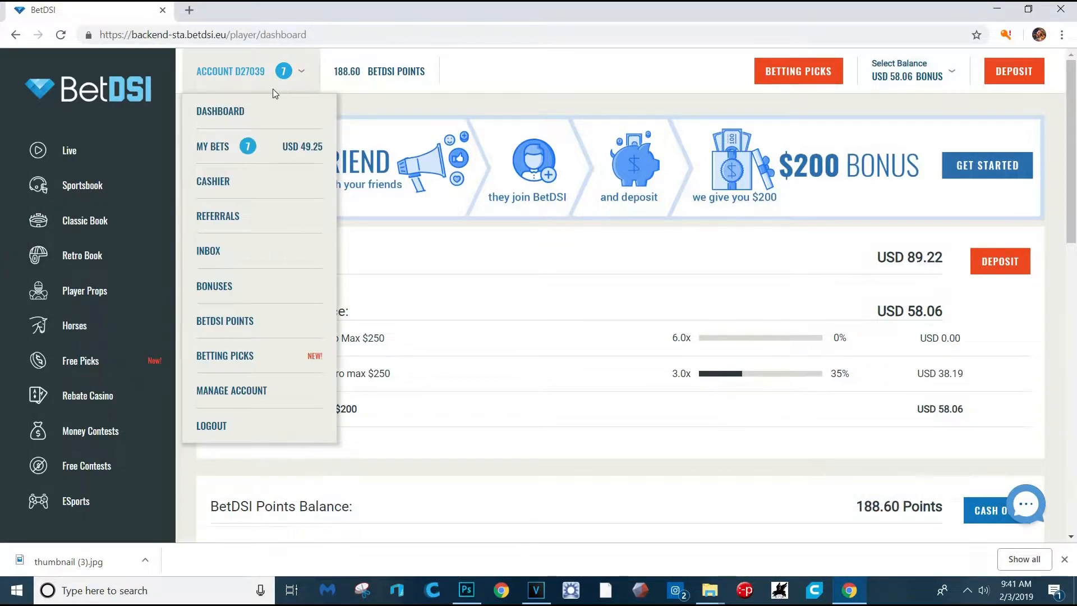
mouse_move(236, 124)
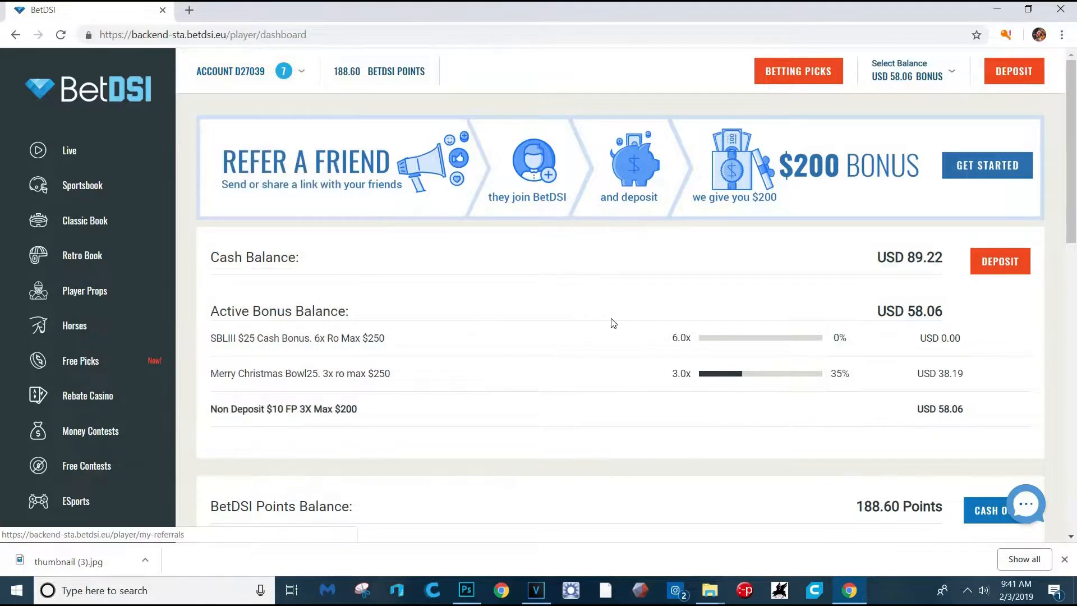
scroll(down, 3)
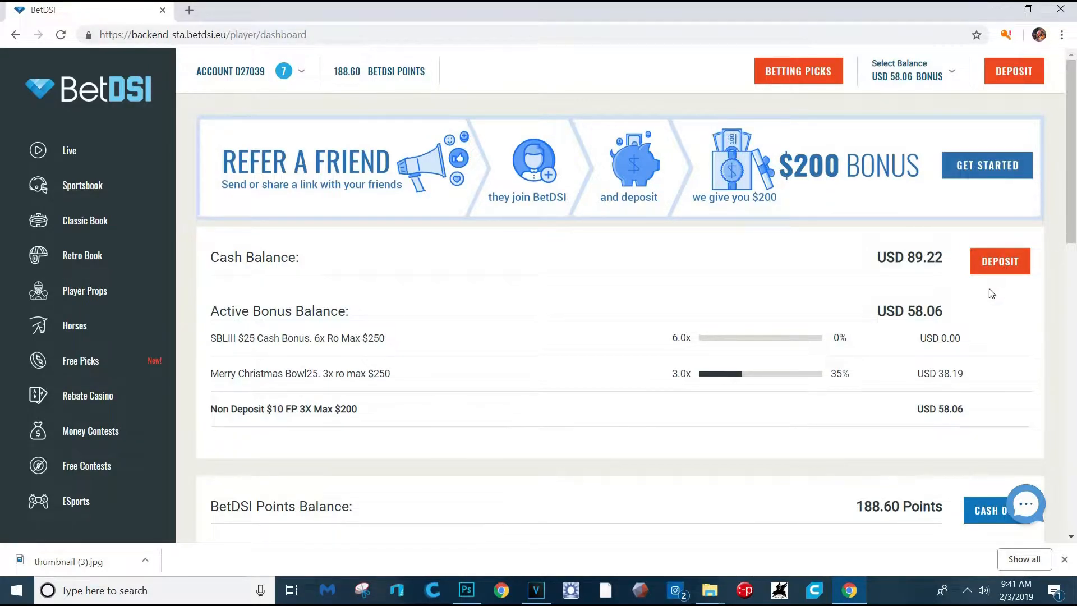
mouse_move(999, 261)
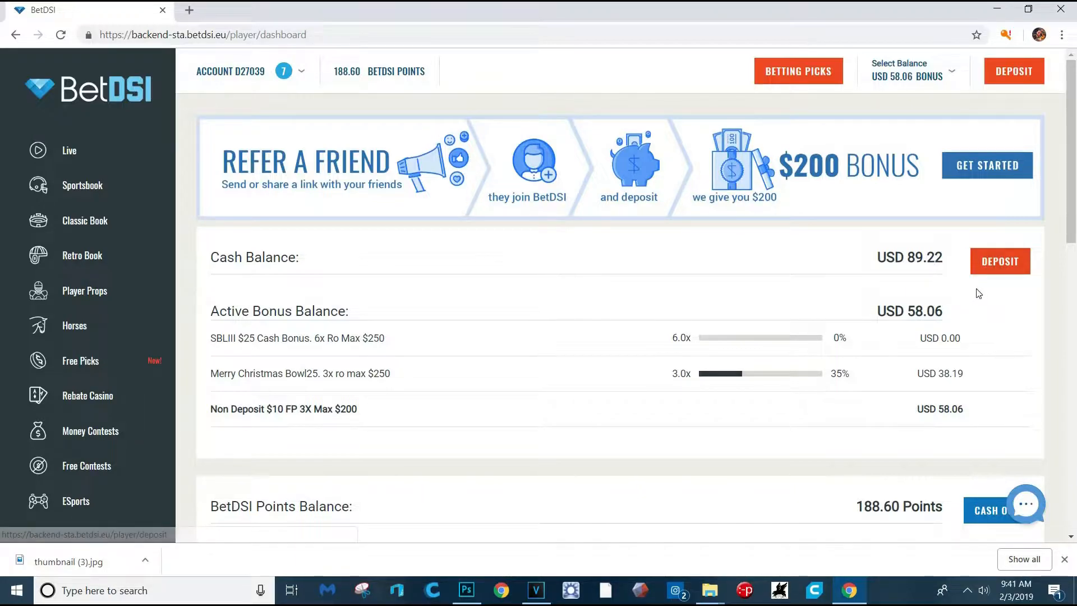
mouse_move(1003, 210)
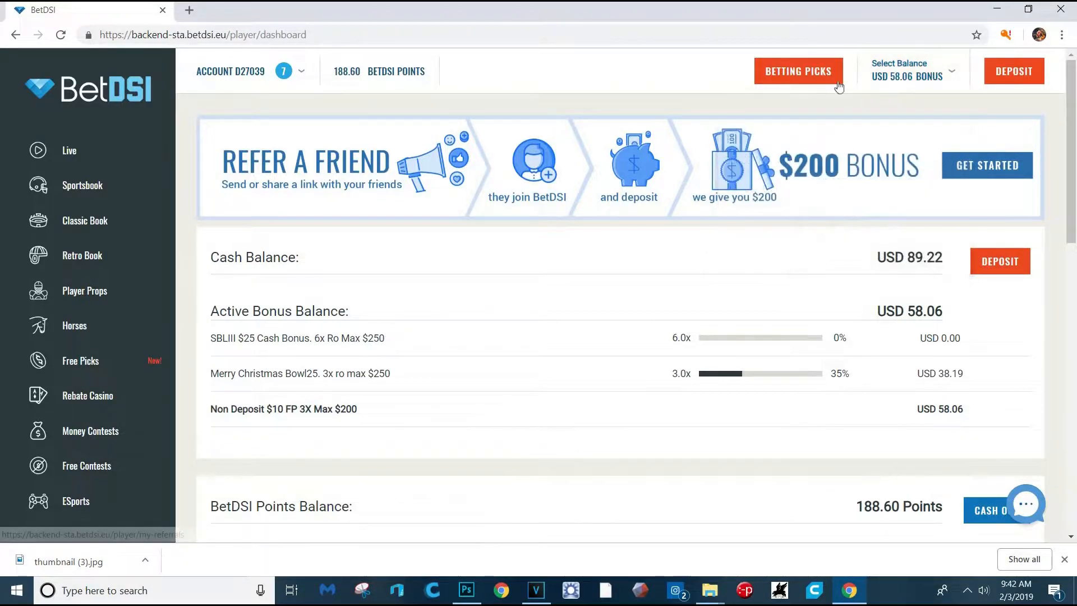
Switch the active balance from the USD 58.06 bonus to the USD 0.00 SBLIII bonus
click(911, 71)
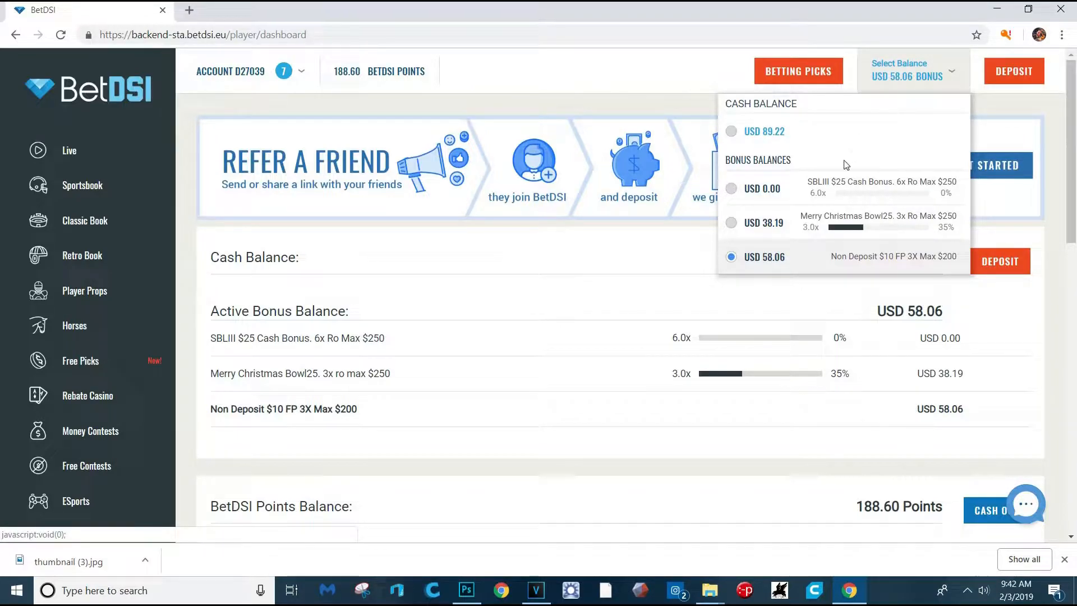
mouse_move(806, 193)
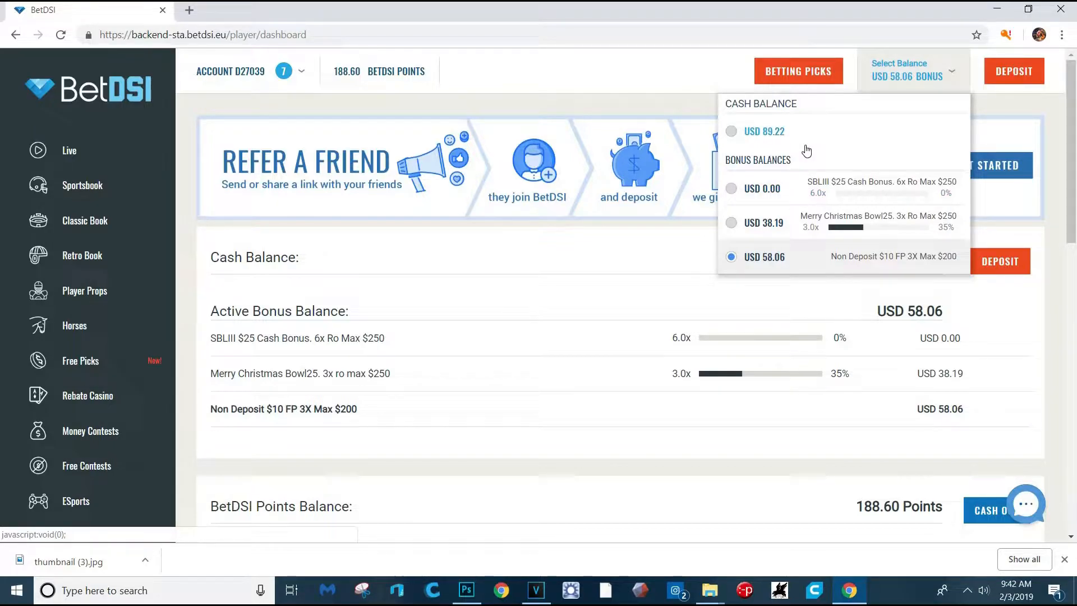
click(911, 71)
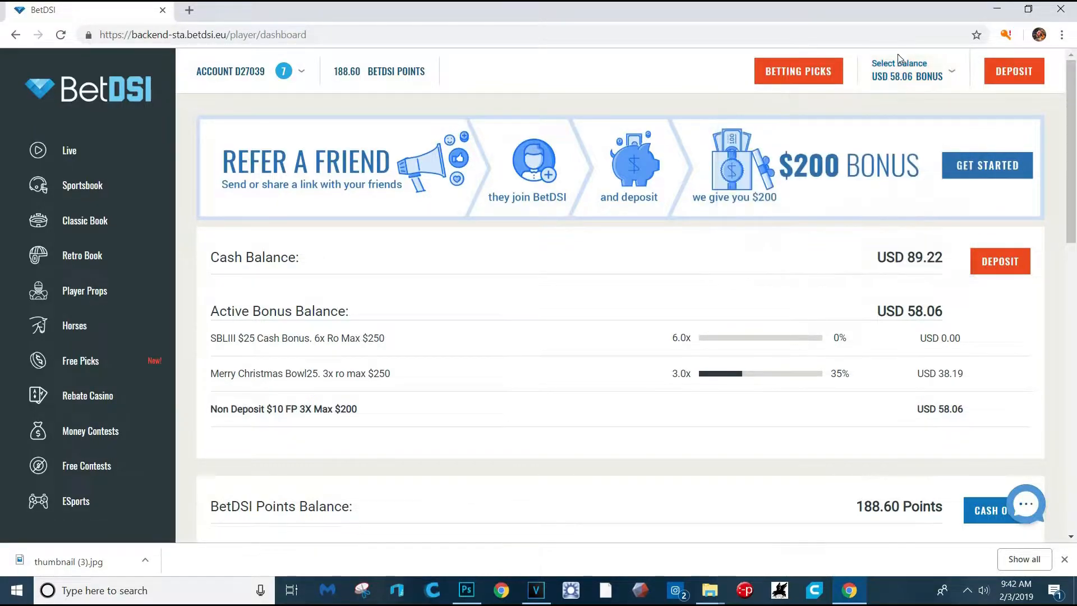
click(910, 71)
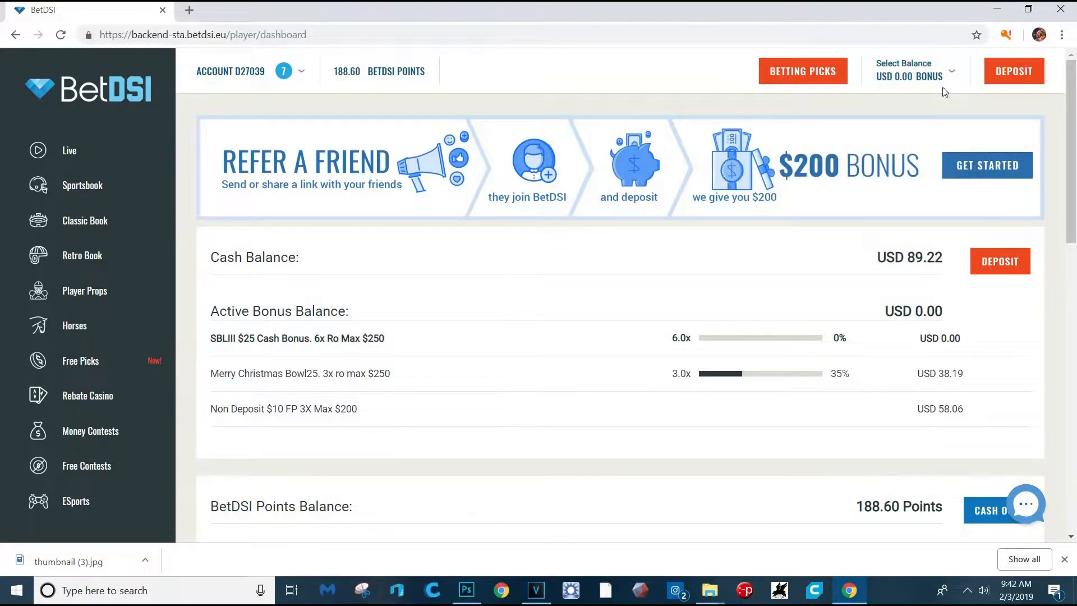
click(910, 70)
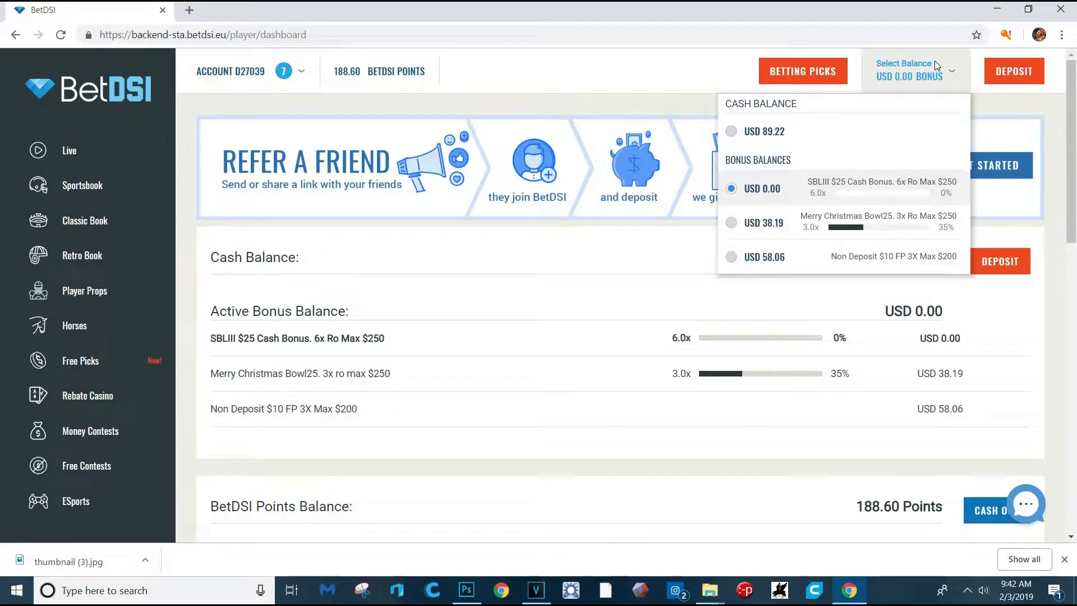
mouse_move(764, 131)
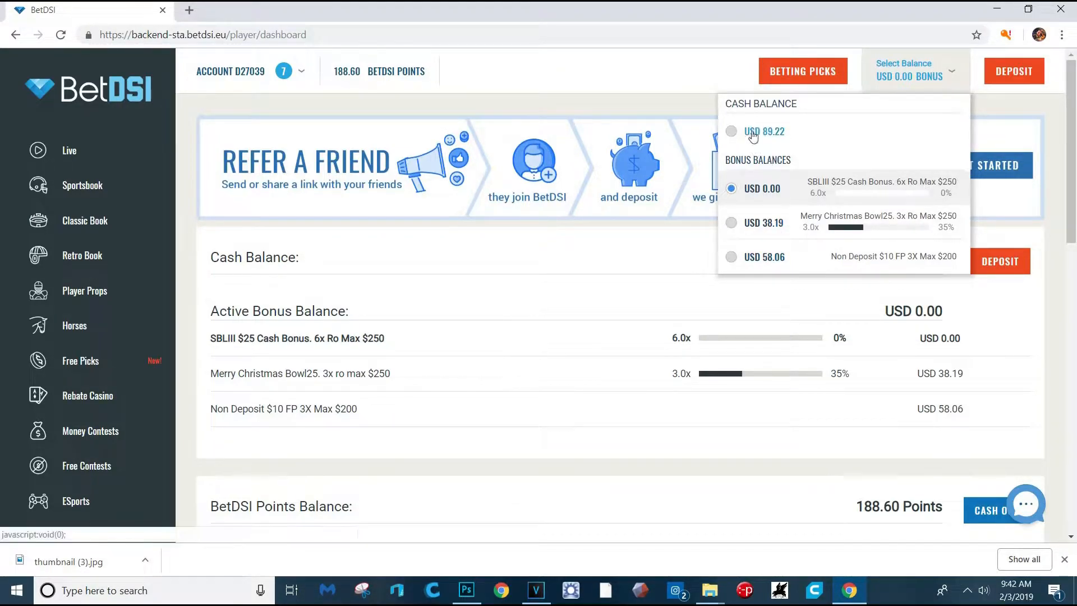
click(763, 131)
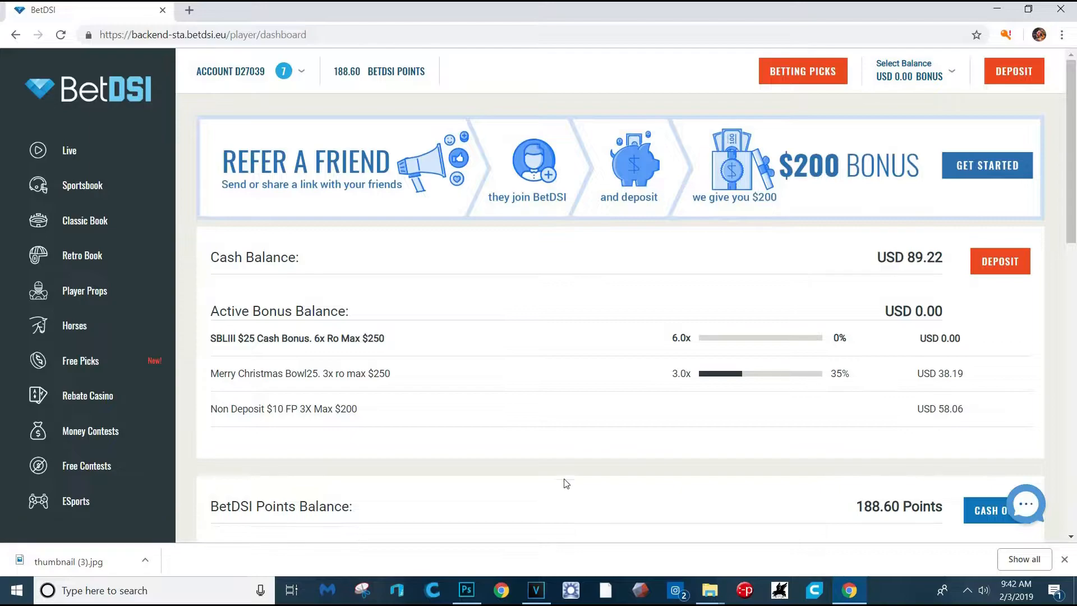
scroll(down, 3)
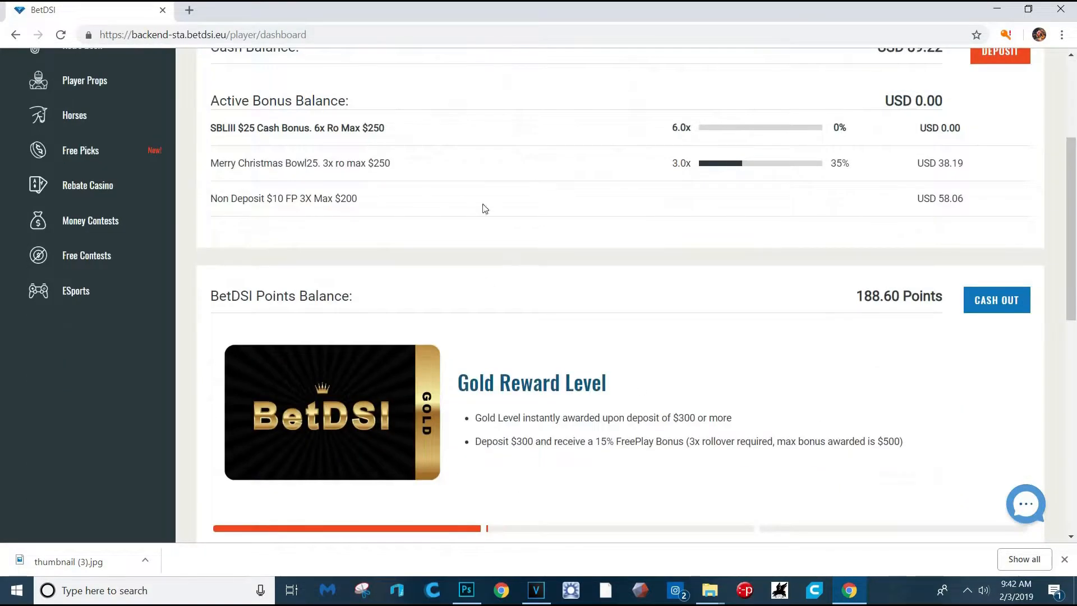
scroll(down, 3)
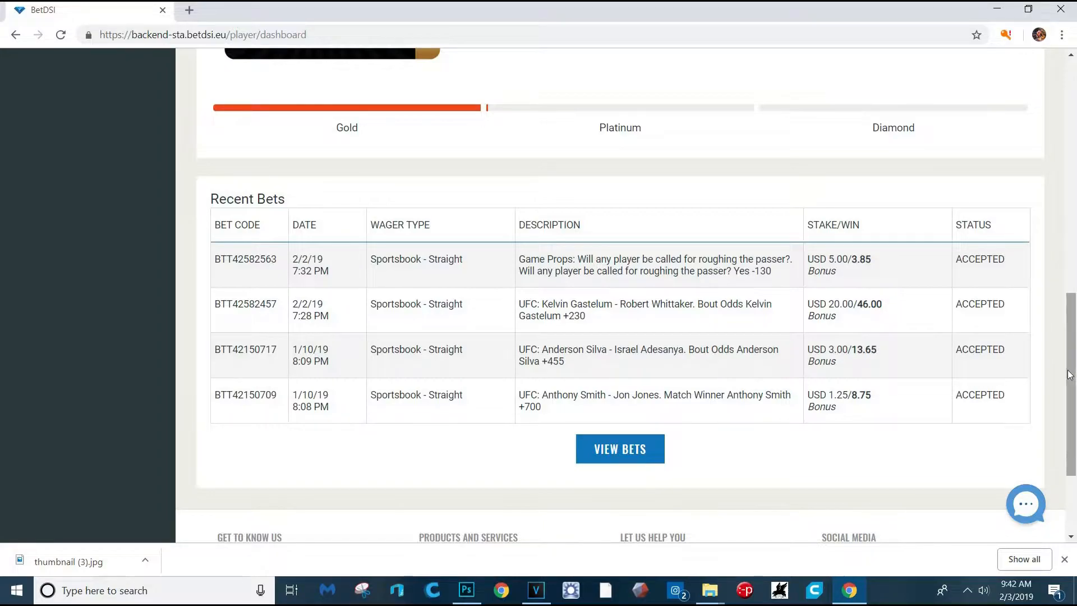
mouse_move(599, 316)
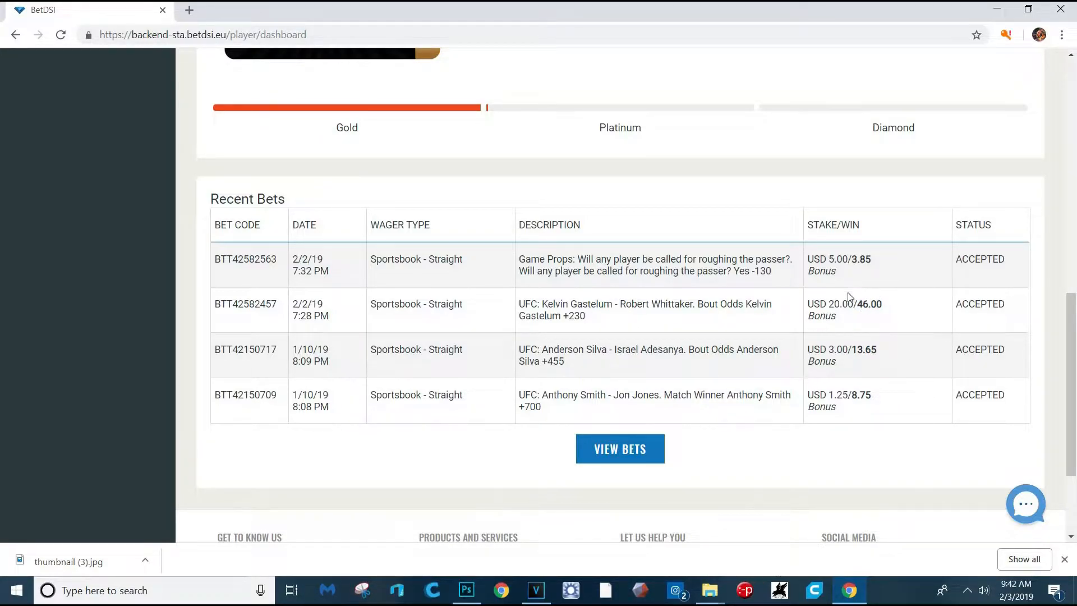
scroll(up, 3)
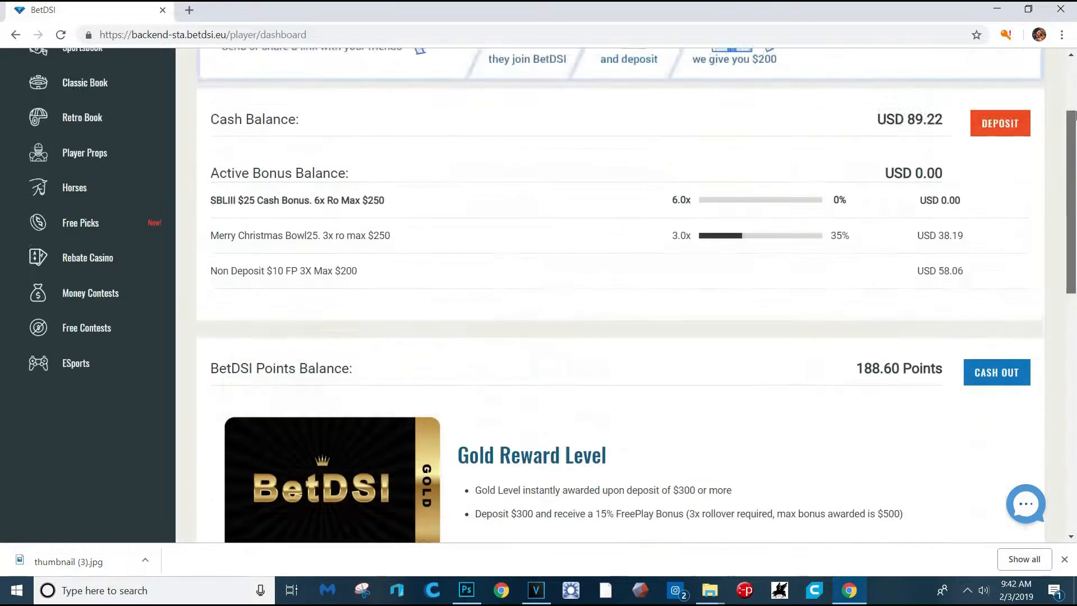
click(908, 71)
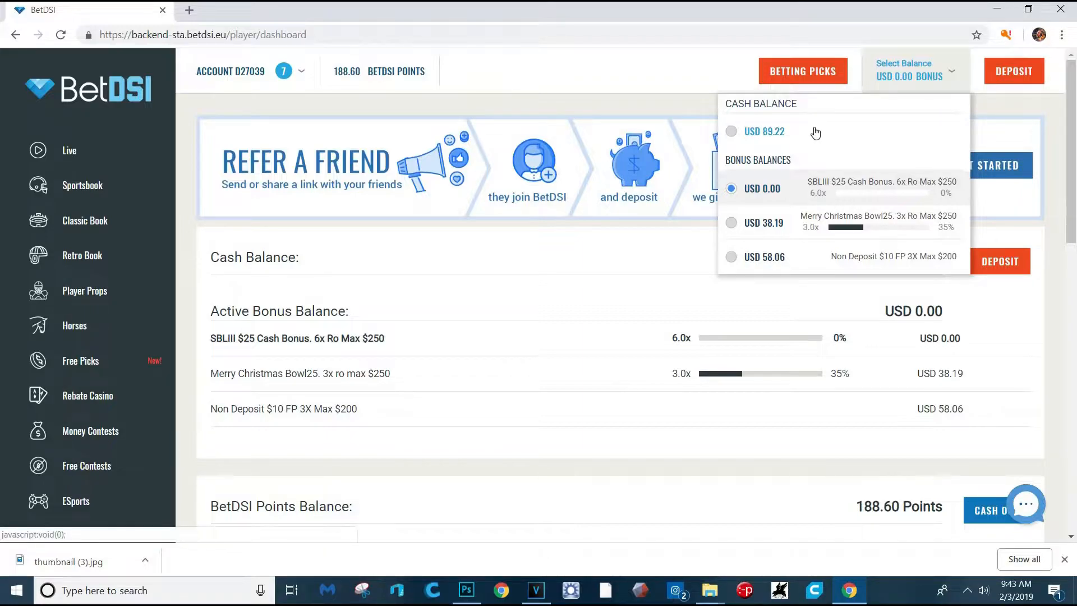
mouse_move(961, 114)
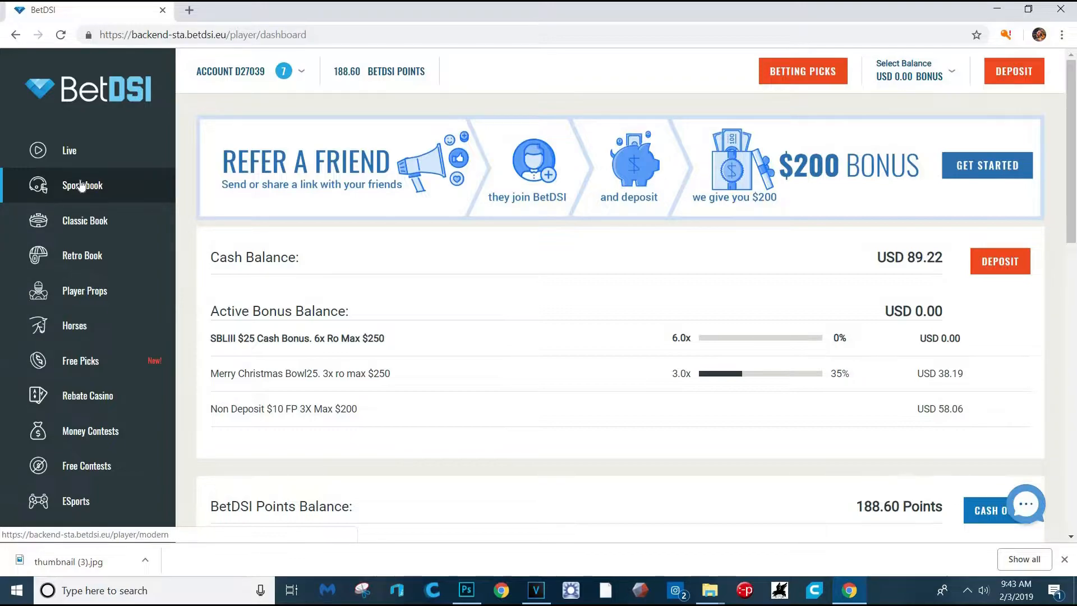
Go to the Sportsbook's Most played page with the Patriots vs Rams Super Bowl lines
click(82, 185)
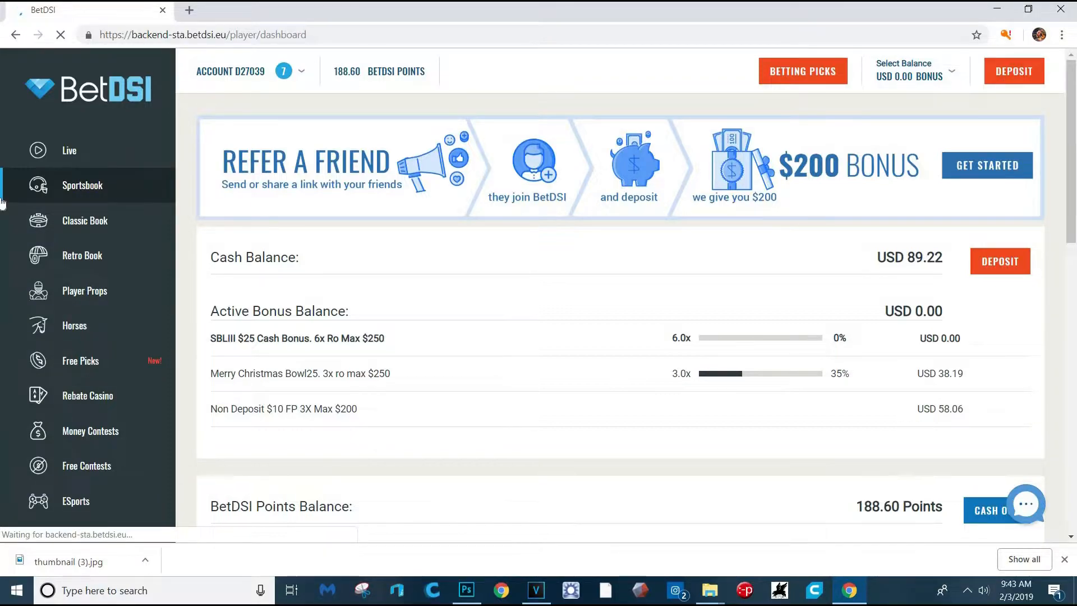
click(82, 185)
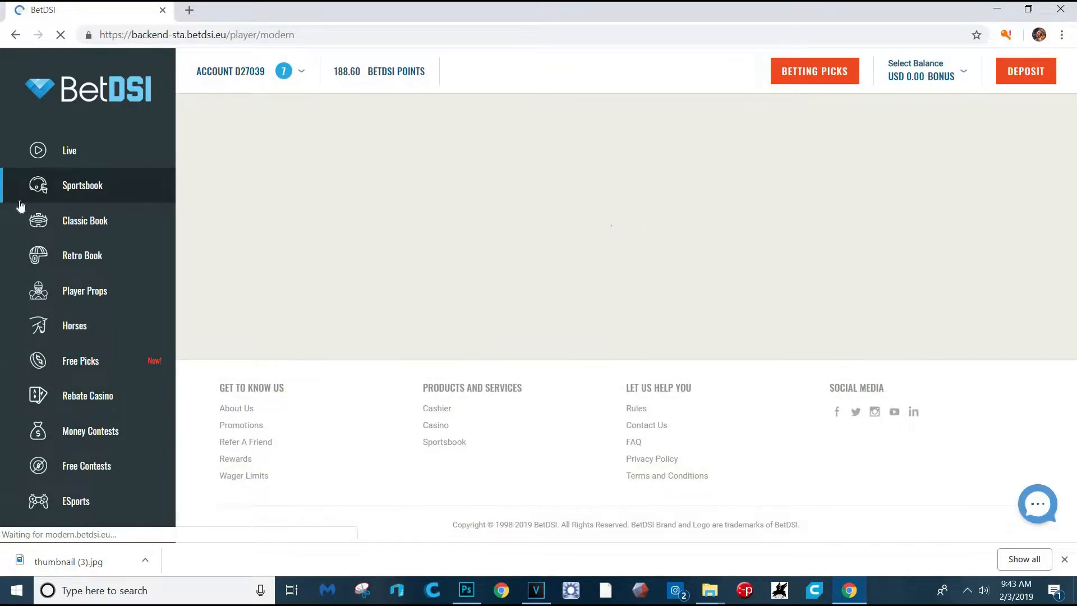
click(81, 185)
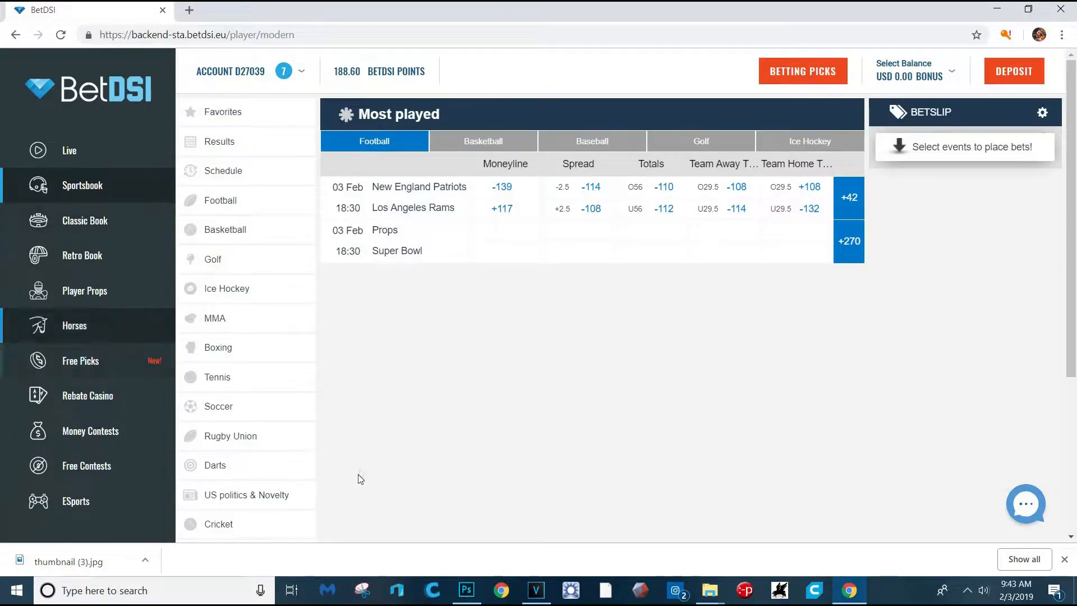
scroll(down, 3)
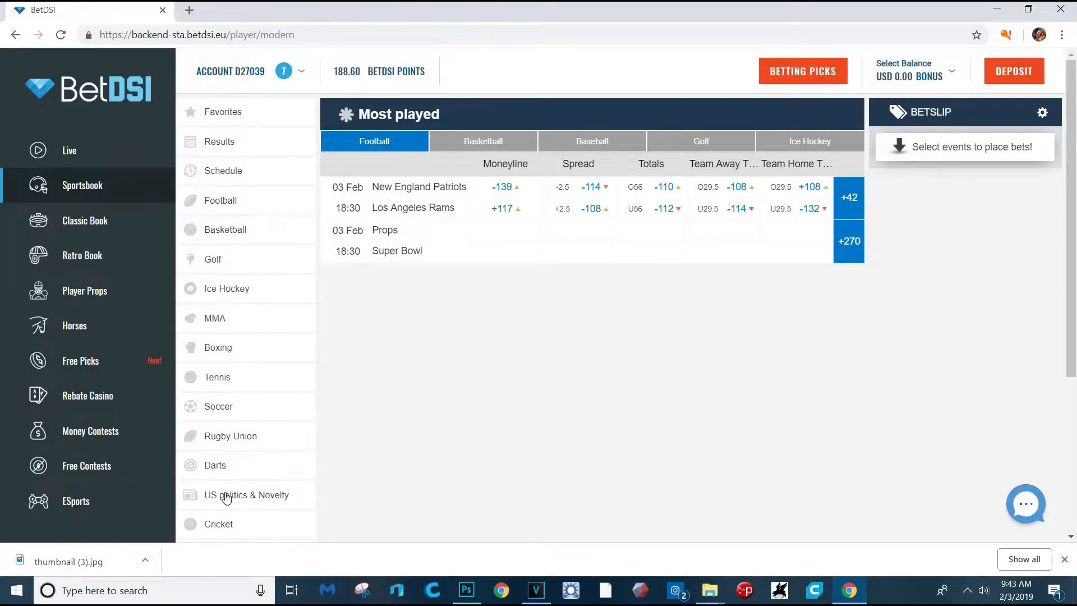
mouse_move(679, 252)
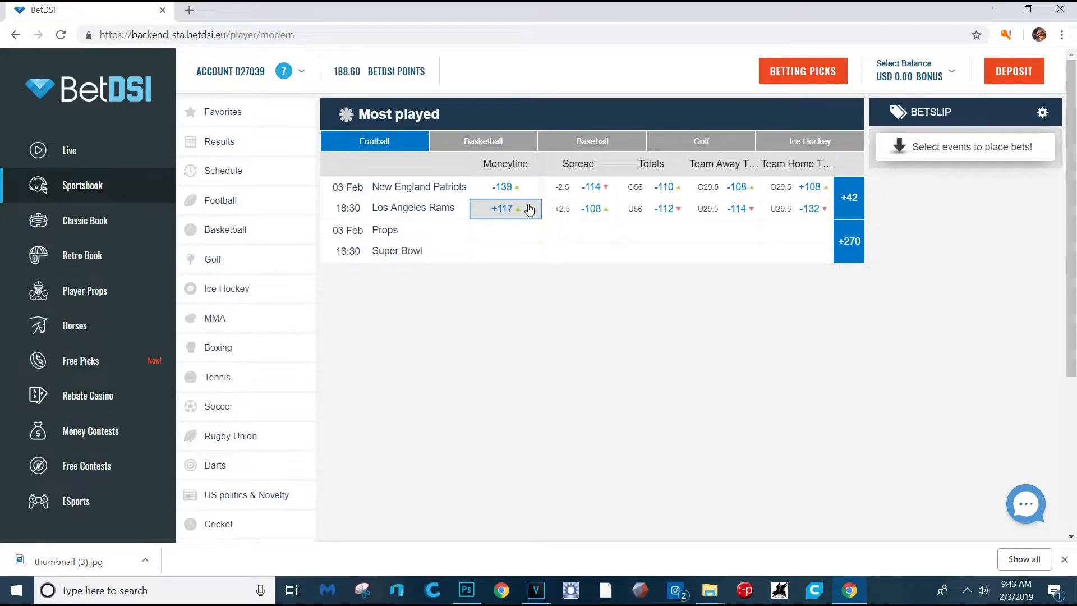
mouse_move(412, 403)
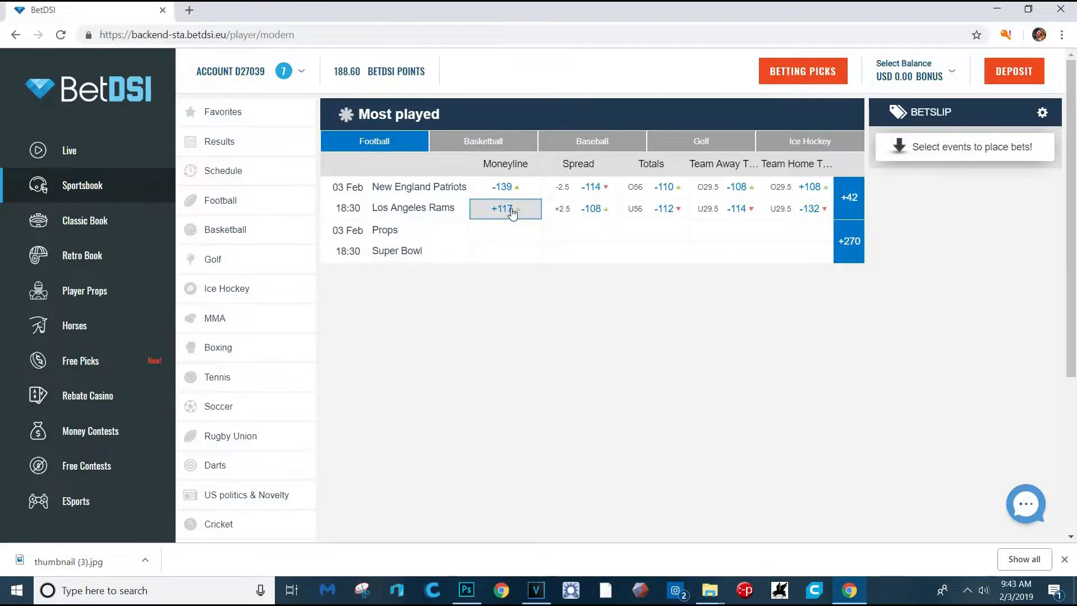
Add the Rams +117 money line to the bet slip using the USD 38.19 bonus balance, with no stake
click(502, 209)
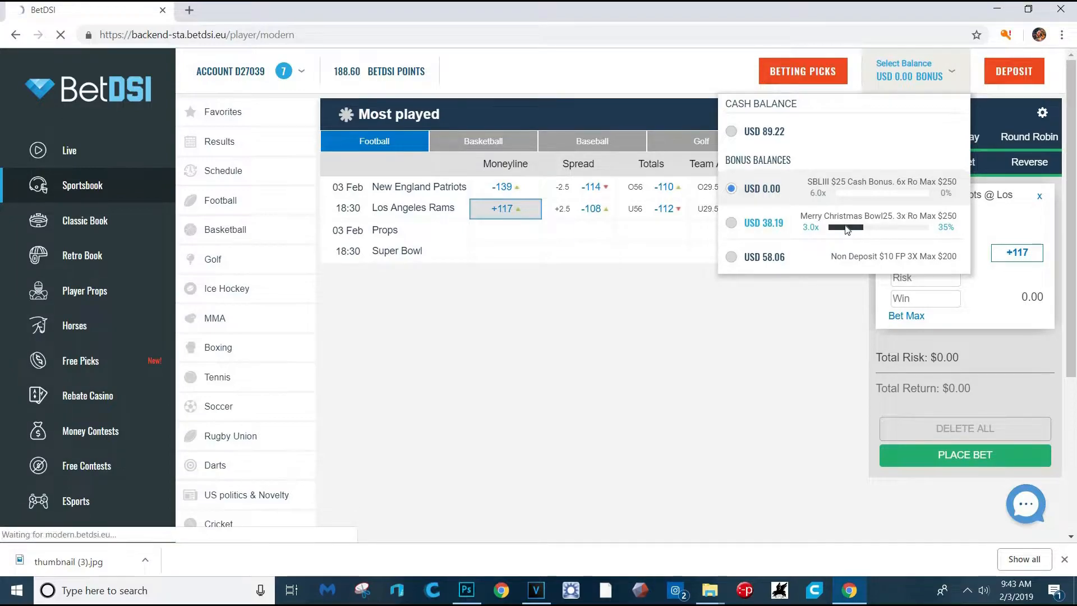
click(730, 222)
text(5)
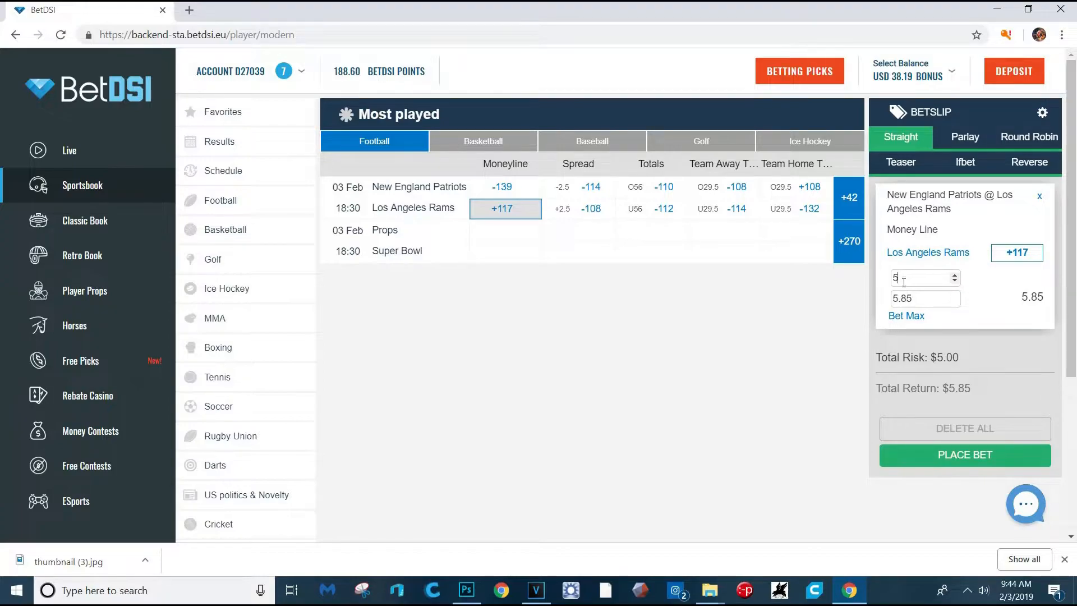
mouse_move(843, 318)
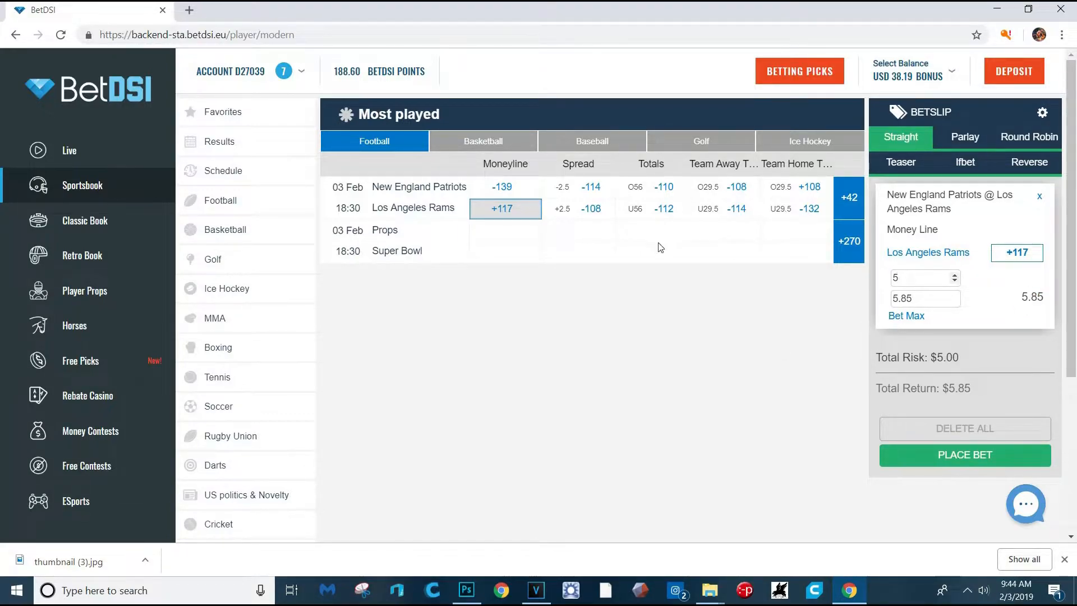
click(577, 209)
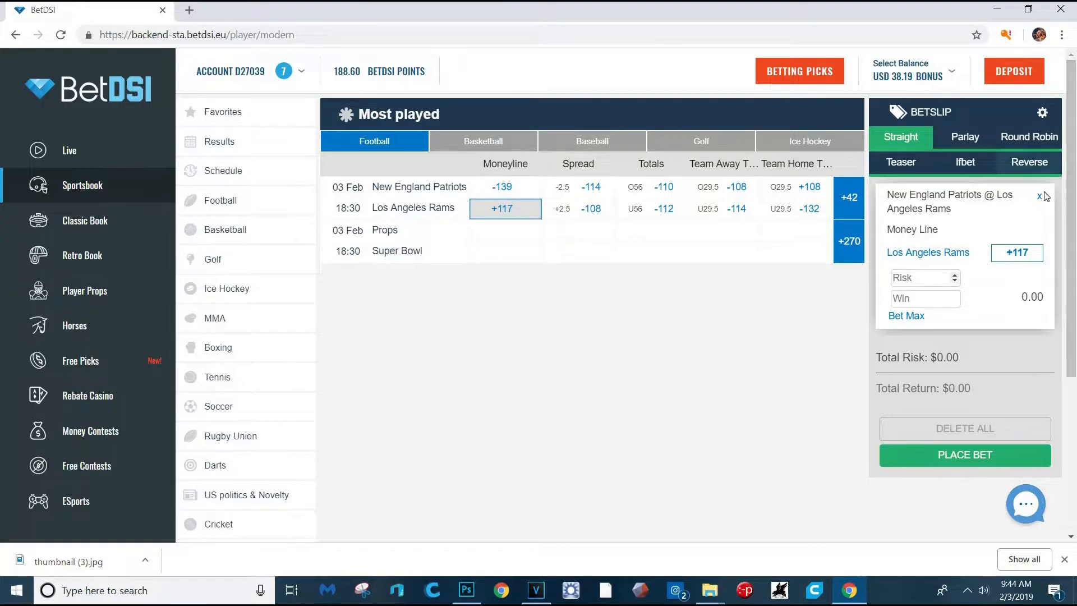
Replace the Rams pick with the Patriots -139 money line at a $5 risk
click(1042, 196)
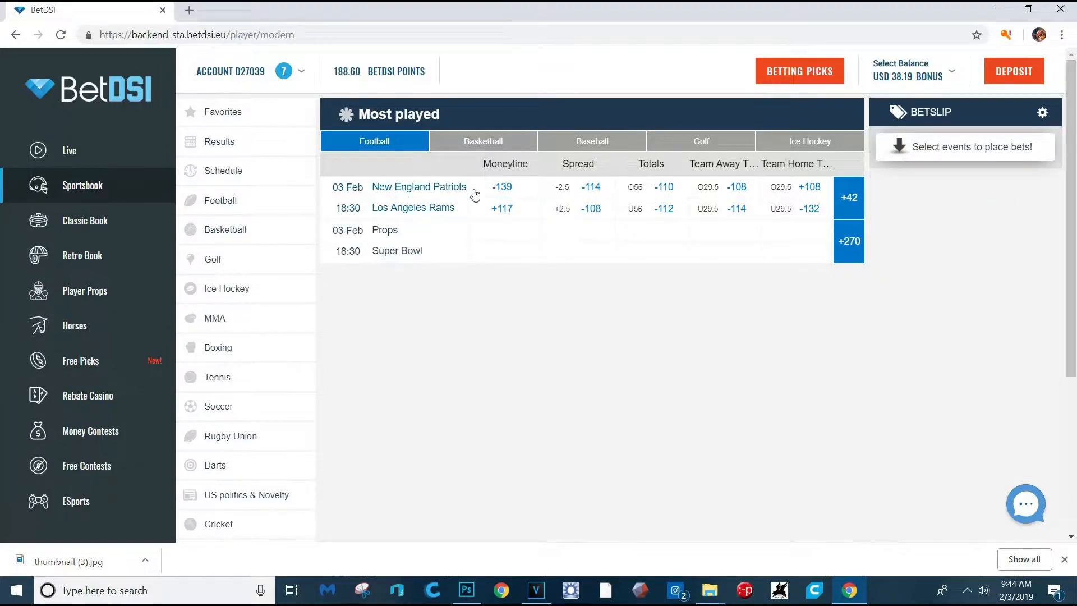
click(501, 186)
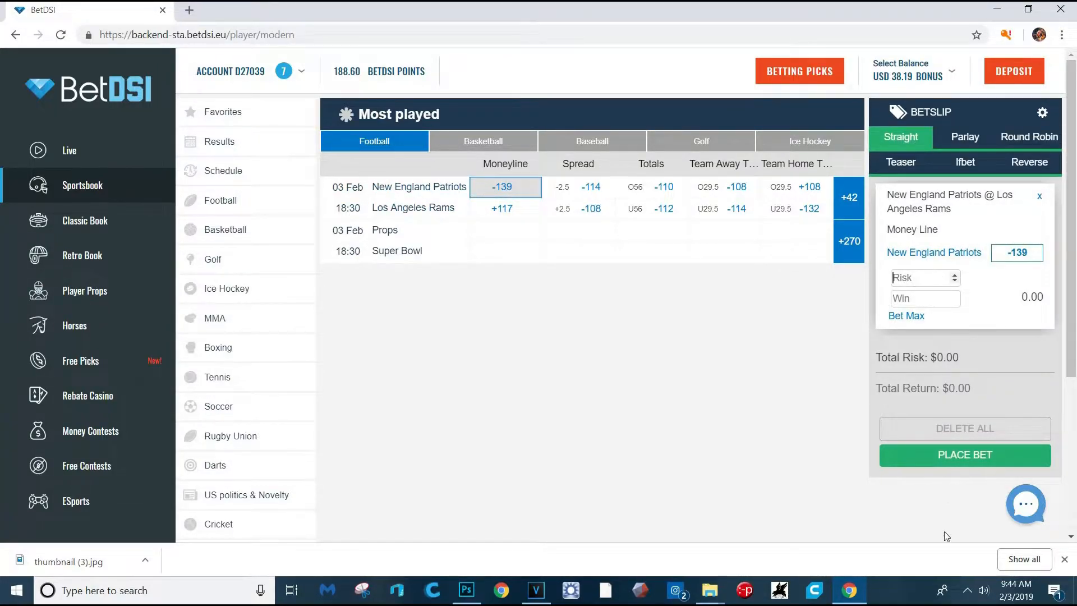
text(5)
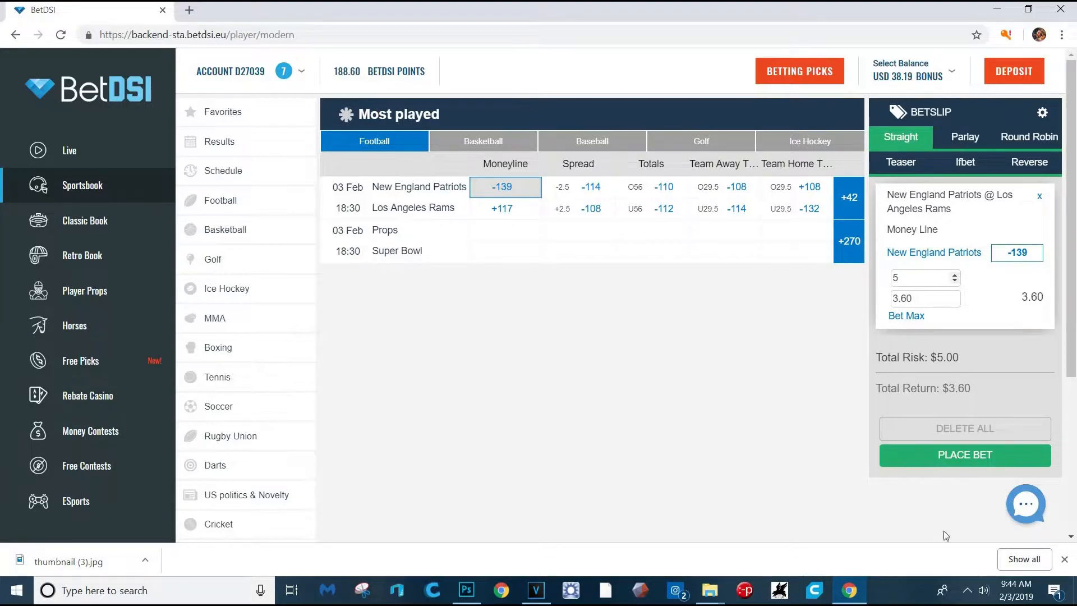
mouse_move(1022, 299)
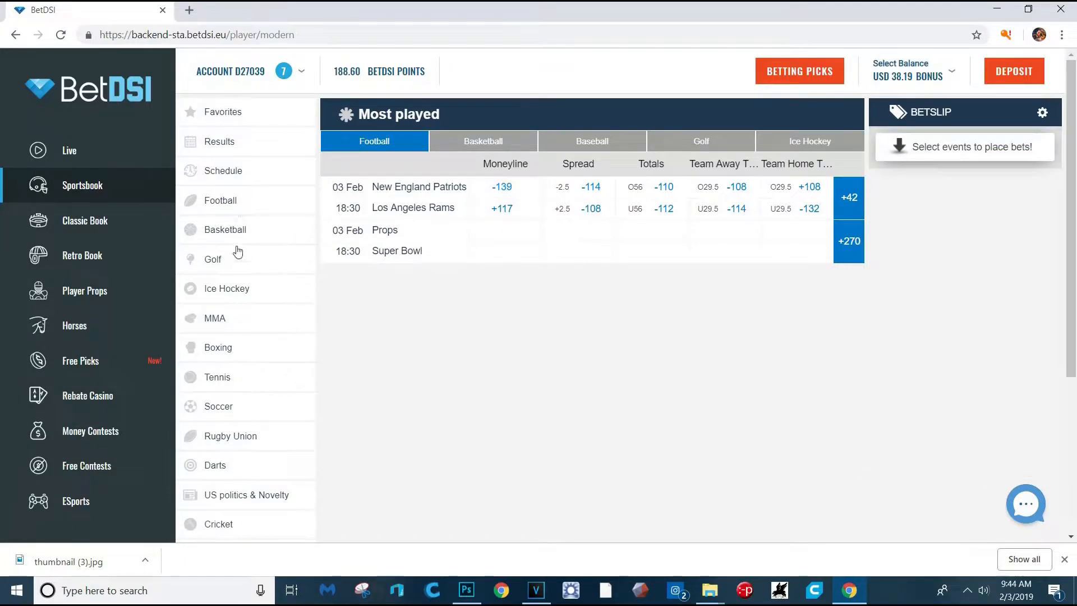
mouse_move(226, 319)
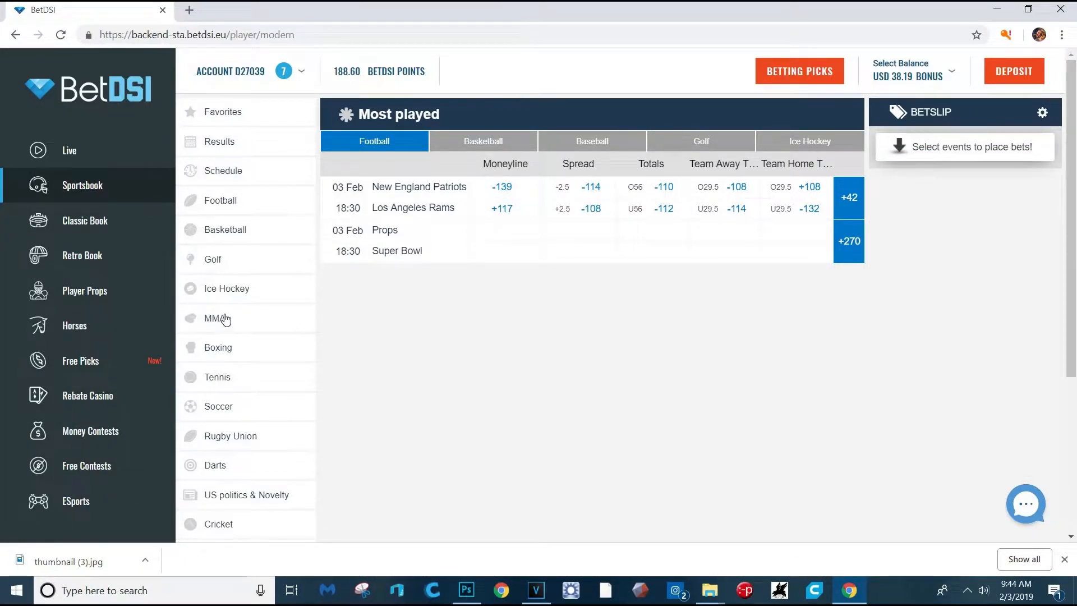
In the MMA markets, add Anthony Smith +700 over Jon Jones to the bet slip with a $2 risk
click(216, 317)
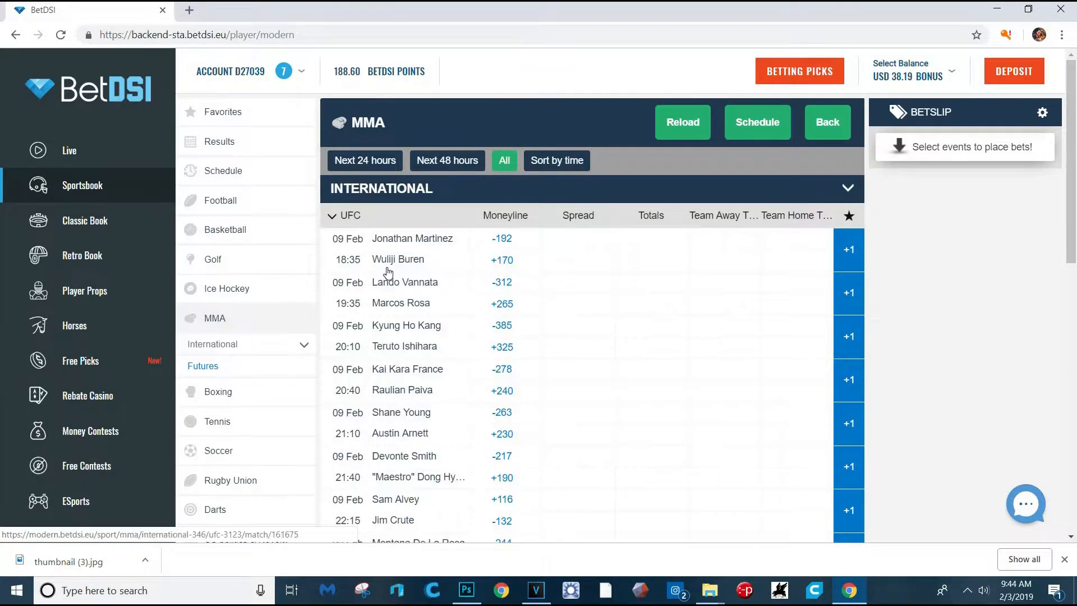
click(504, 325)
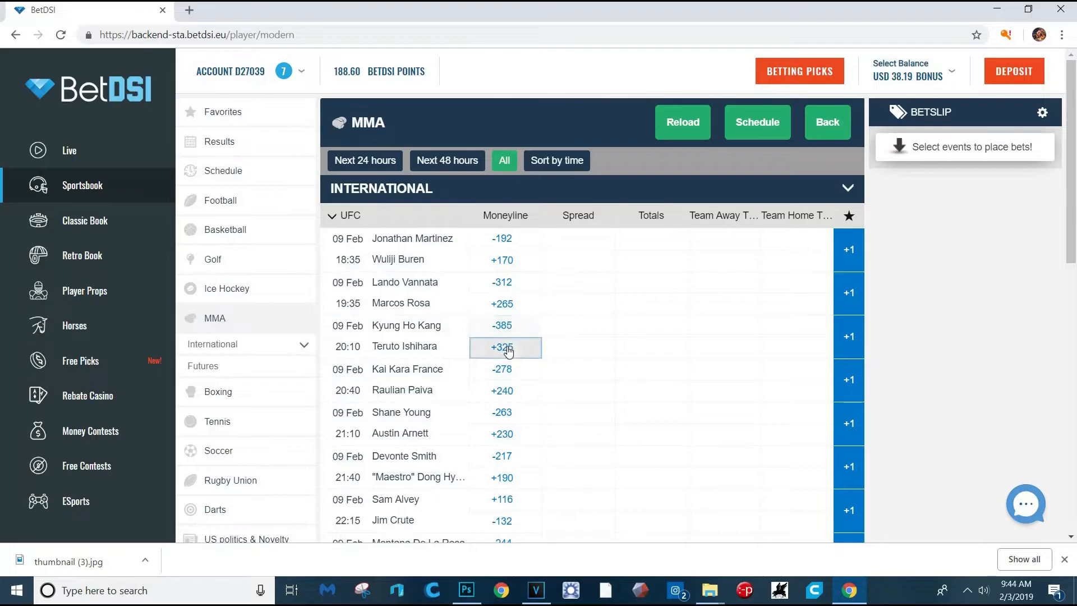
scroll(down, 3)
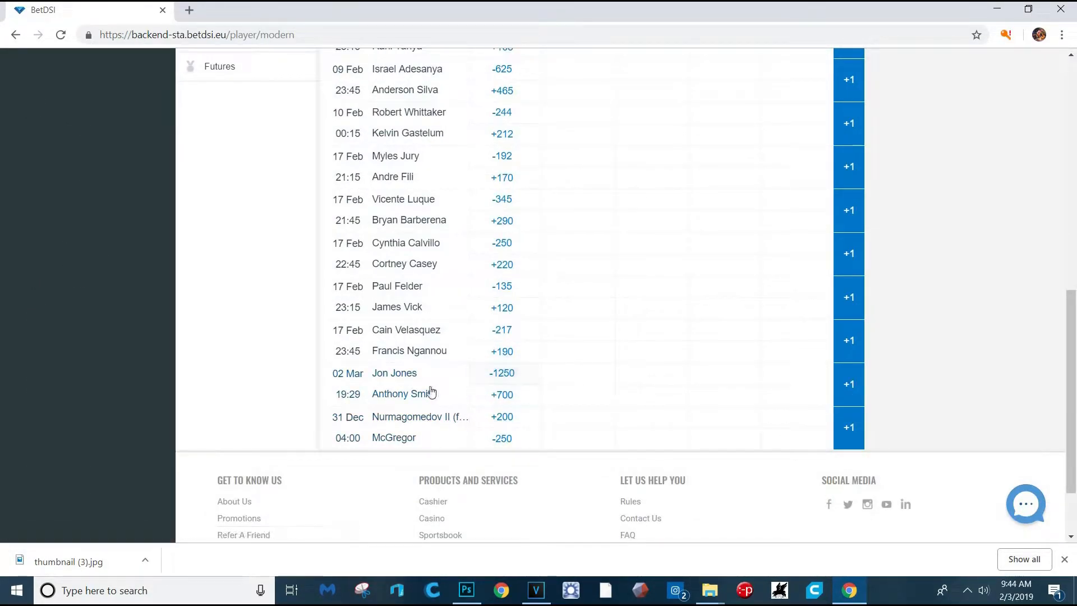
click(505, 372)
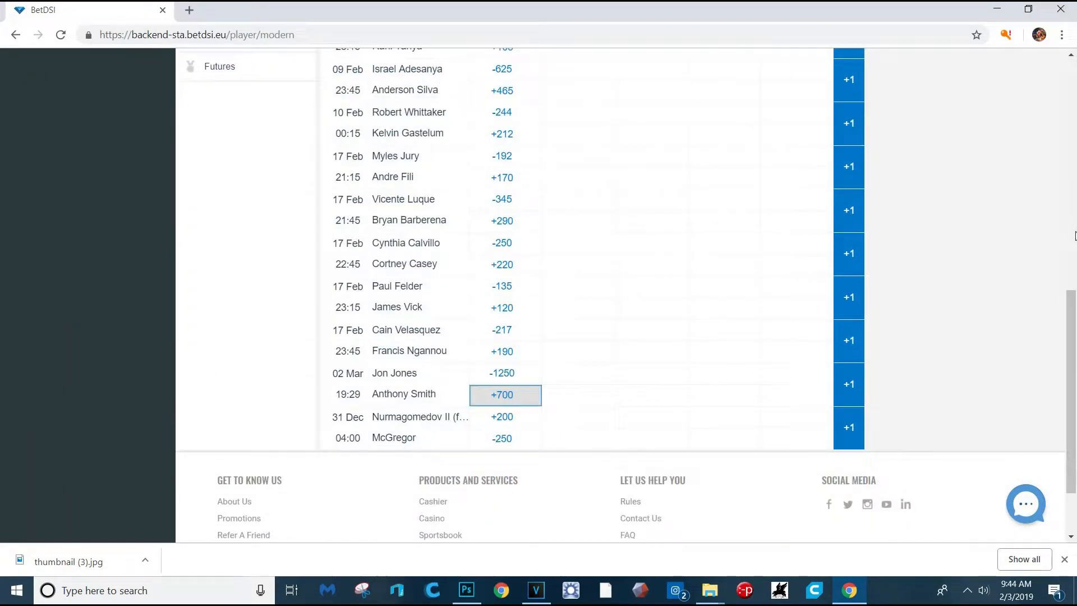
click(503, 394)
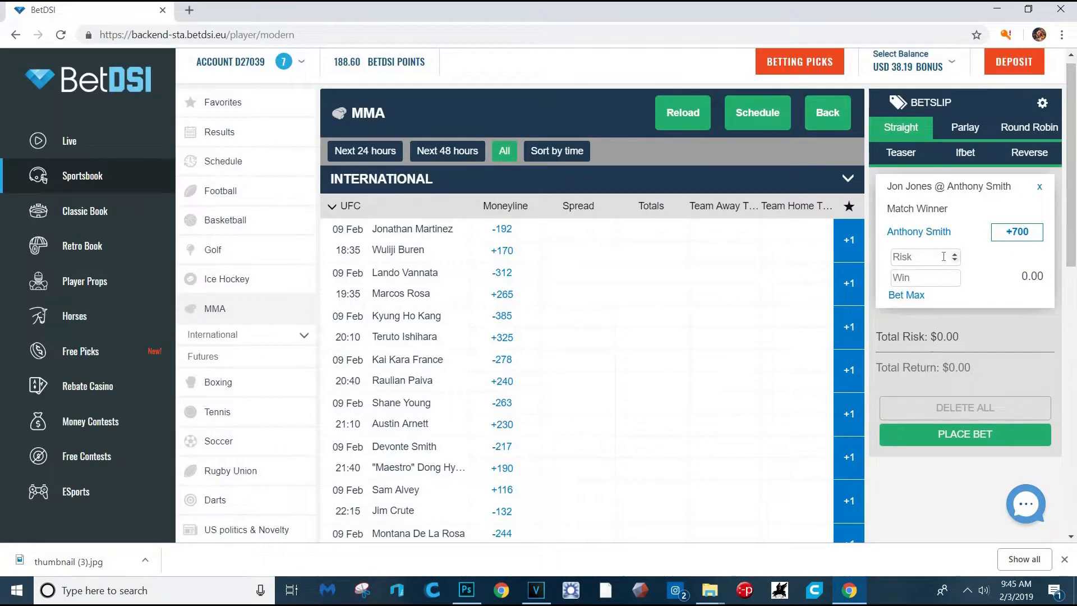
text(2)
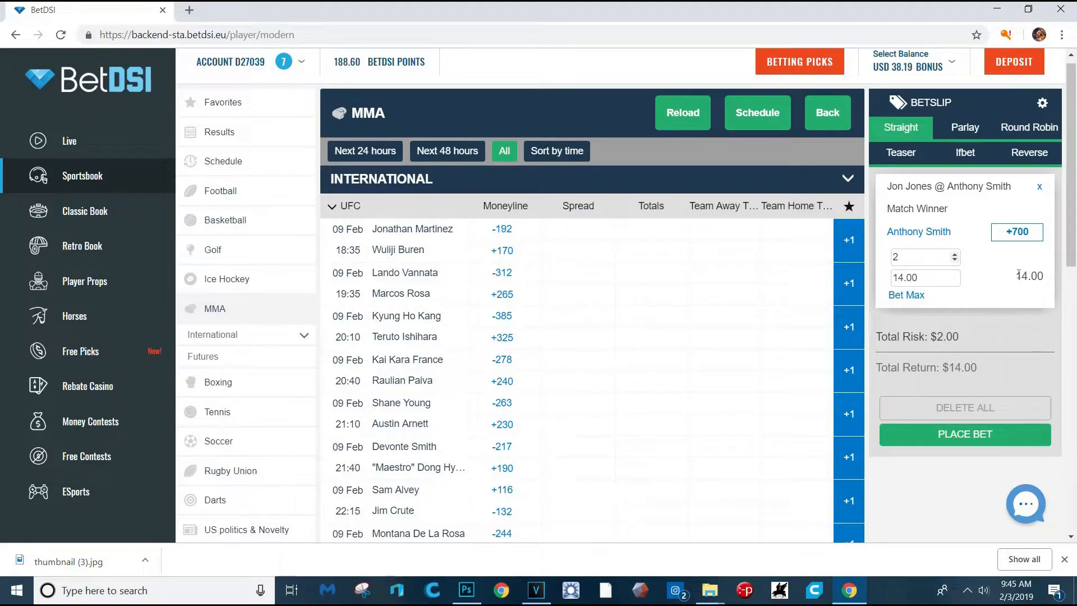
mouse_move(549, 386)
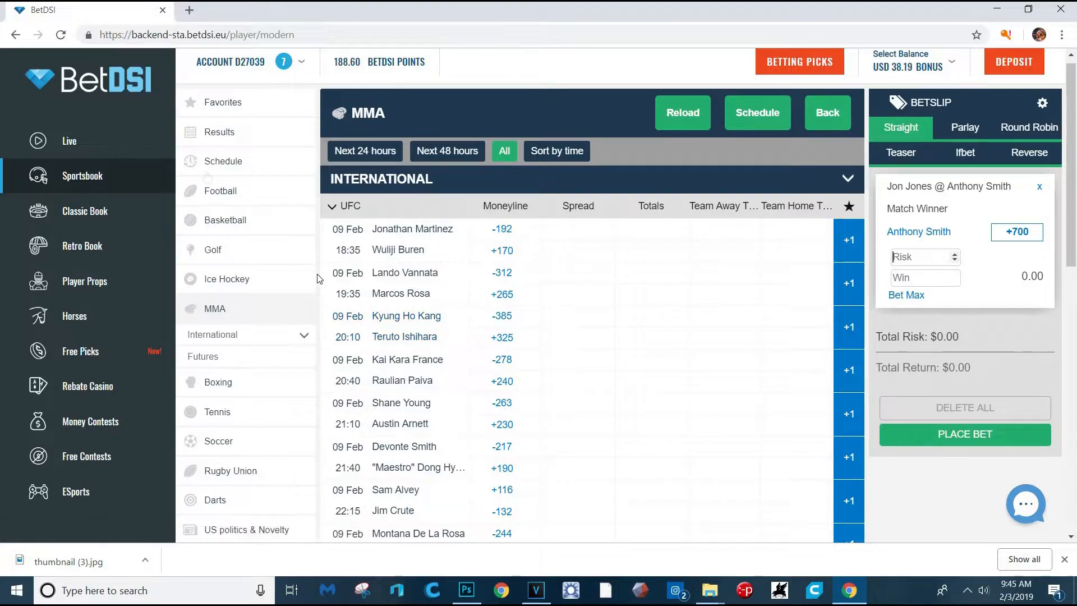
mouse_move(424, 436)
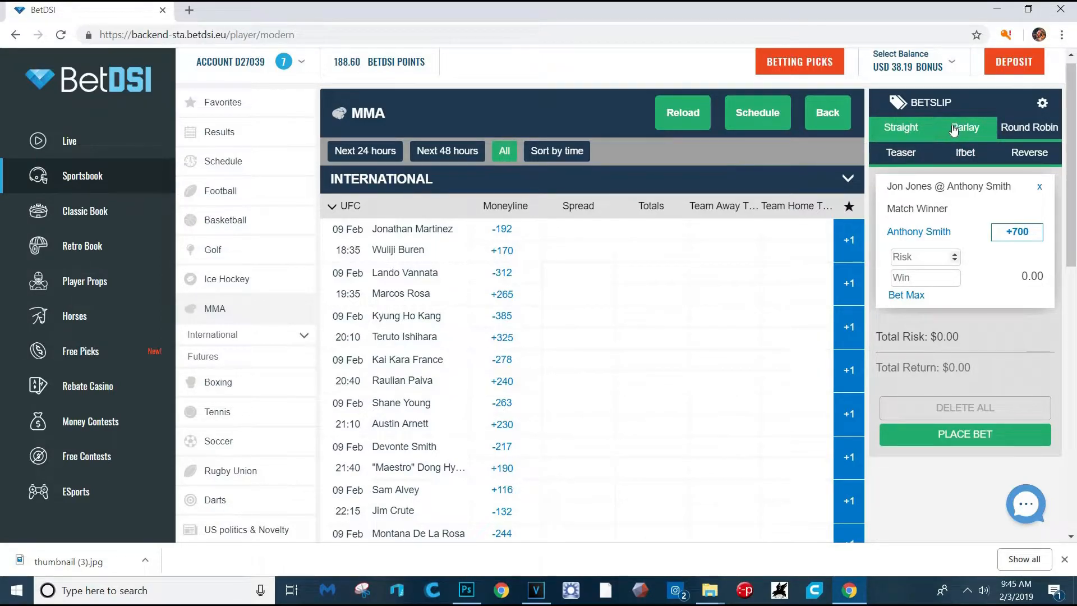
Add Marcos Rosa +265 and Sam Alvey +116 as parlay legs alongside Anthony Smith
click(964, 128)
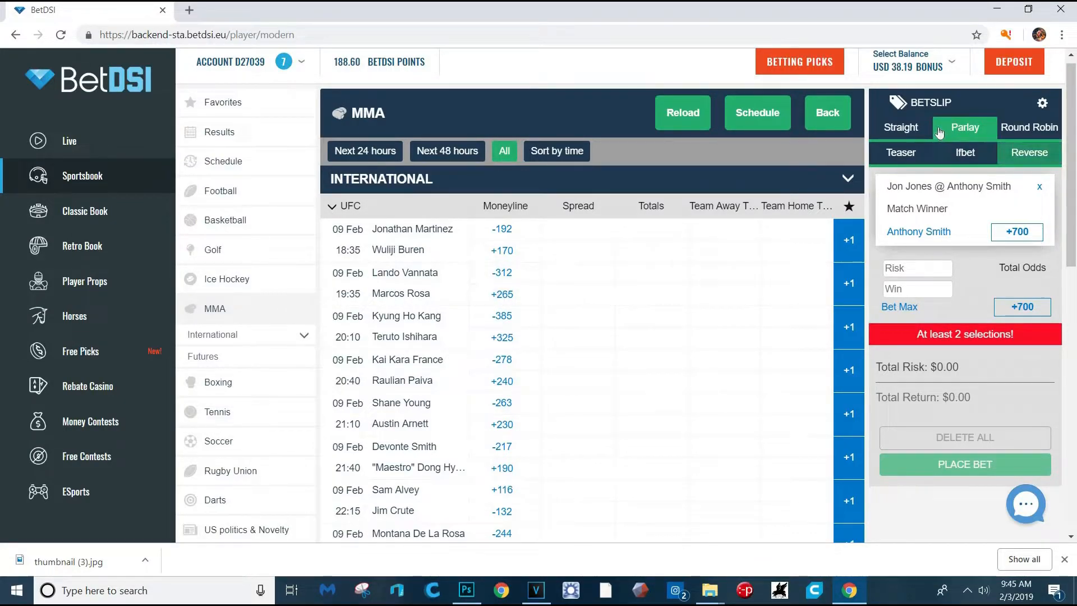
click(901, 128)
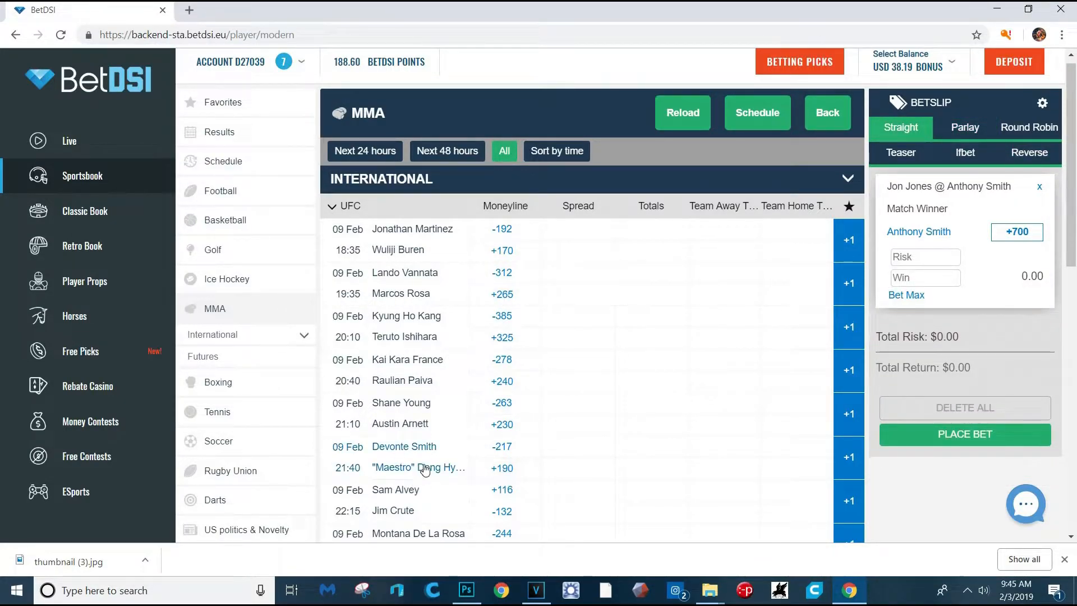
click(504, 298)
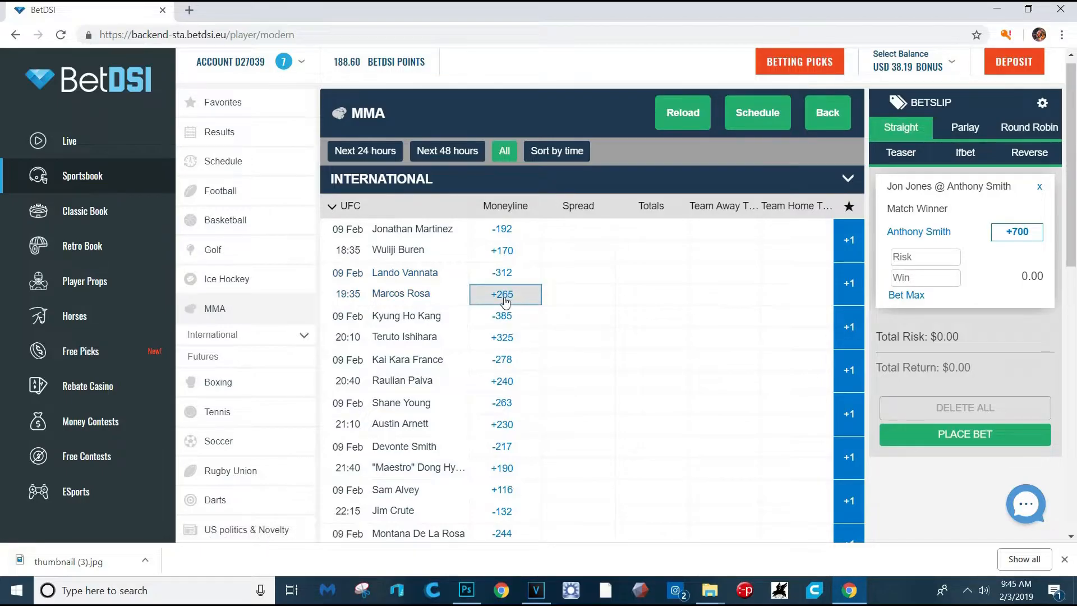
click(504, 294)
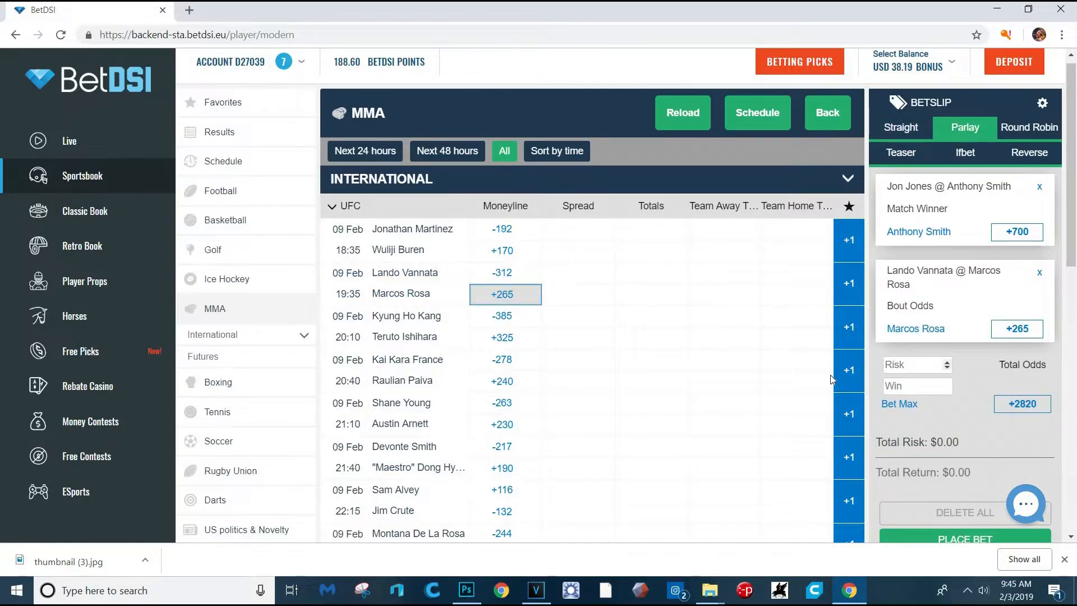
scroll(down, 3)
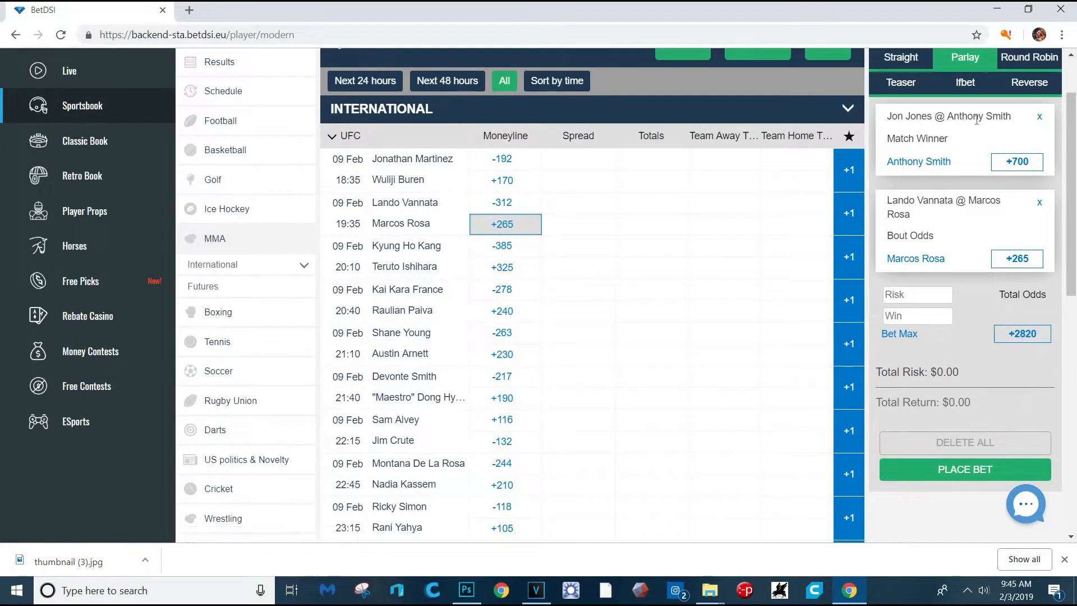
mouse_move(522, 433)
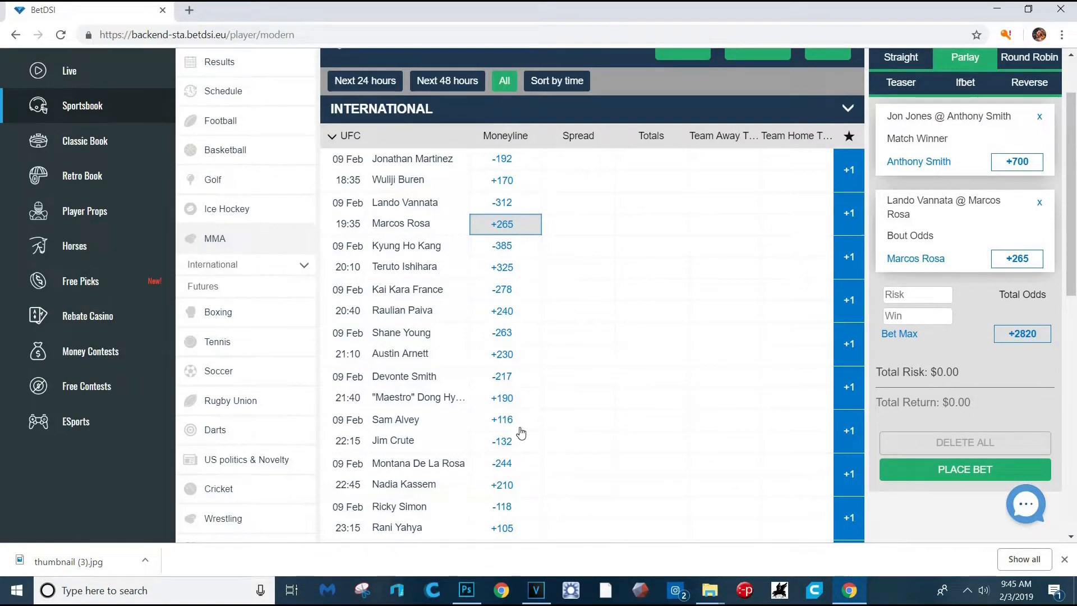
click(505, 418)
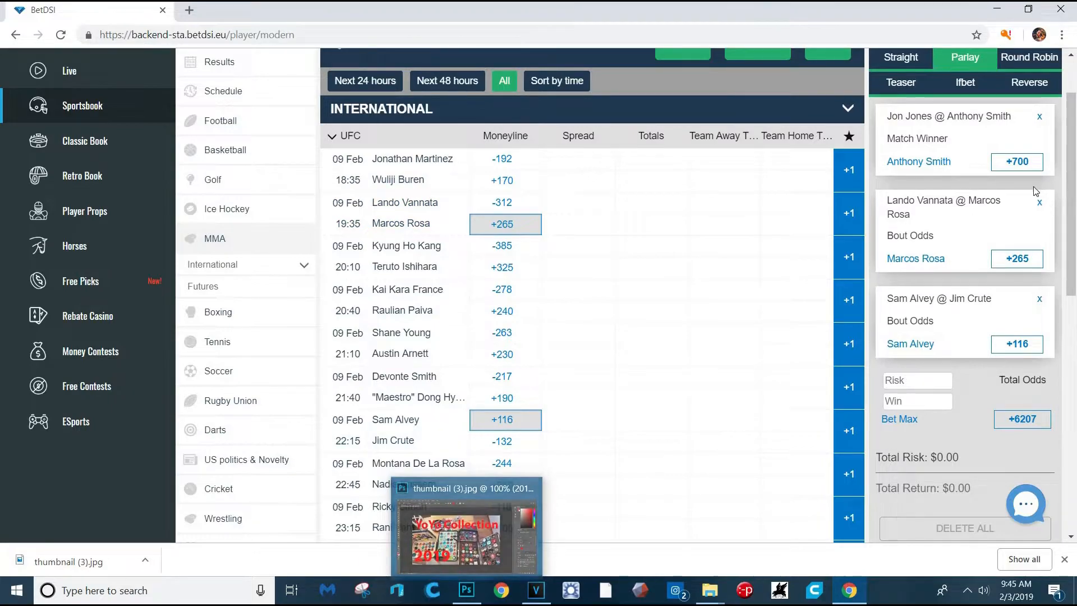
Remove the Marcos Rosa leg, then clear the whole bet slip
click(1039, 202)
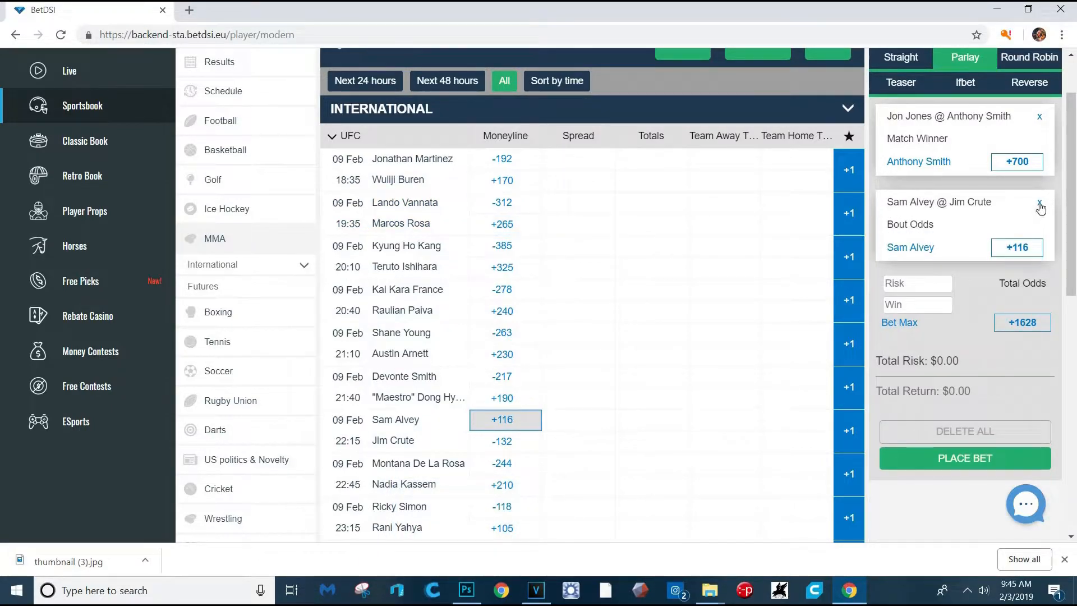
click(1038, 204)
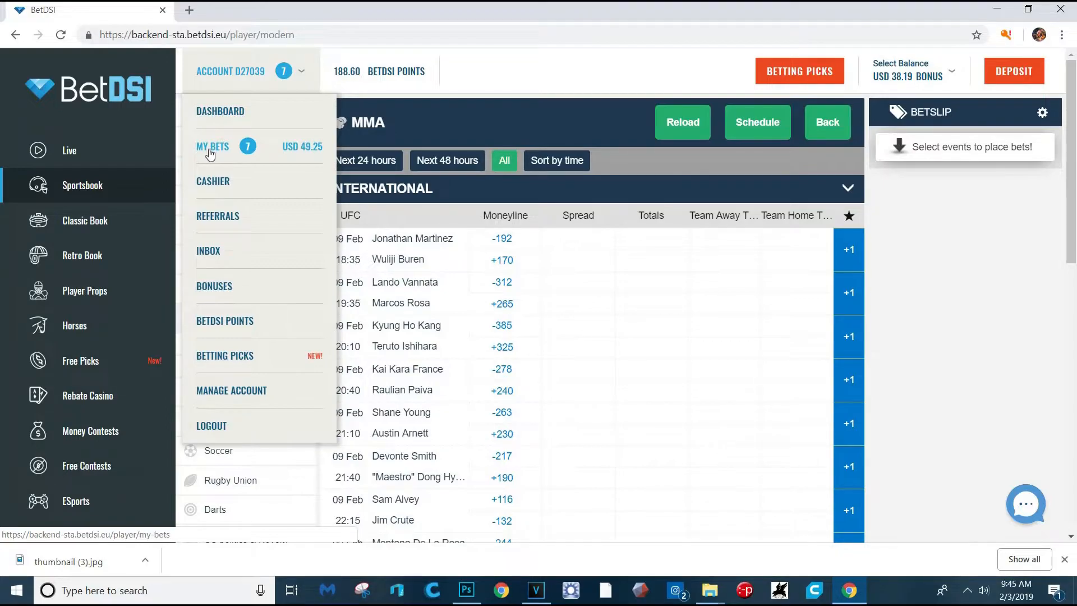
Show My Bets with the open wagers listing USD 49.25 pending and USD 175.00 to win
click(213, 149)
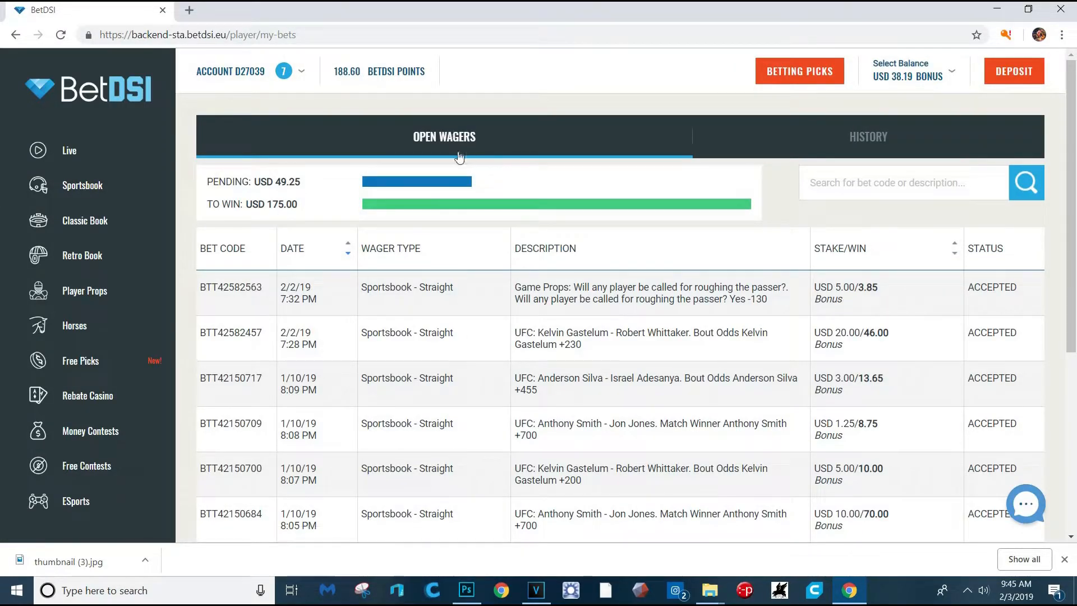
scroll(down, 3)
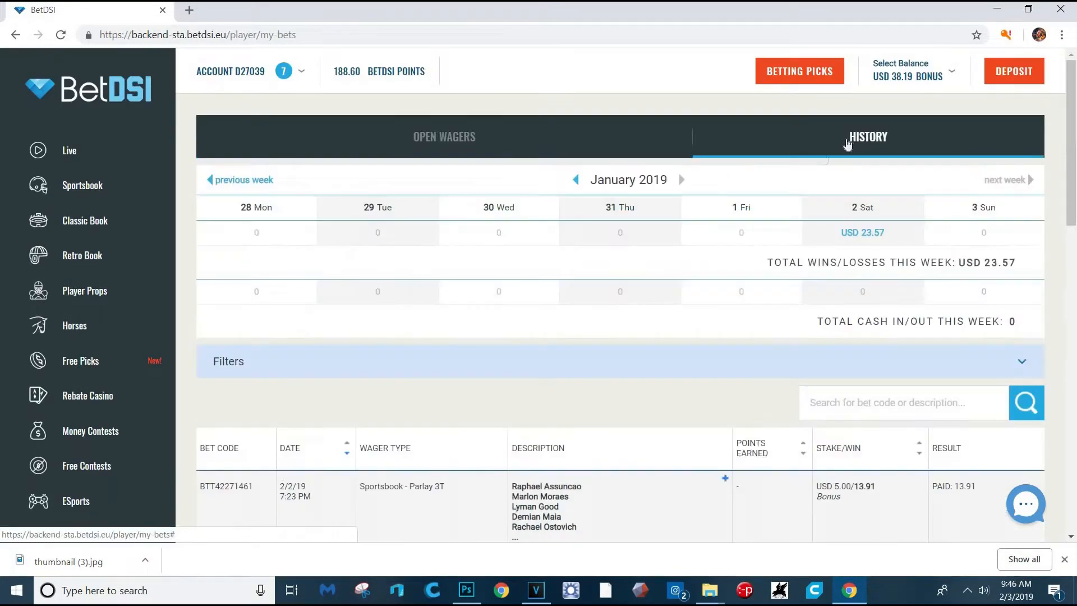
Review the settled bets in the weekly history down to January 26, with USD 23.57 in wins
scroll(down, 3)
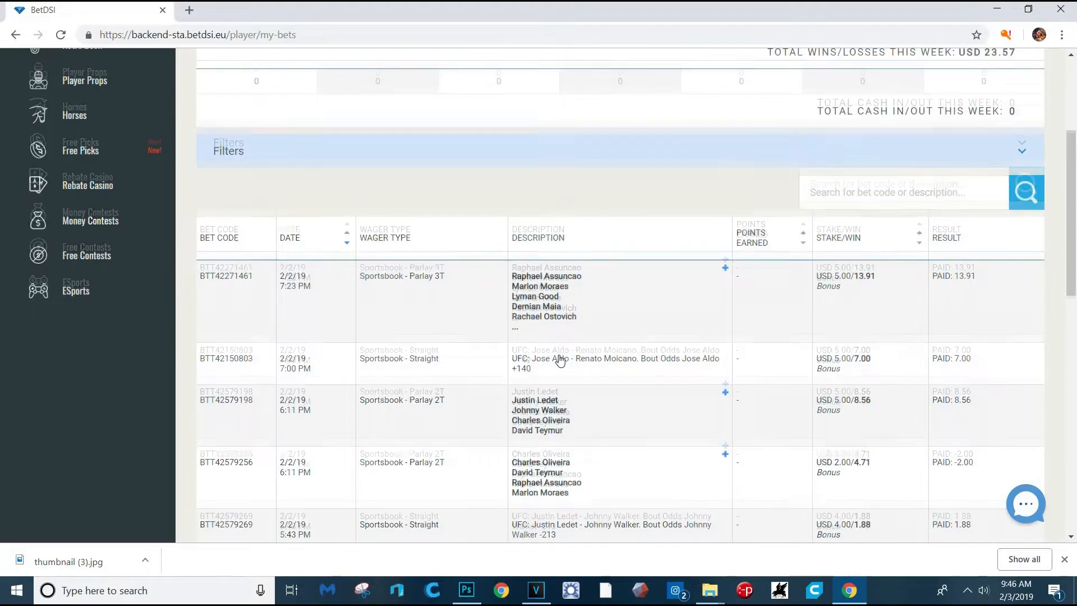
scroll(down, 3)
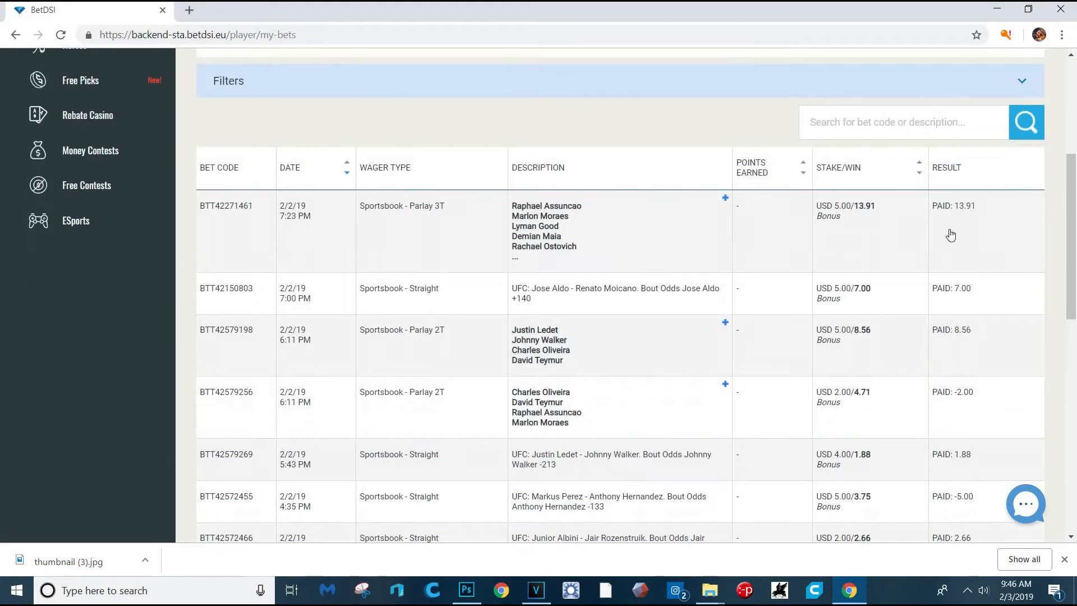
mouse_move(959, 437)
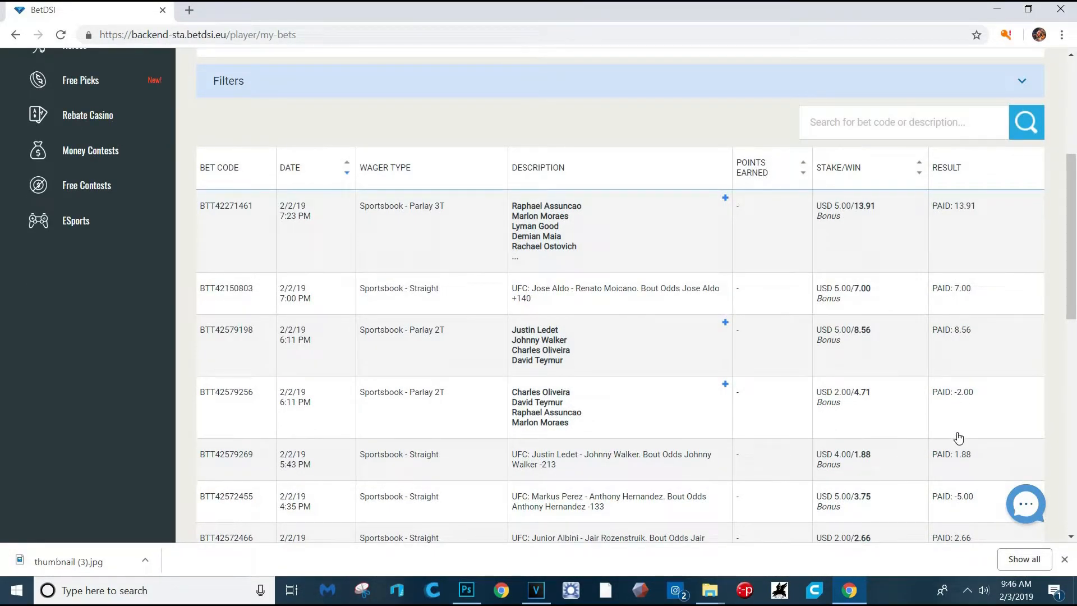
scroll(down, 3)
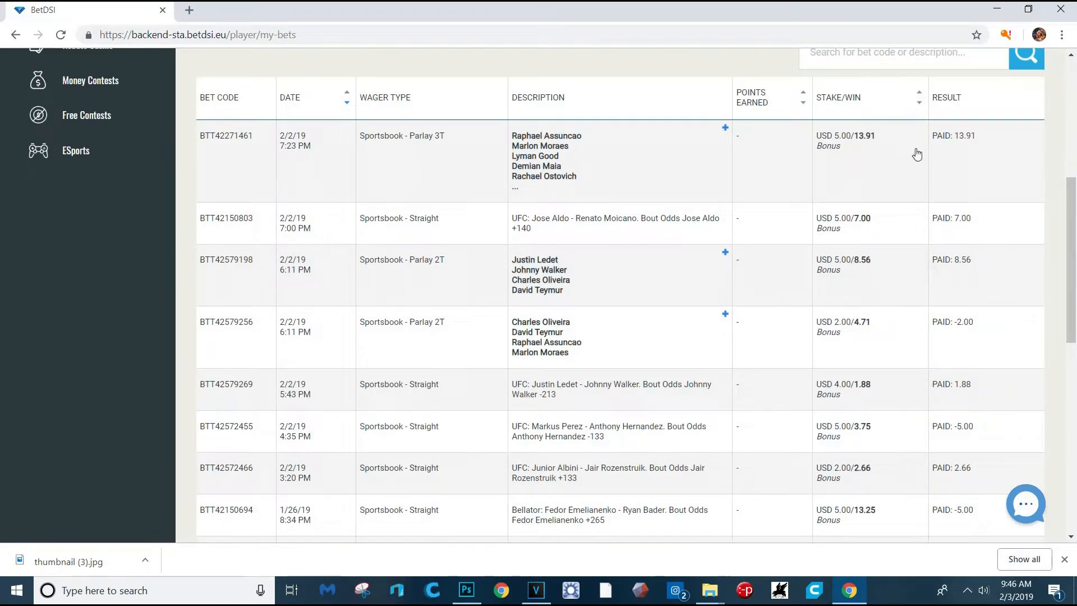
scroll(down, 3)
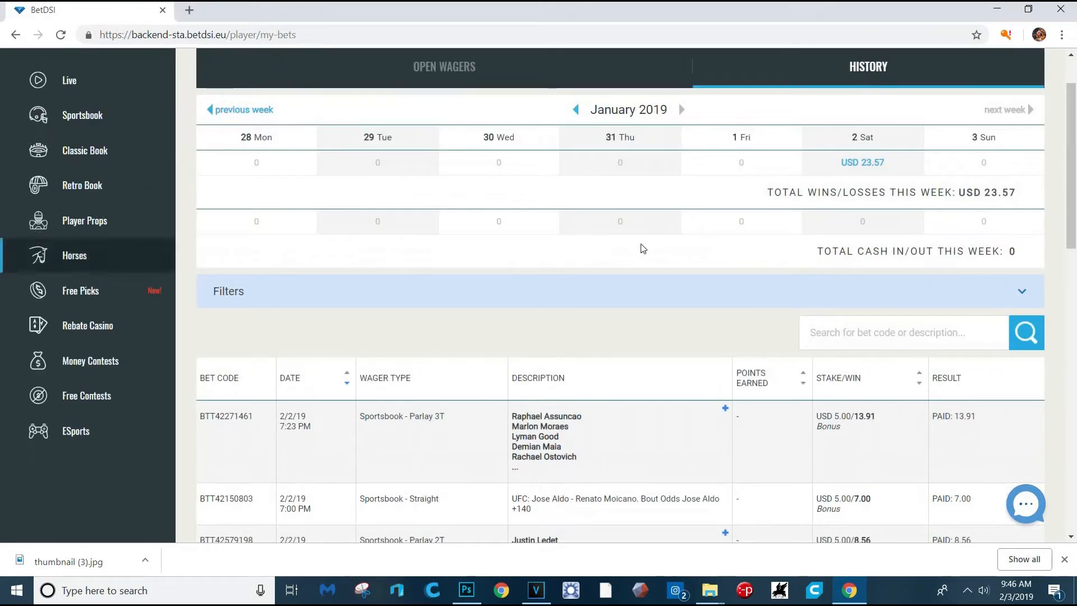
scroll(down, 3)
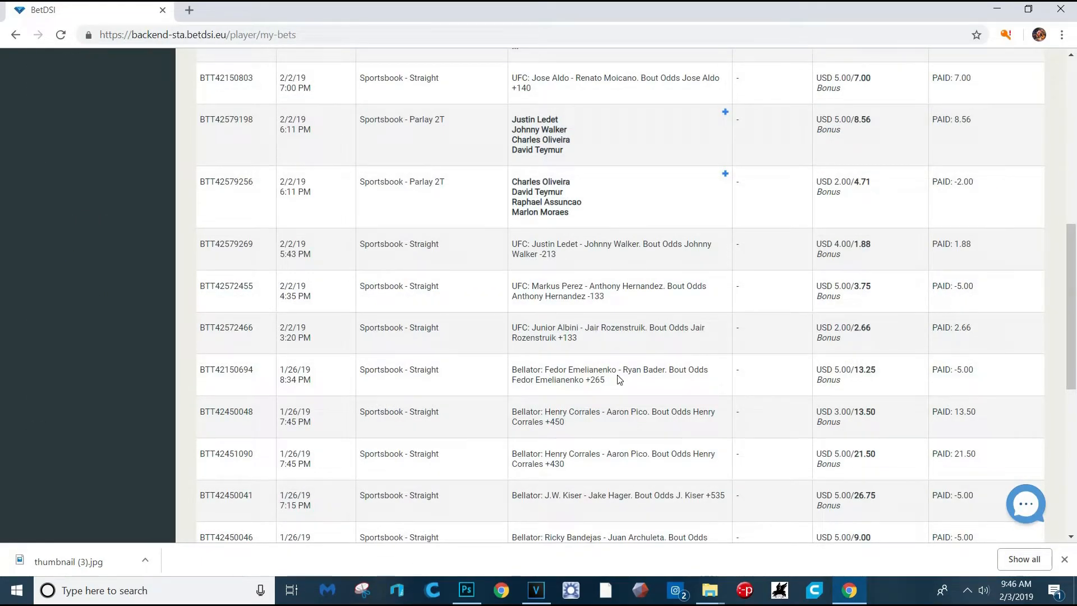
scroll(down, 3)
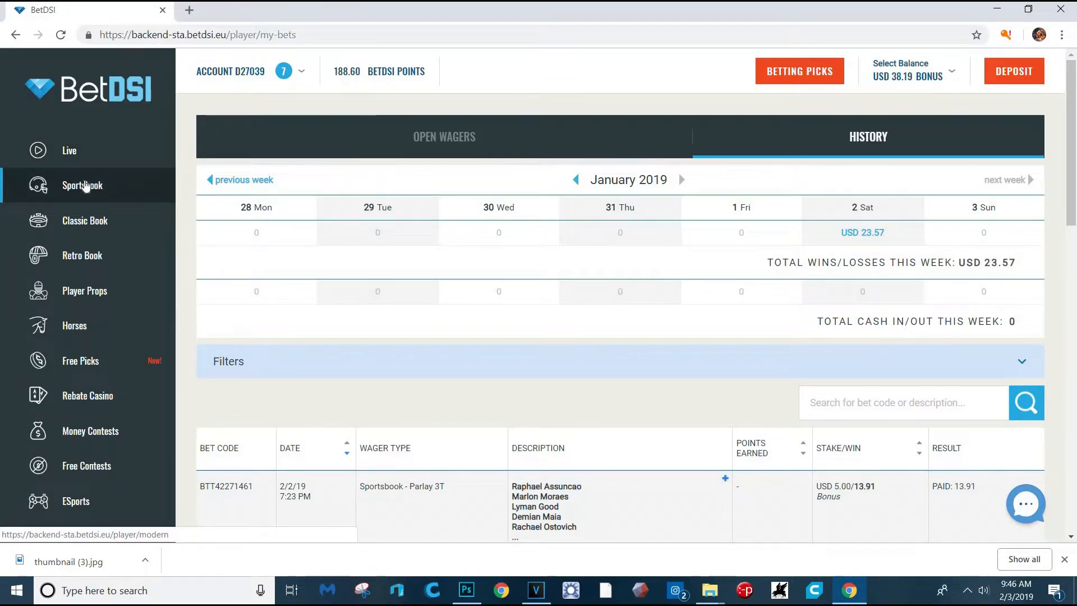
click(913, 71)
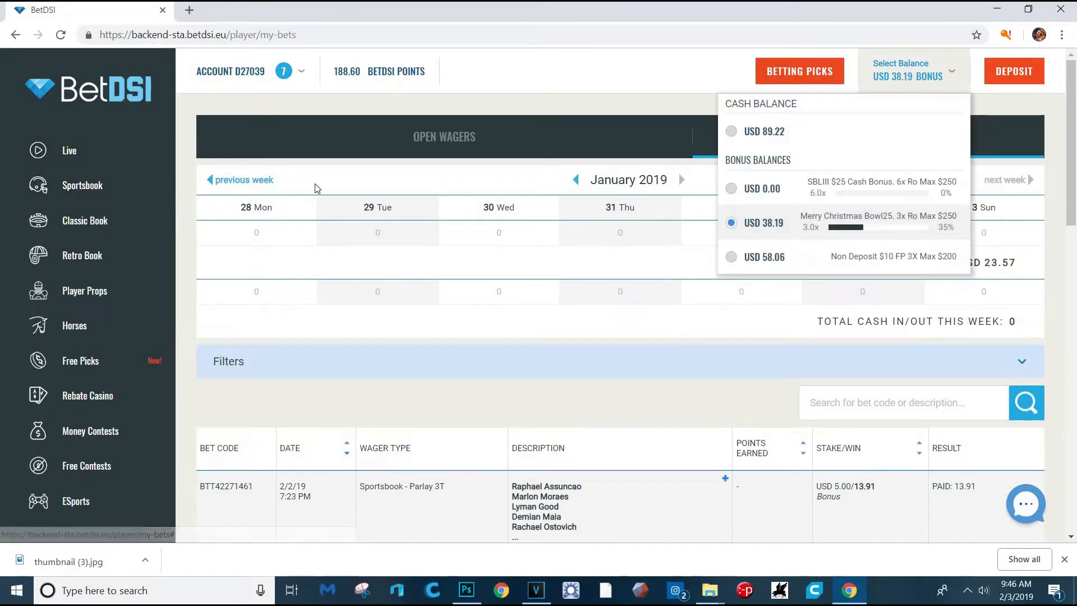
click(230, 71)
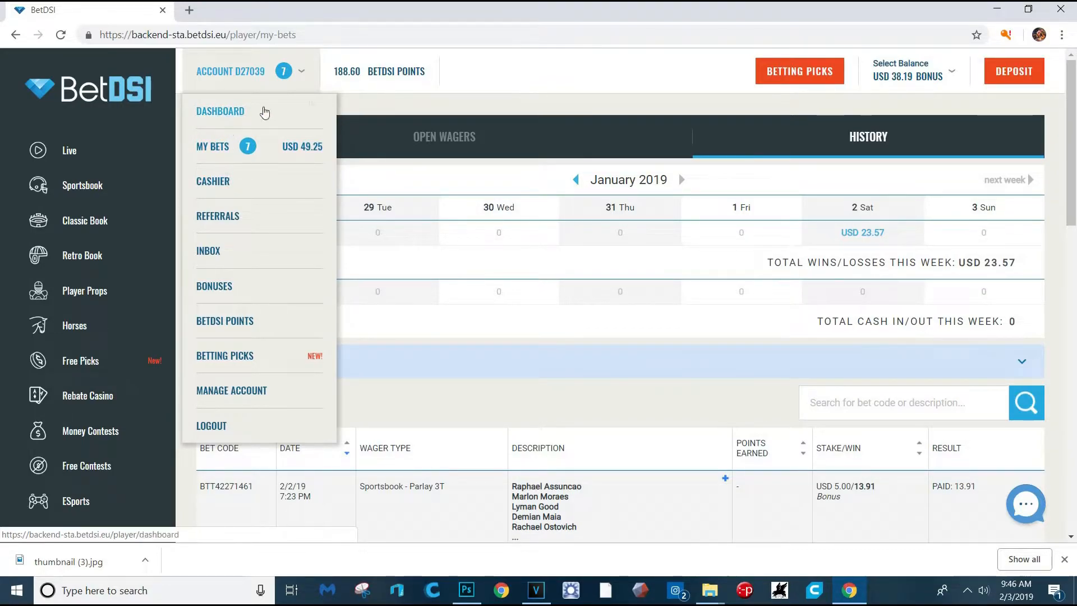
click(231, 71)
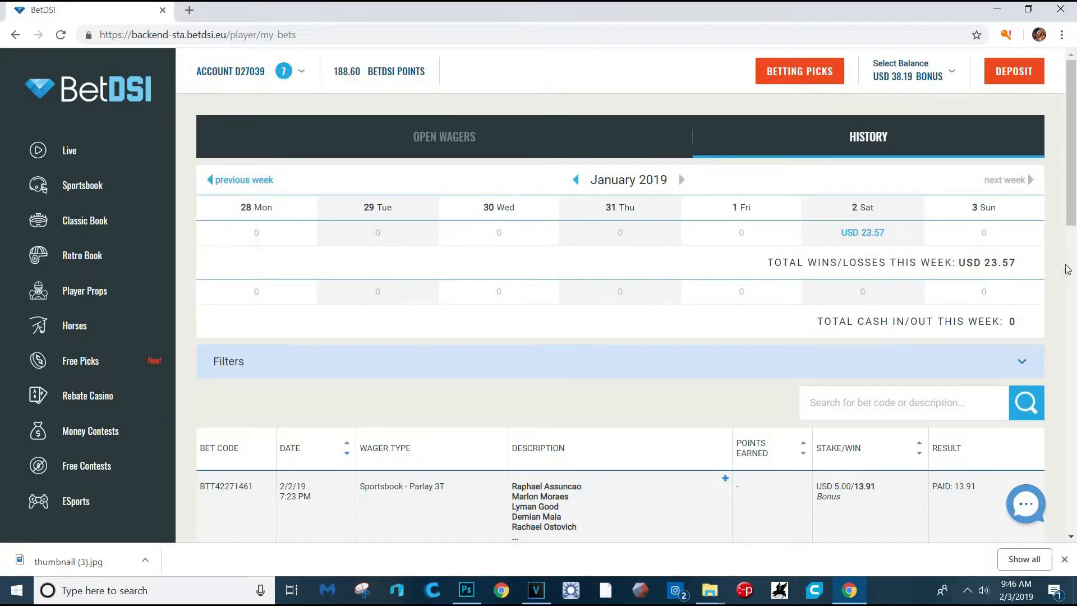
scroll(down, 3)
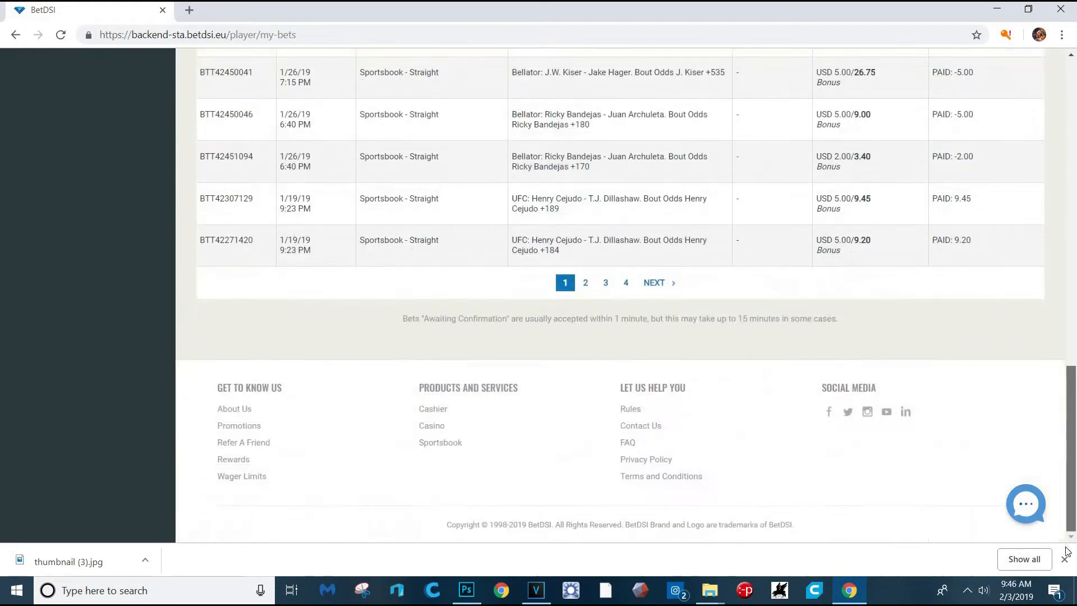
scroll(up, 3)
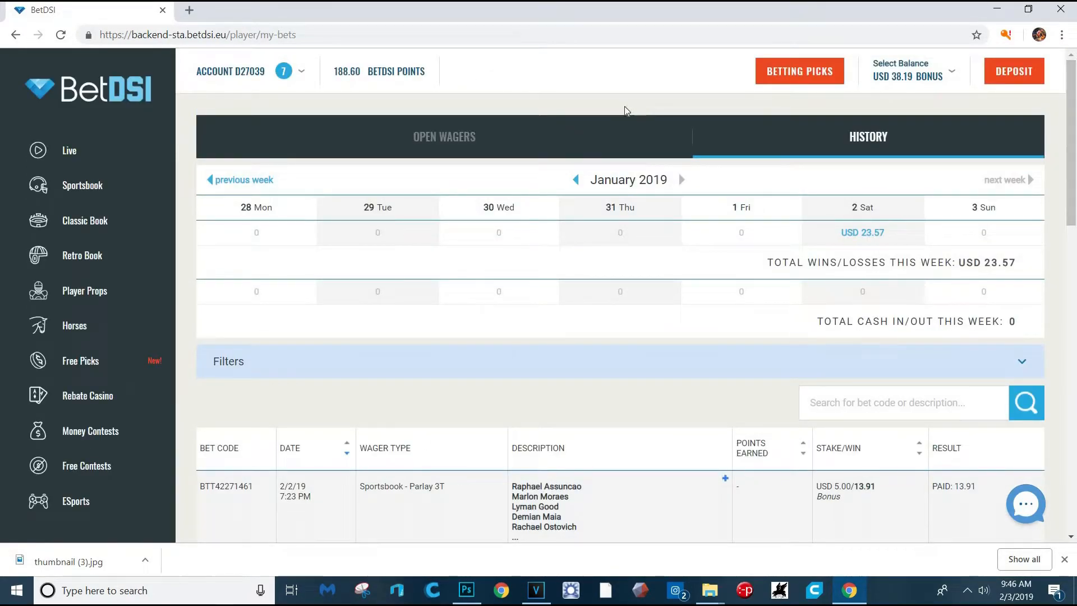
mouse_move(296, 506)
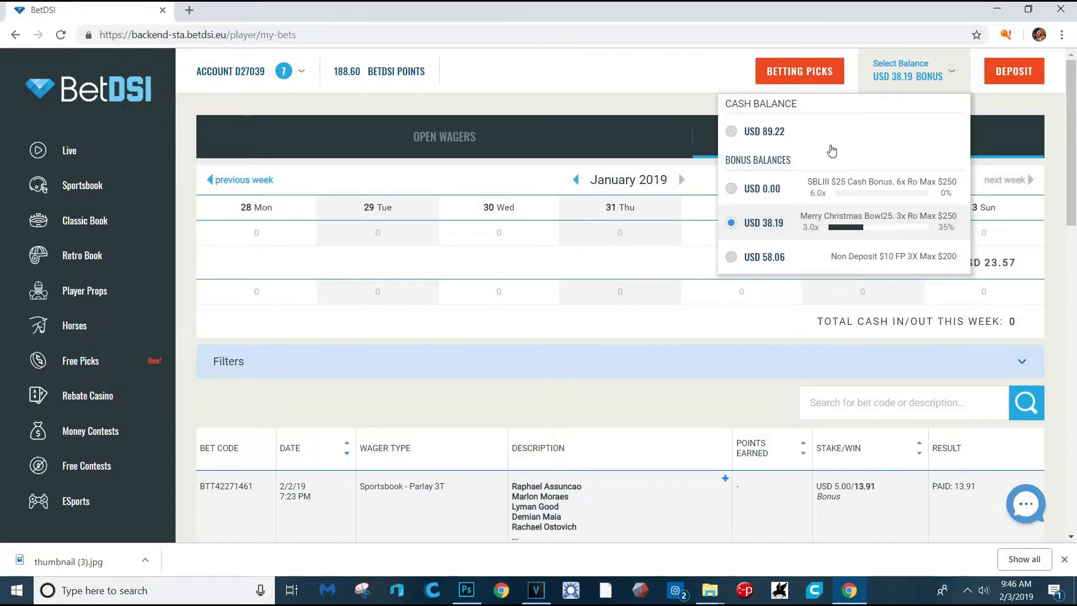
mouse_move(763, 131)
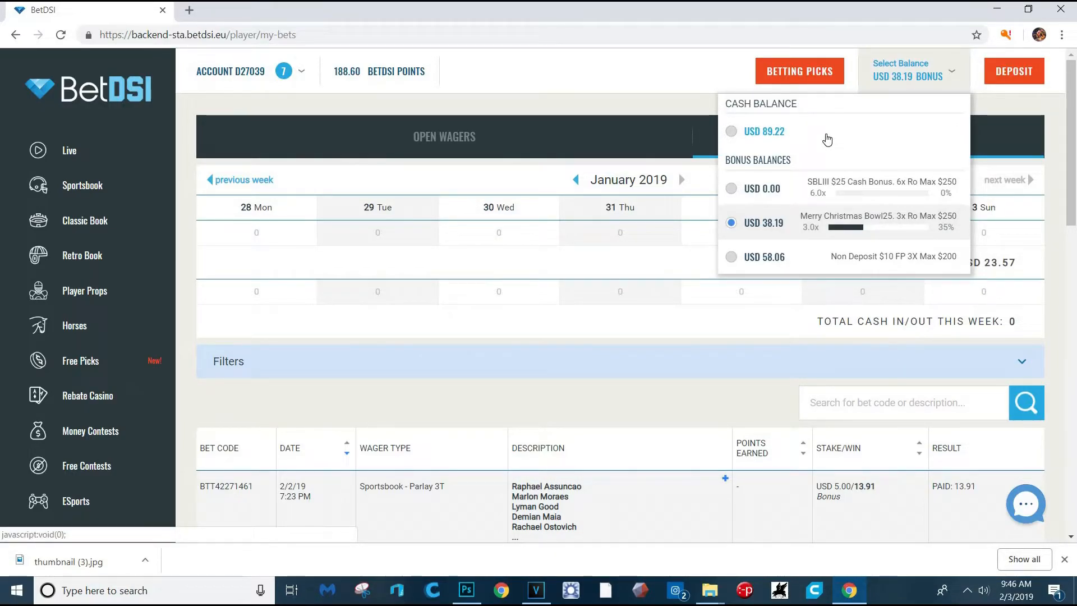
mouse_move(772, 146)
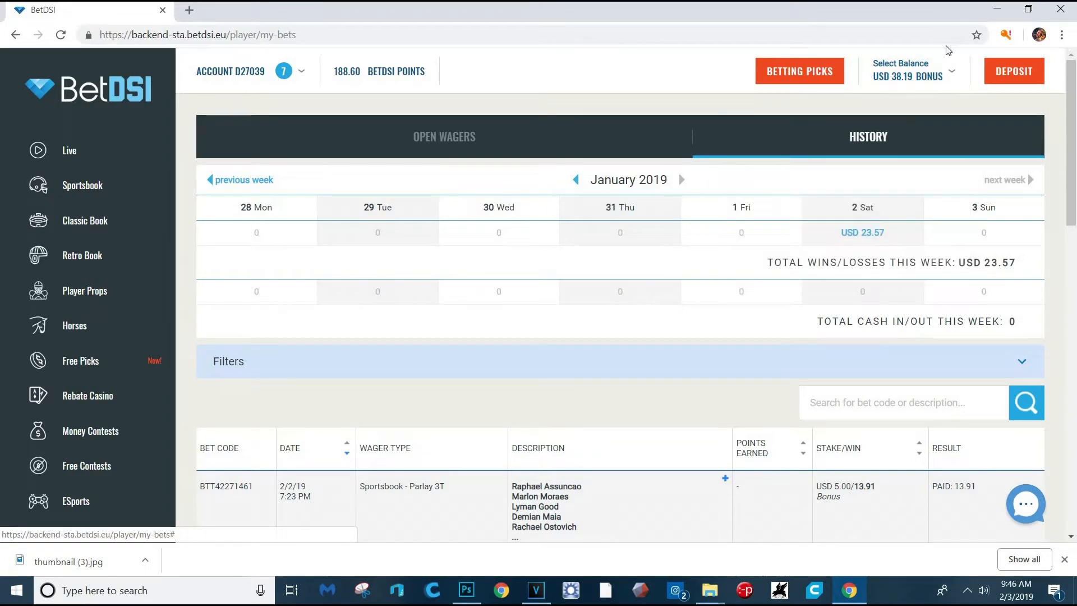
click(912, 69)
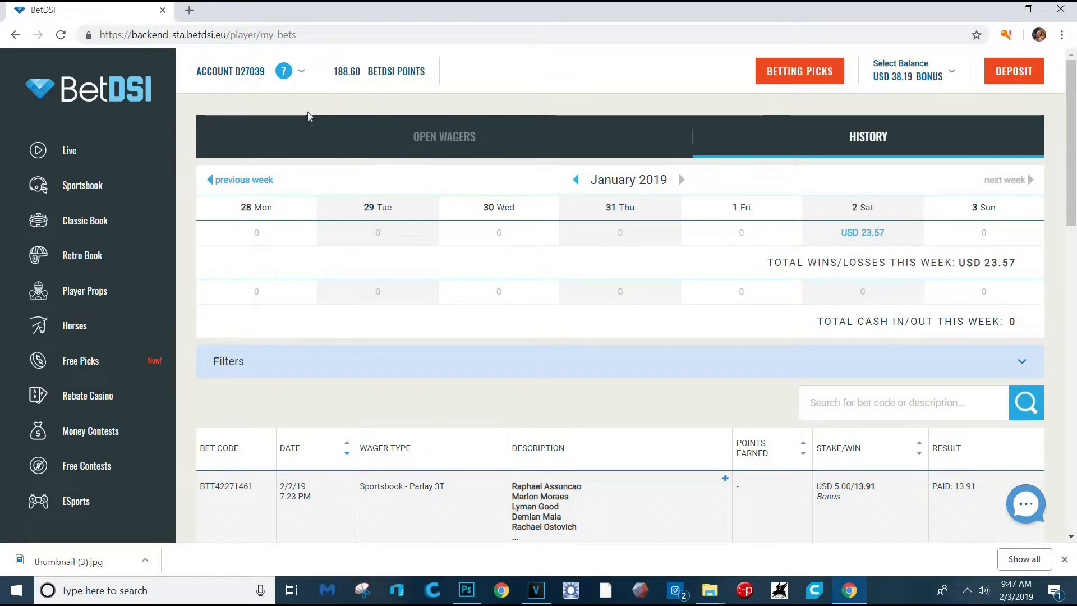
click(250, 71)
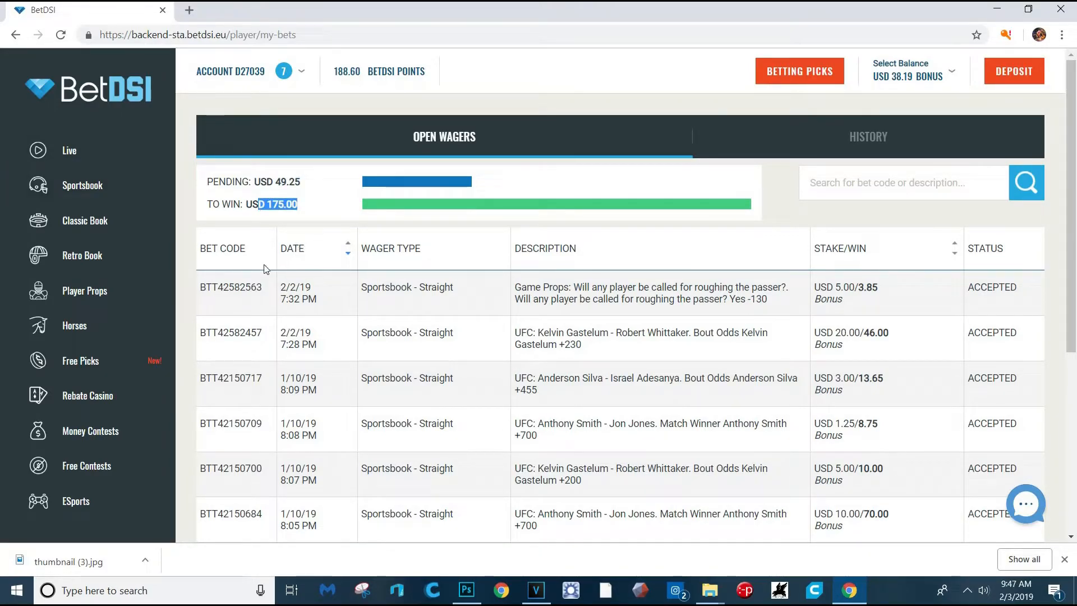
mouse_move(686, 109)
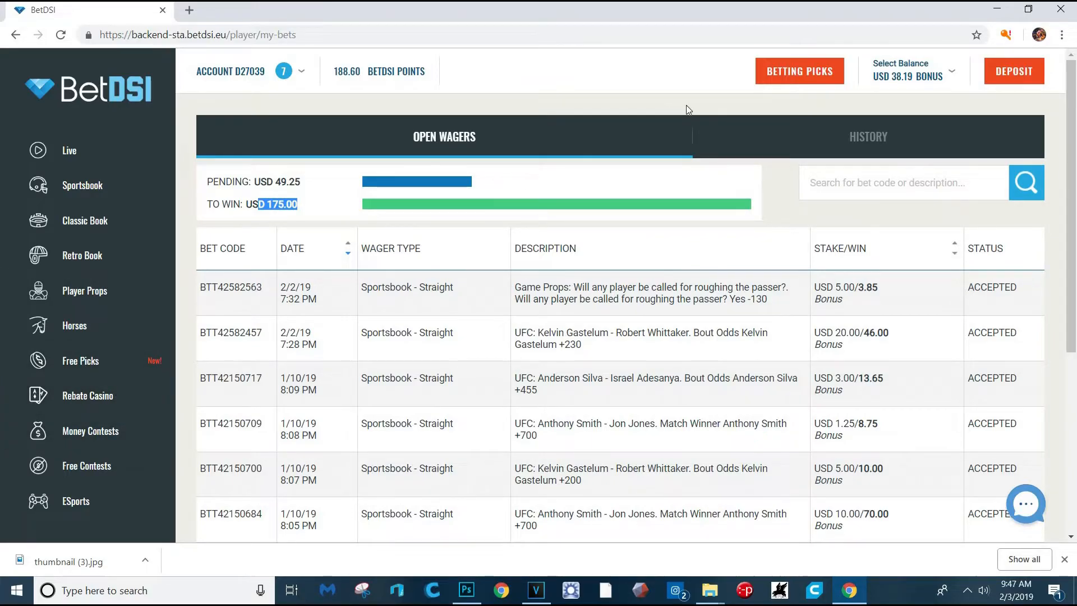
scroll(down, 3)
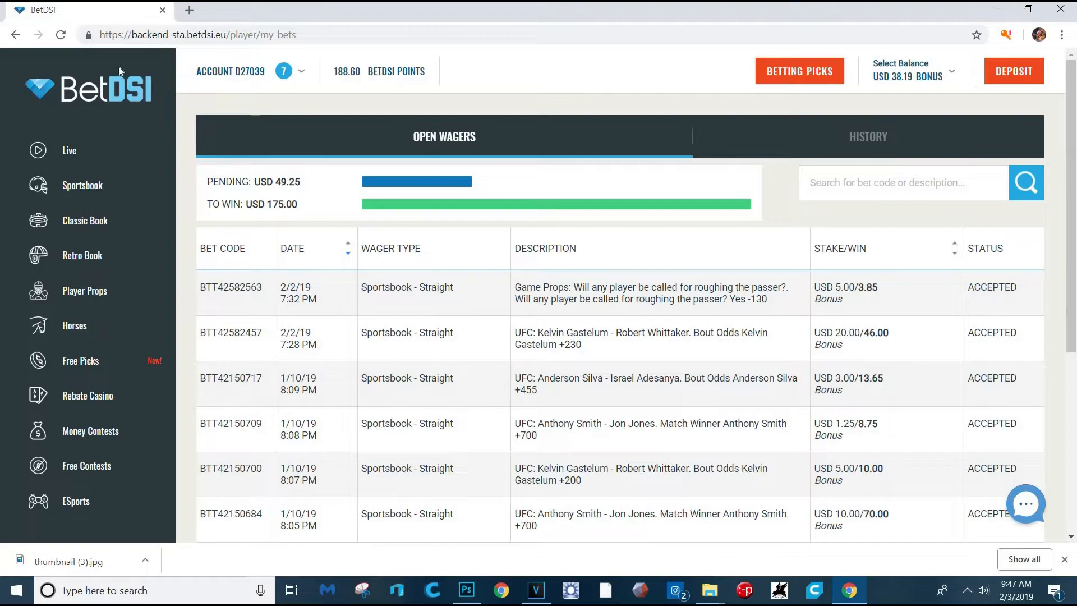
mouse_move(259, 86)
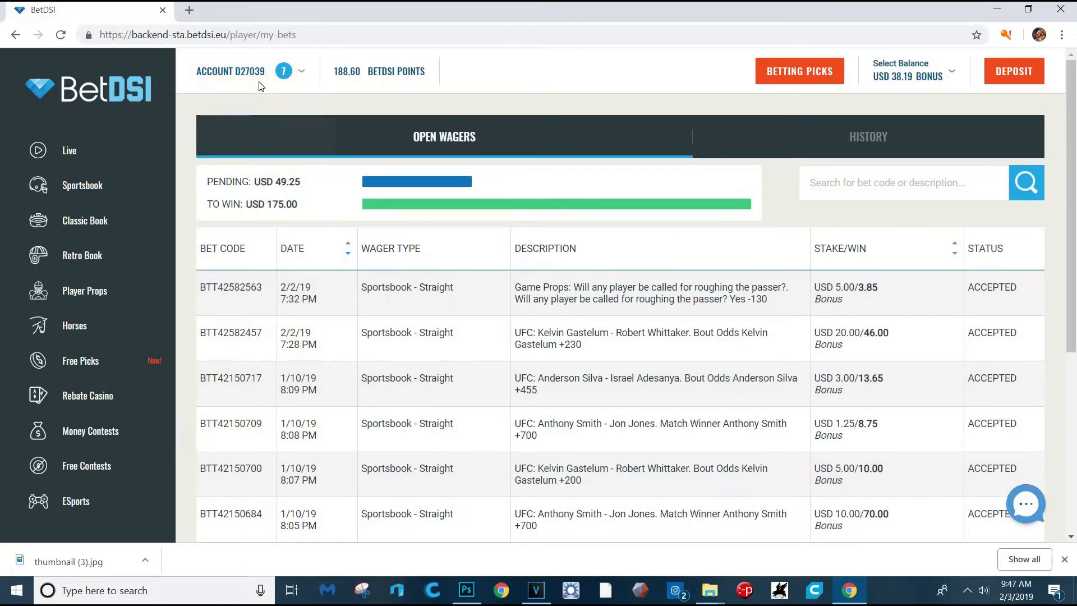
click(250, 70)
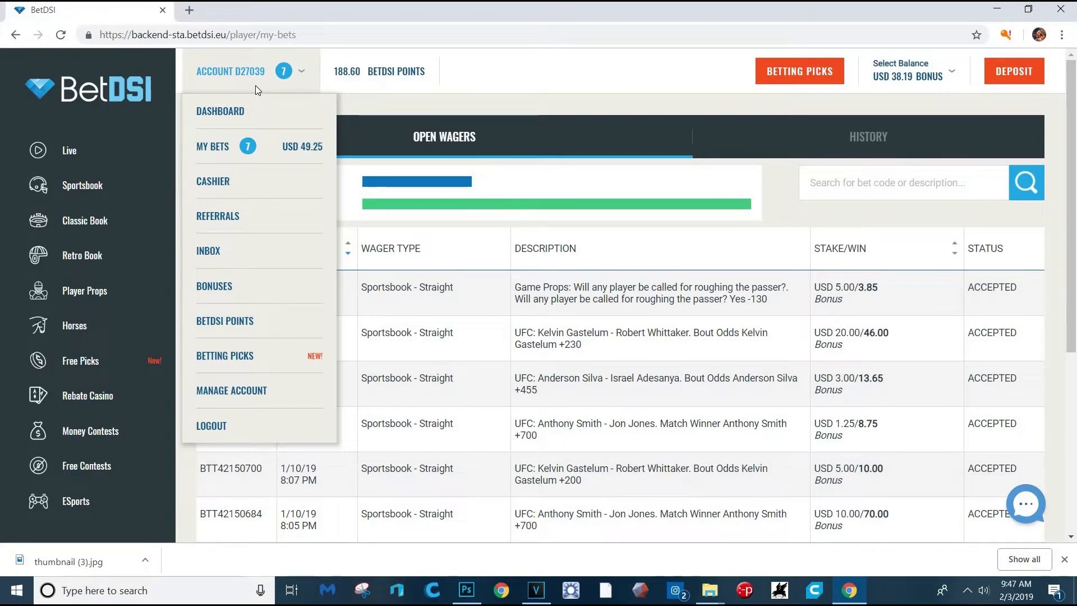
click(249, 71)
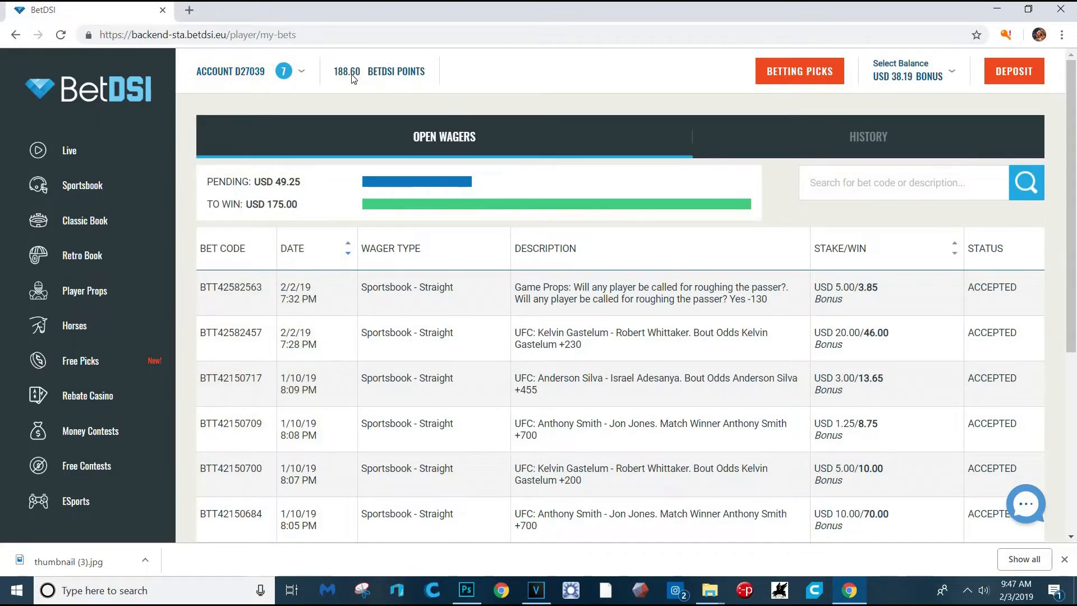
mouse_move(491, 455)
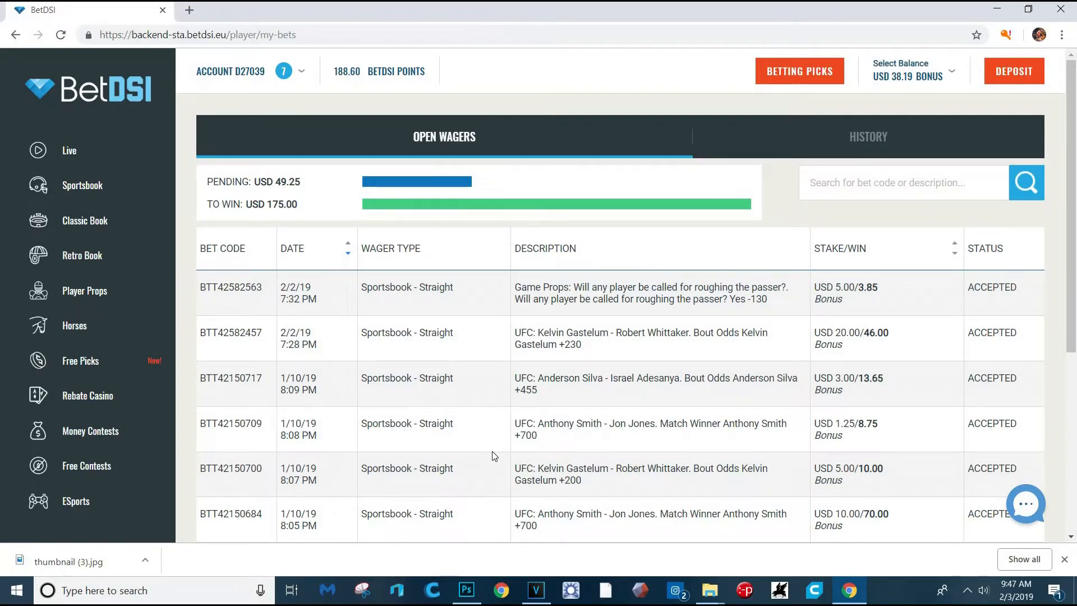
mouse_move(654, 368)
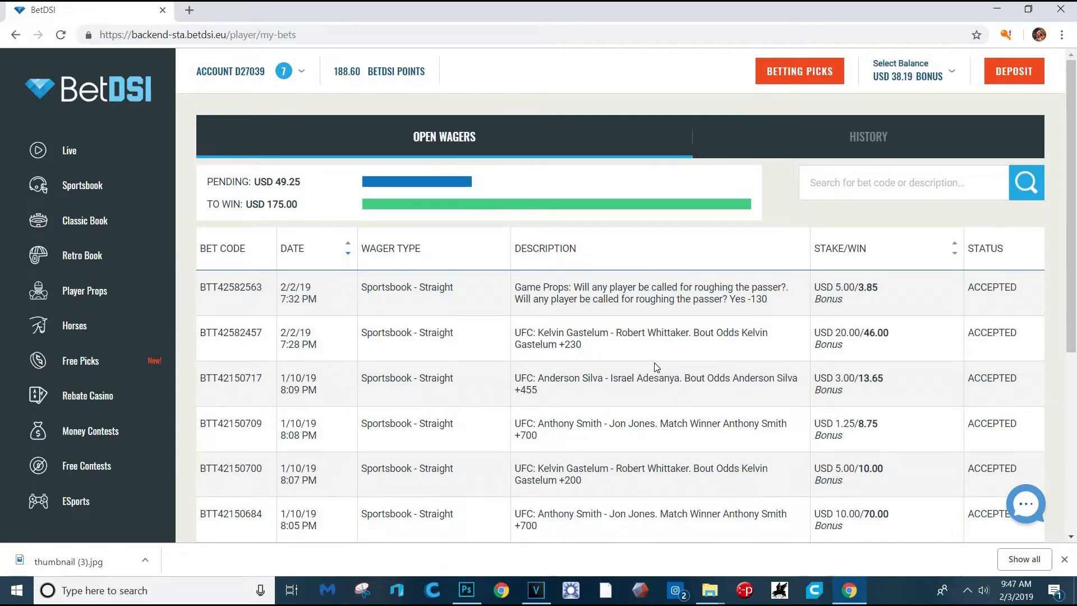
mouse_move(822, 138)
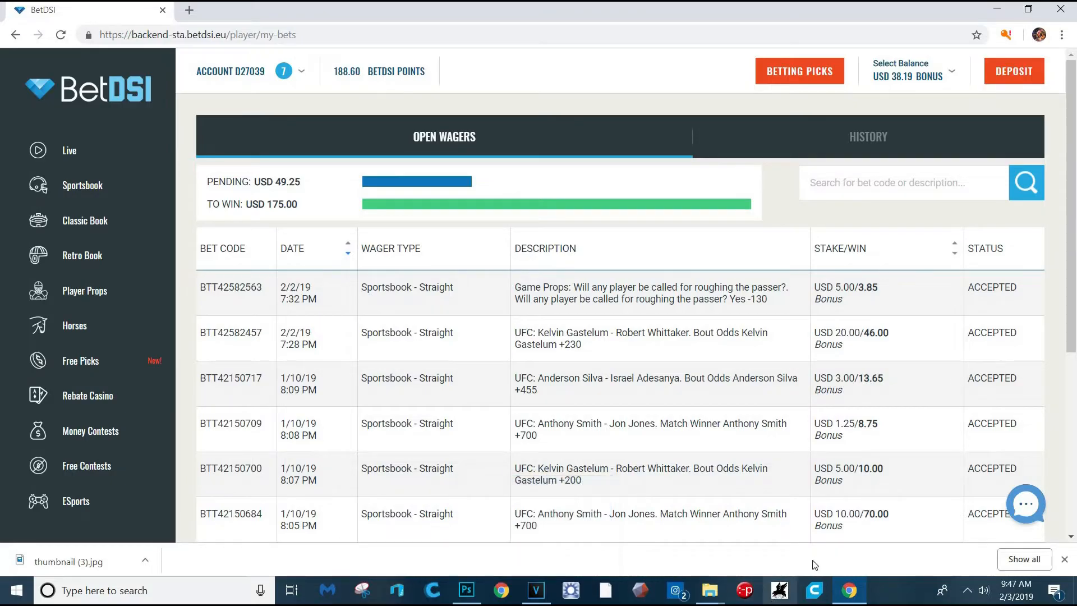
mouse_move(521, 354)
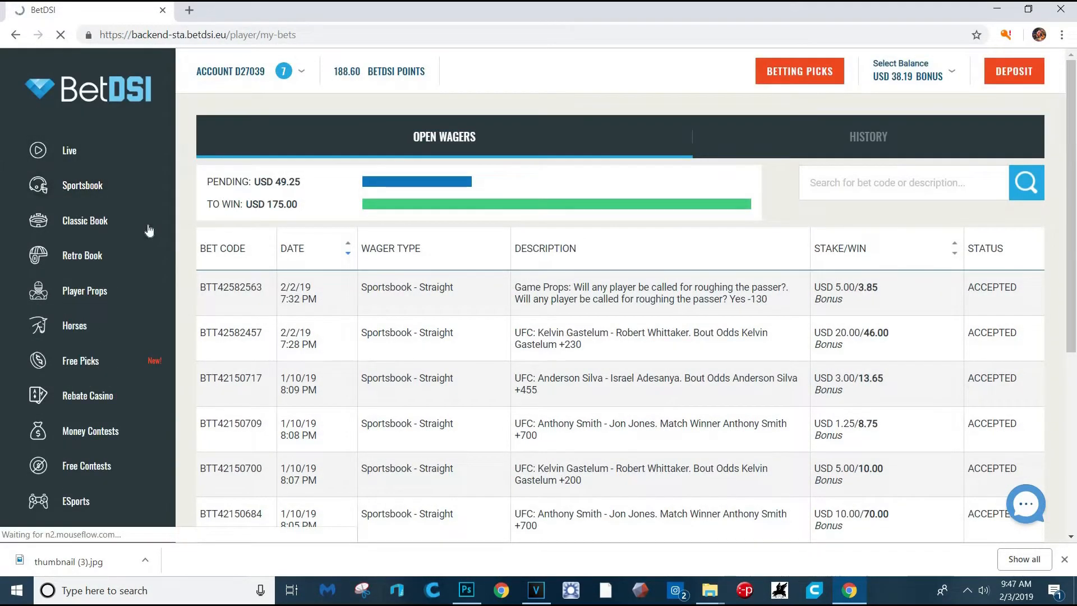
Show the NFL Props @ Super Bowl market from the Sportsbook
click(81, 185)
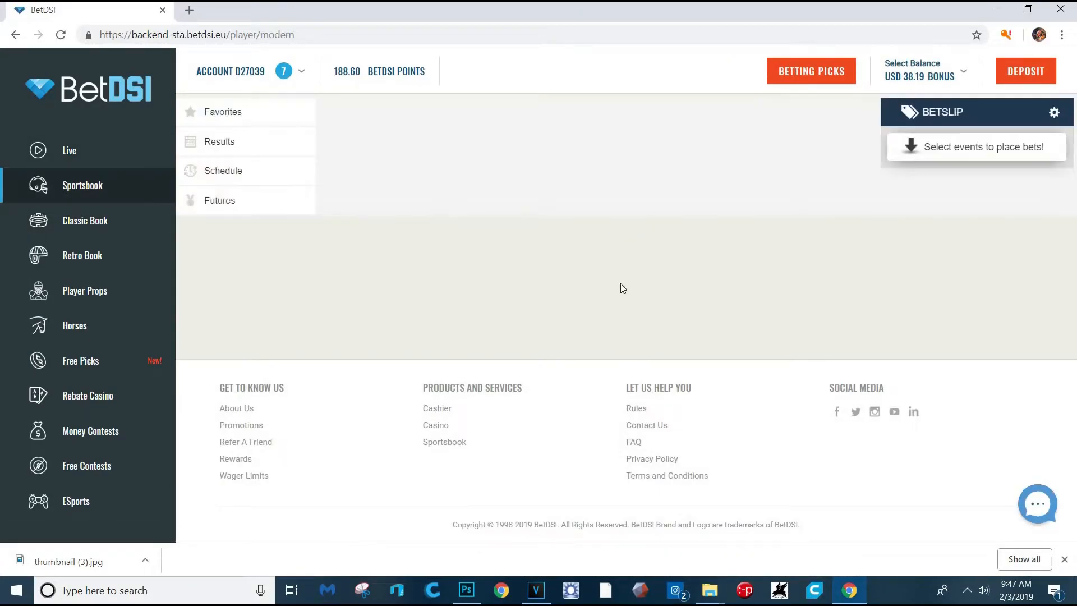
click(82, 185)
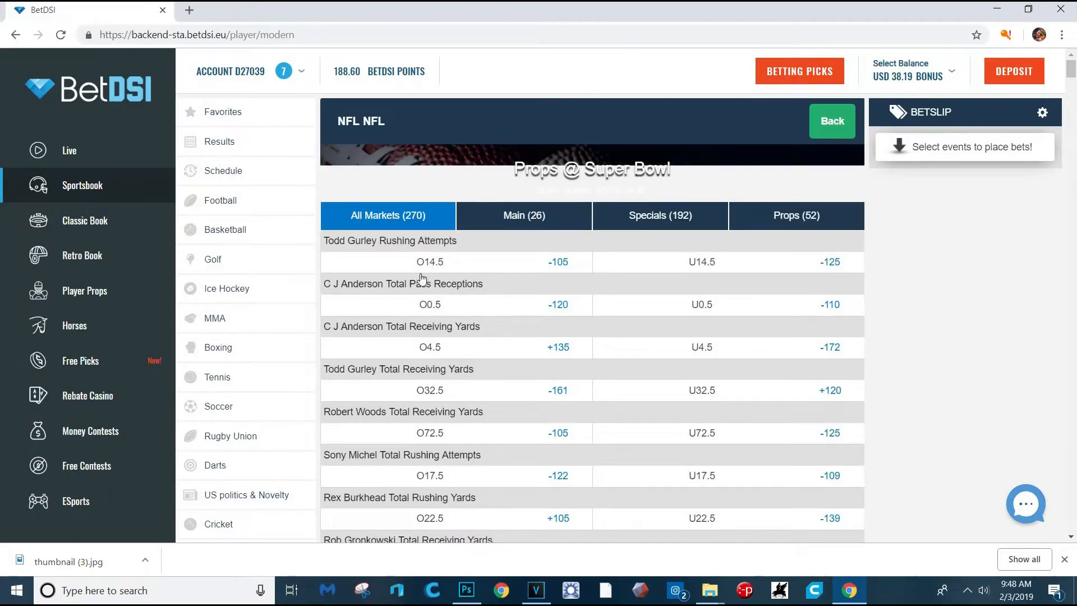
scroll(down, 3)
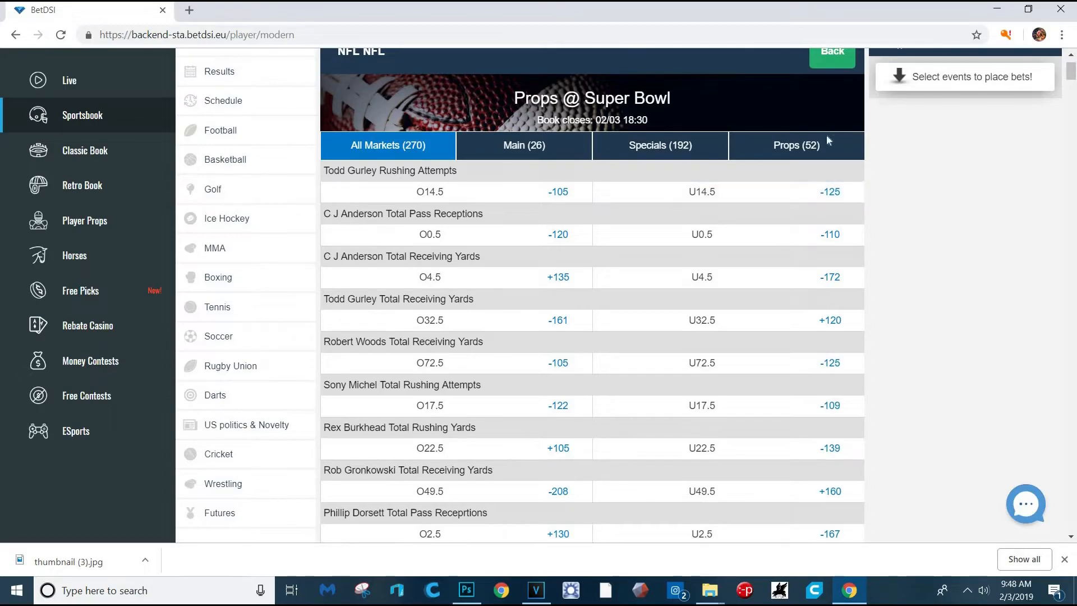
Filter the Super Bowl market to its Specials (192) listings such as Team to Score first
click(795, 144)
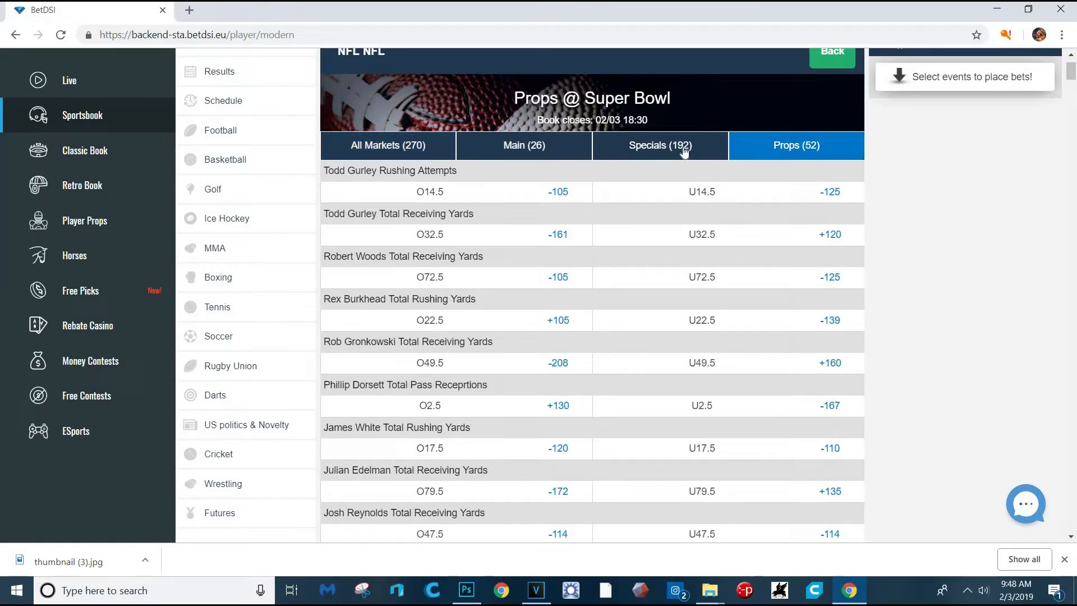
click(658, 145)
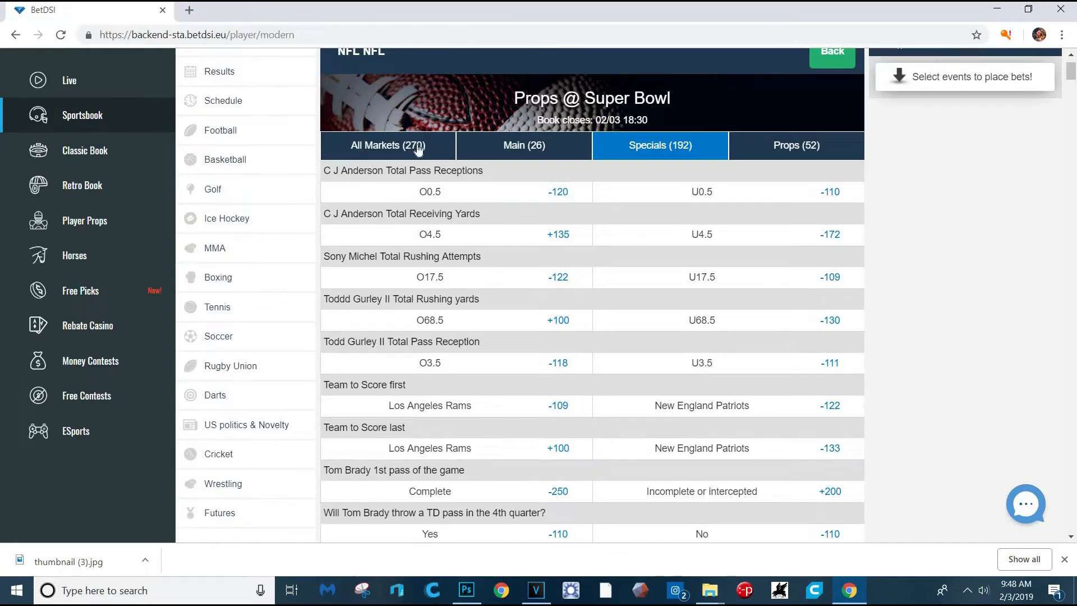
scroll(down, 3)
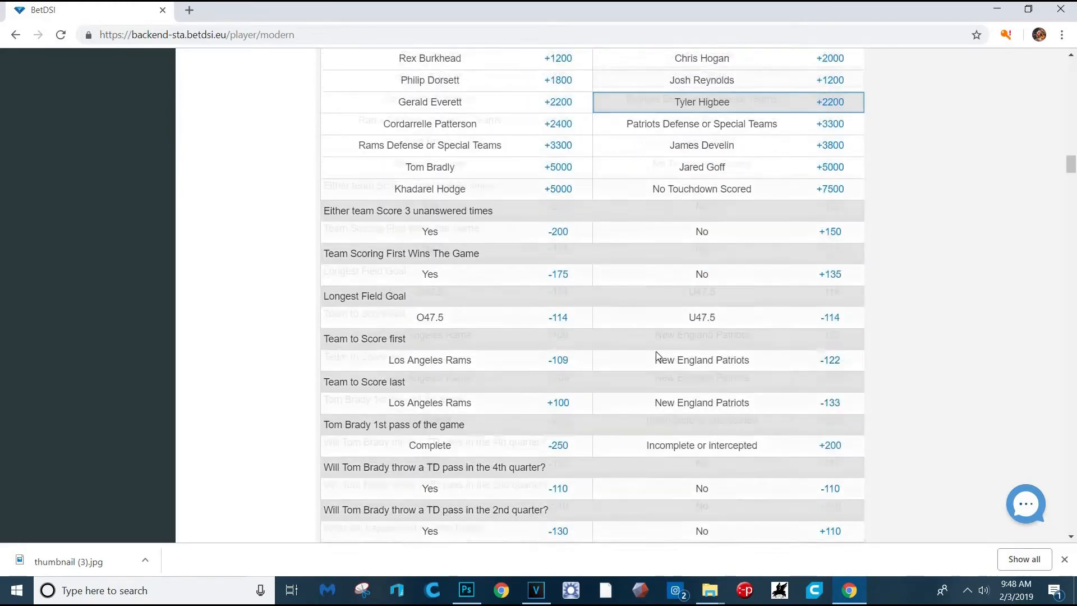
scroll(down, 3)
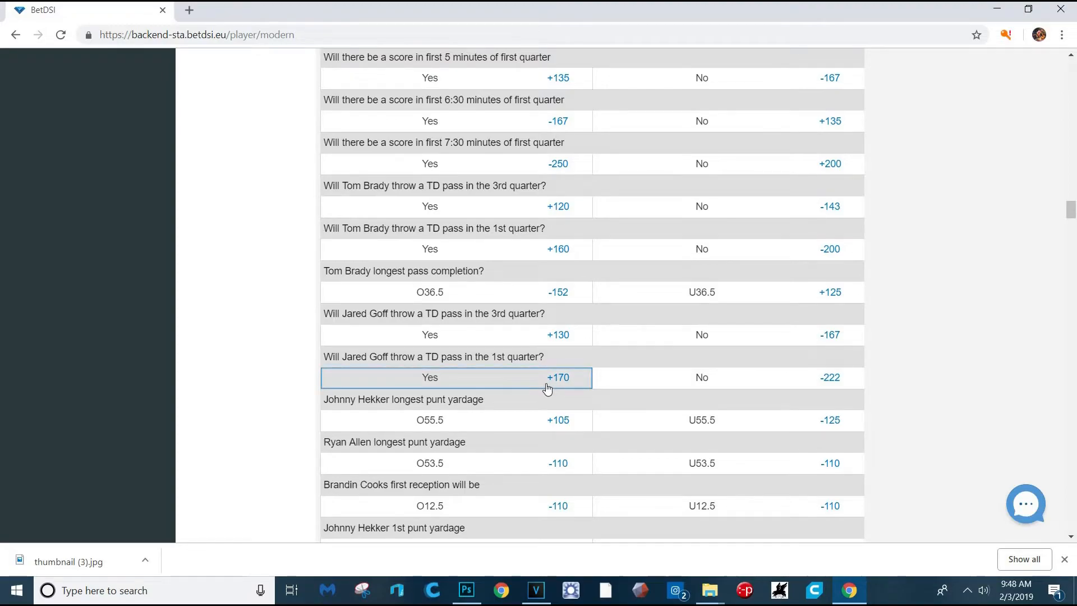
scroll(down, 3)
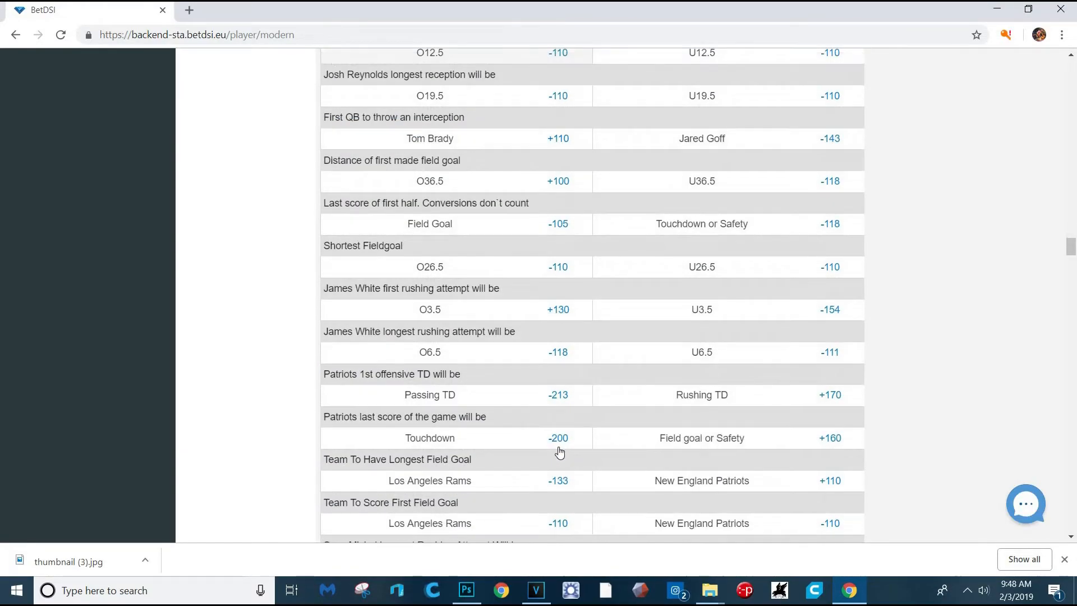
scroll(down, 3)
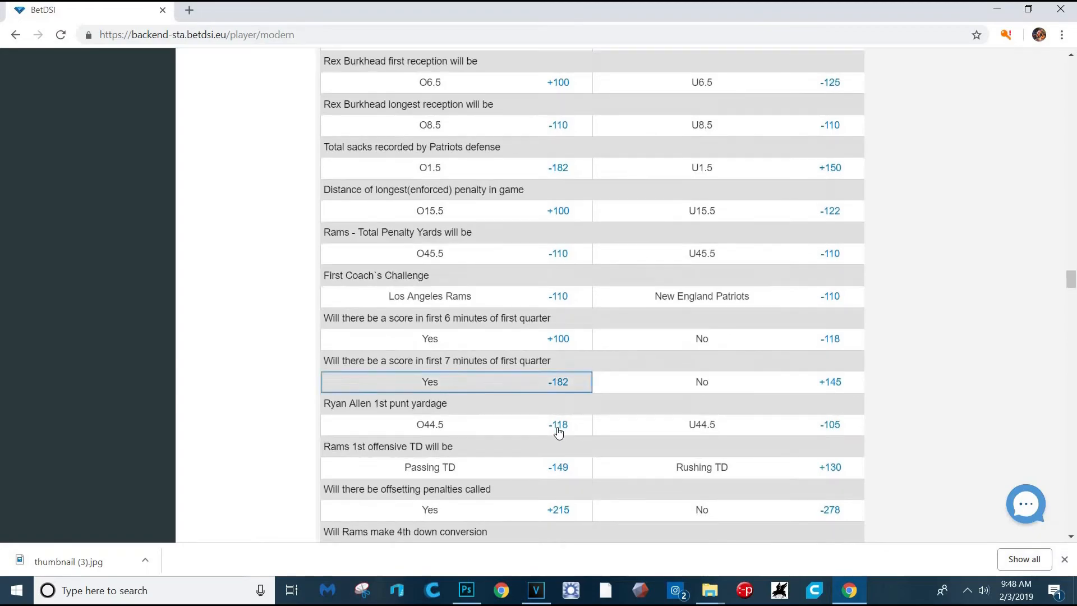
scroll(down, 3)
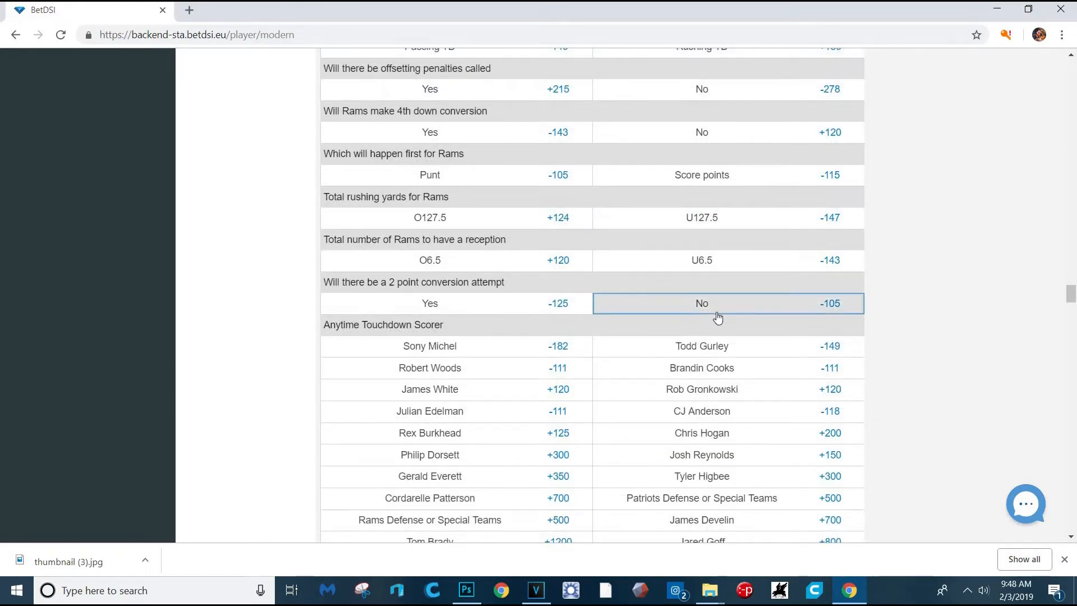
scroll(down, 3)
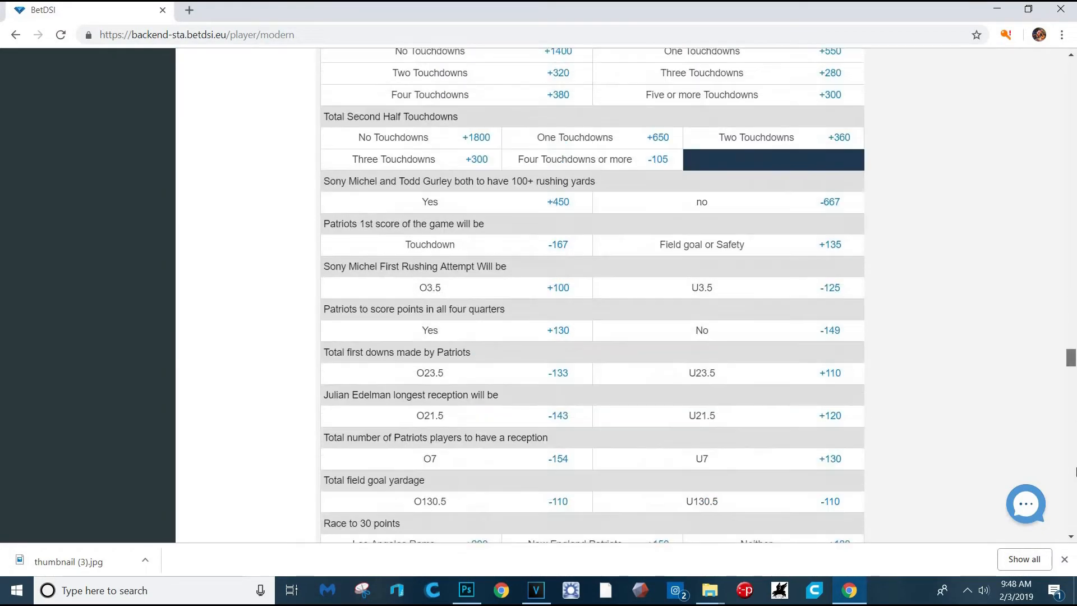
scroll(down, 3)
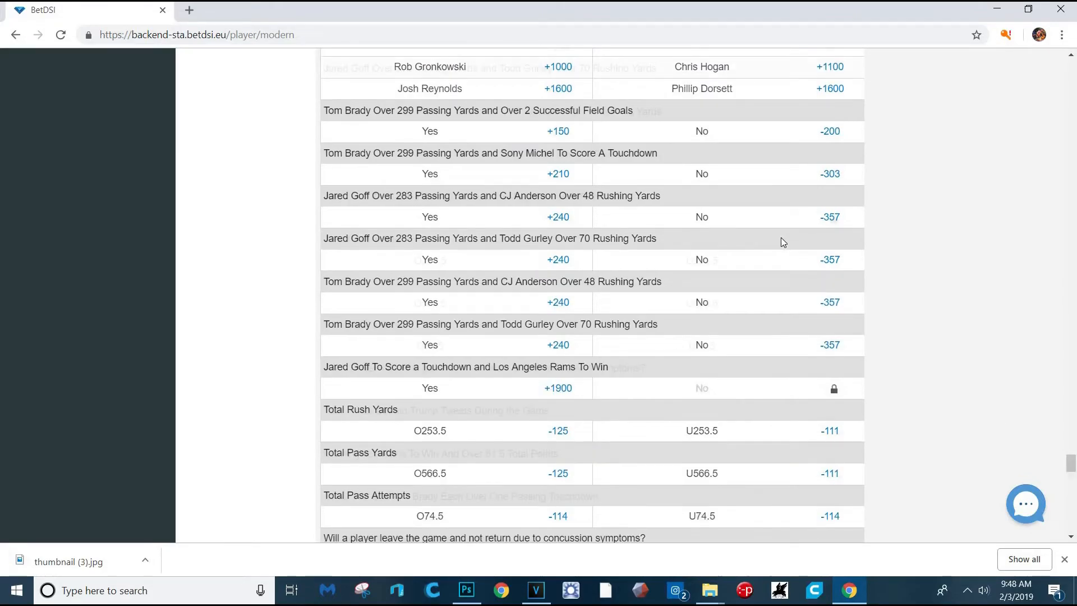
scroll(down, 3)
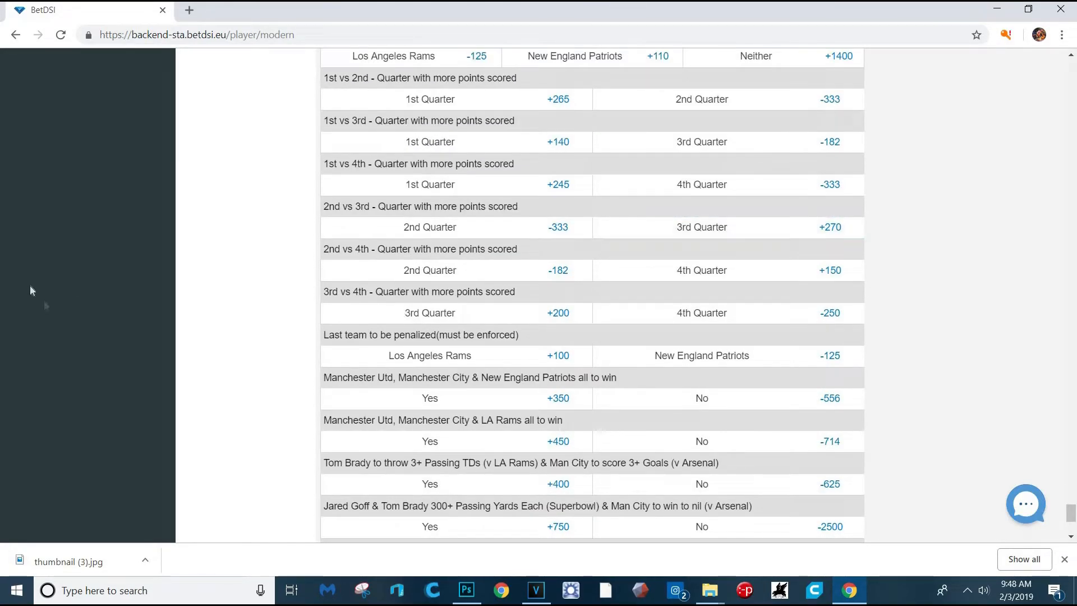
scroll(down, 3)
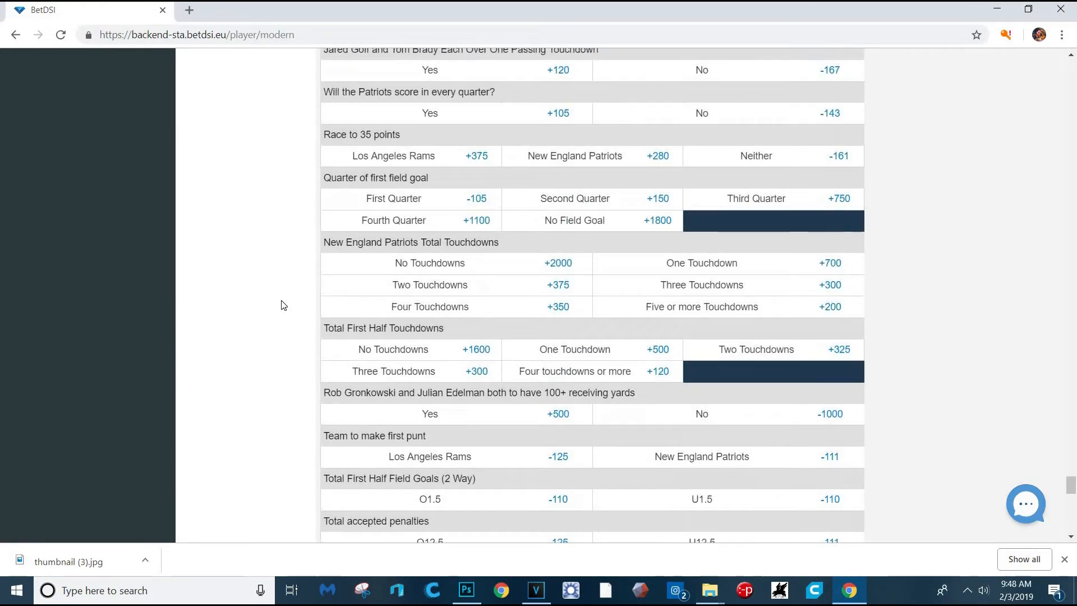
scroll(down, 3)
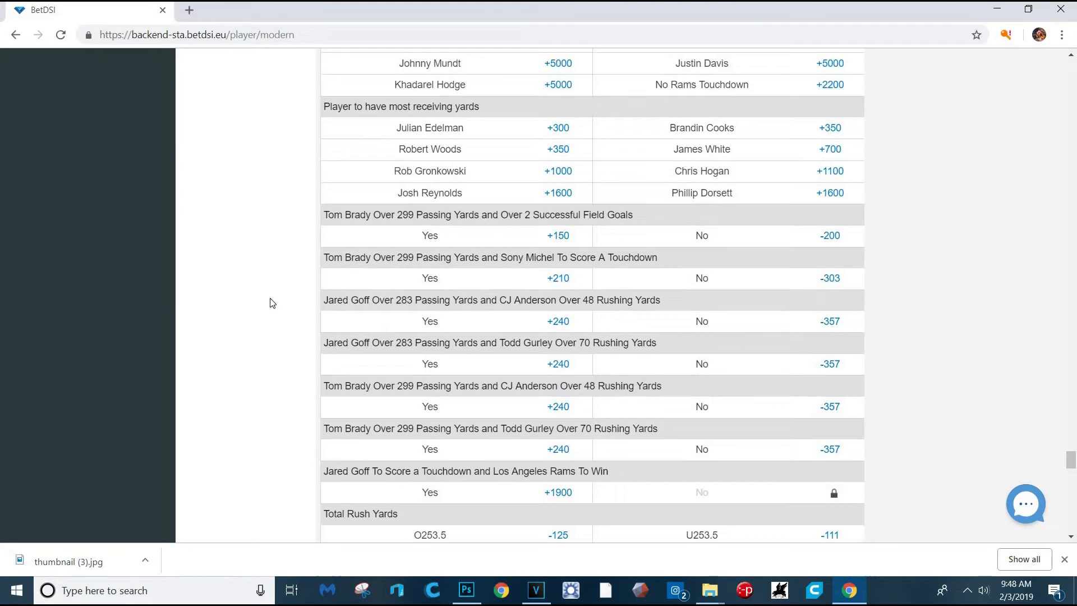
scroll(down, 3)
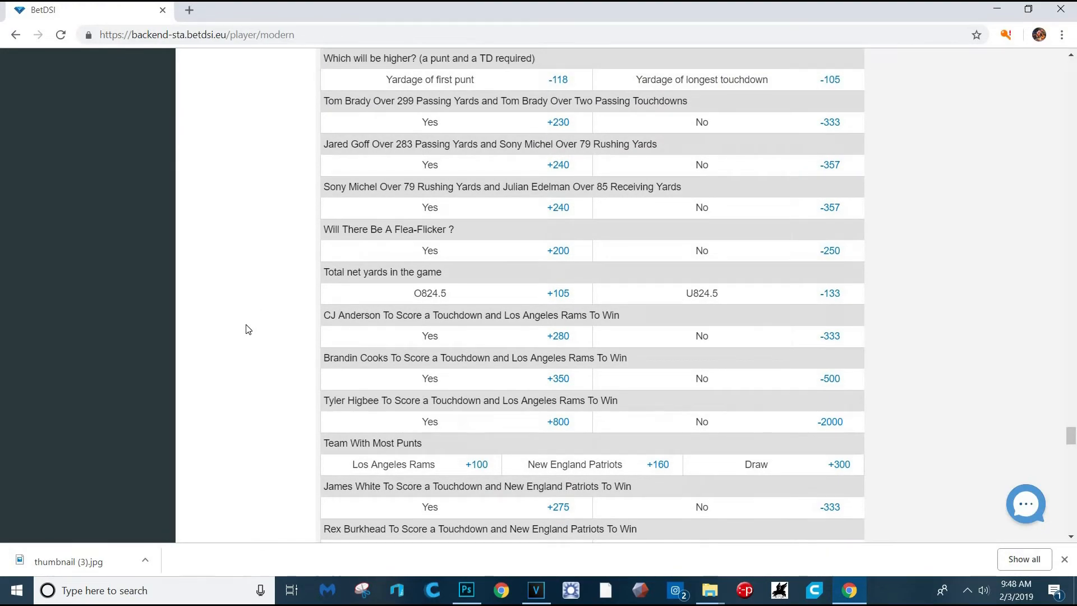
mouse_move(249, 305)
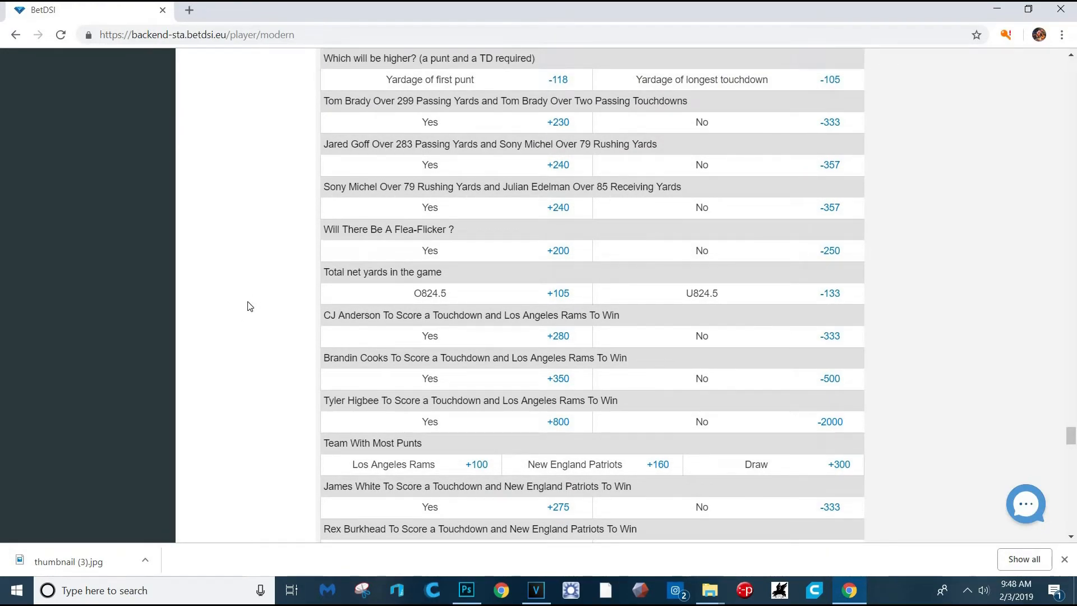
scroll(down, 3)
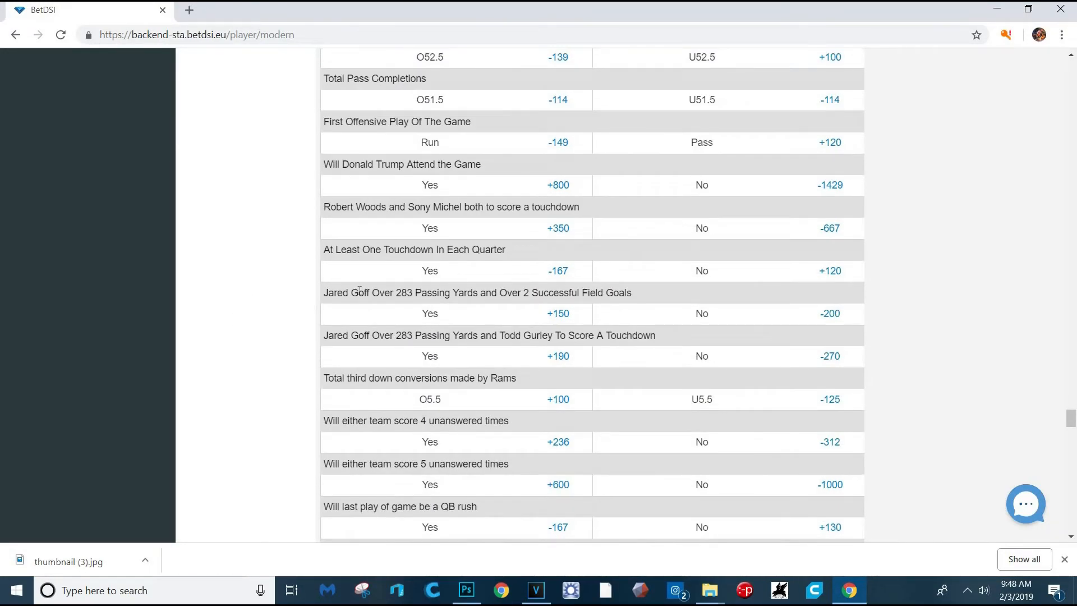
scroll(down, 3)
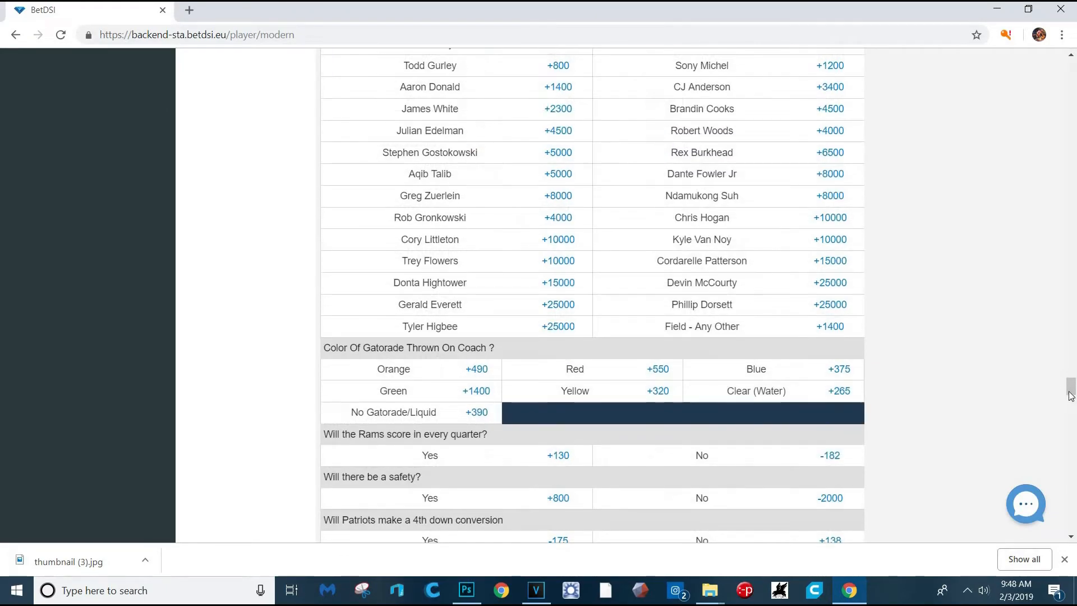